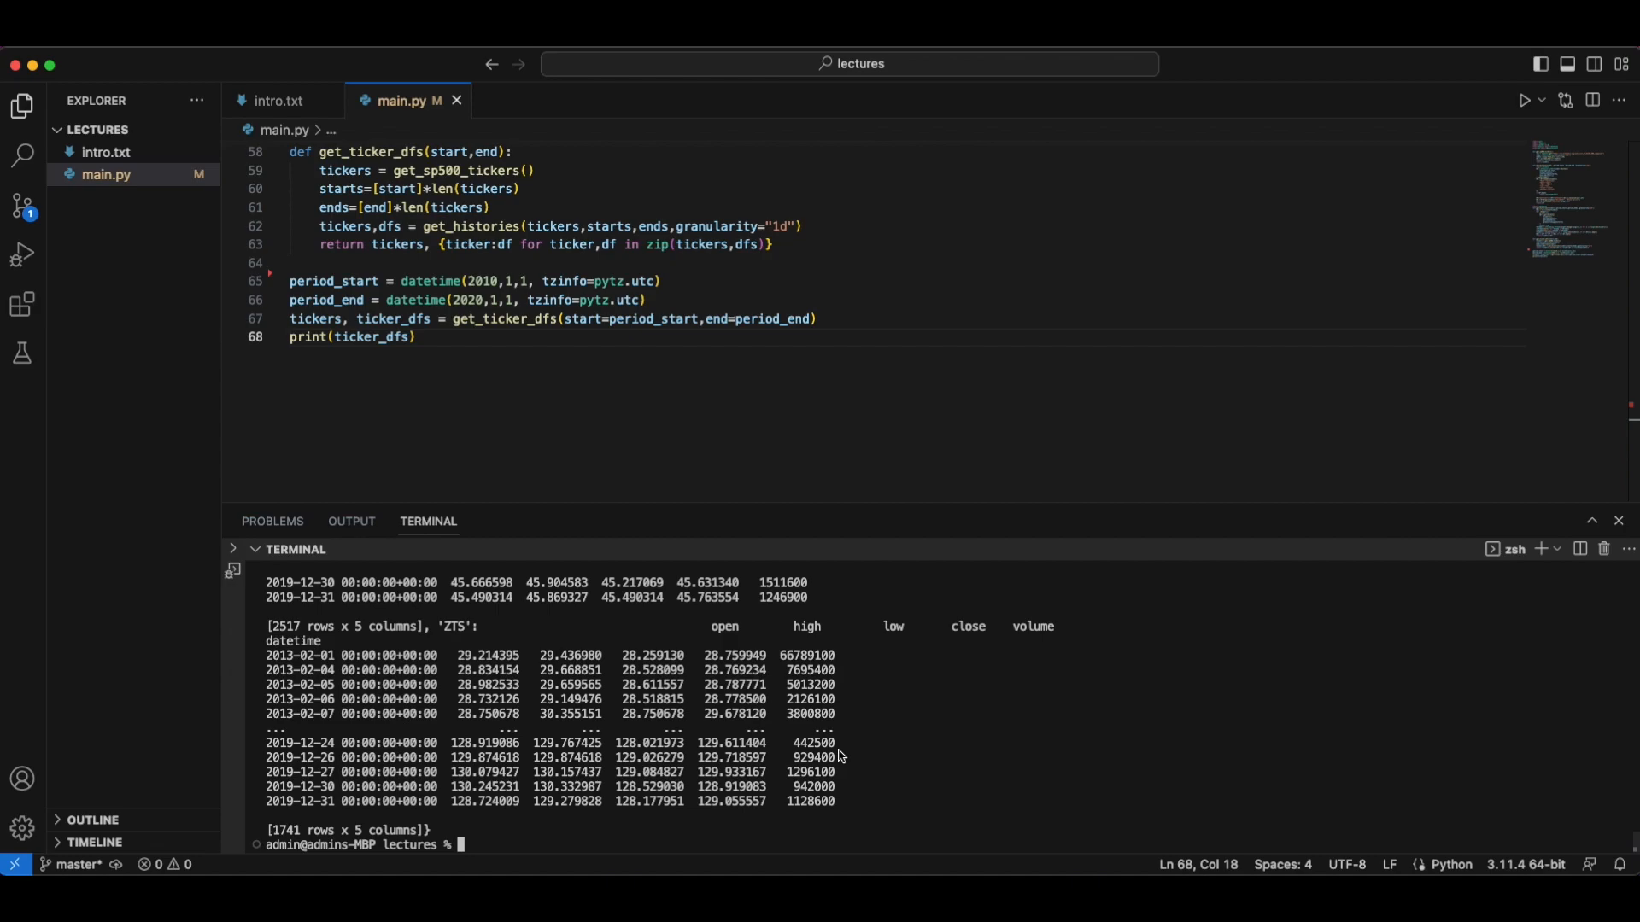
mouse_move(397, 437)
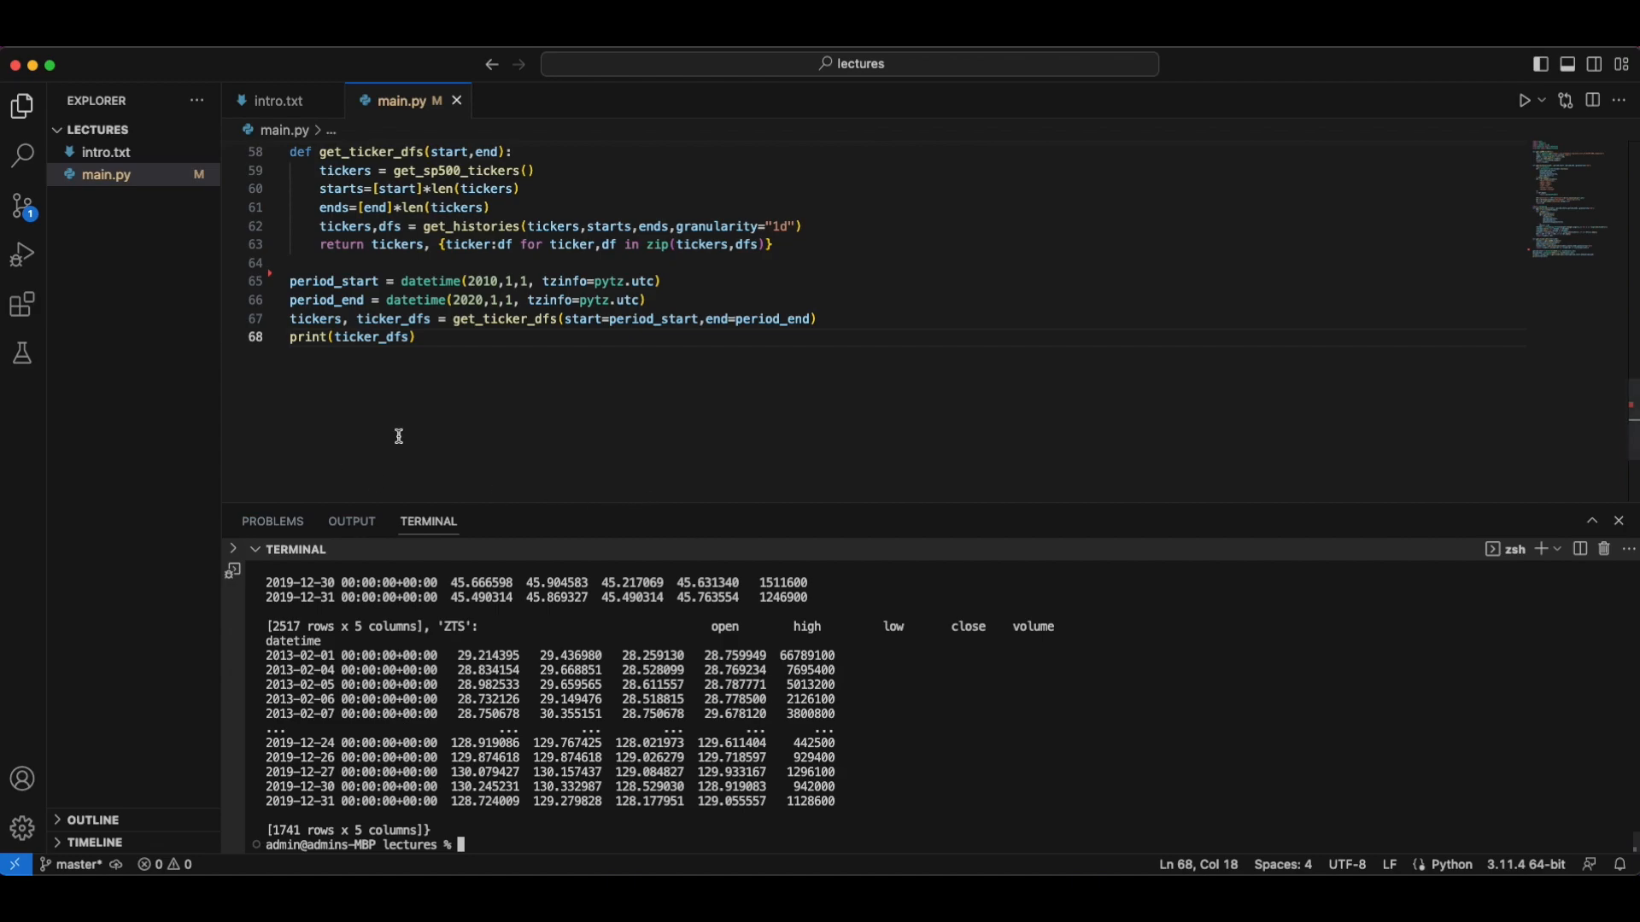
- Add 'import threading' to the imports at the top of main.py
scroll(up, 3)
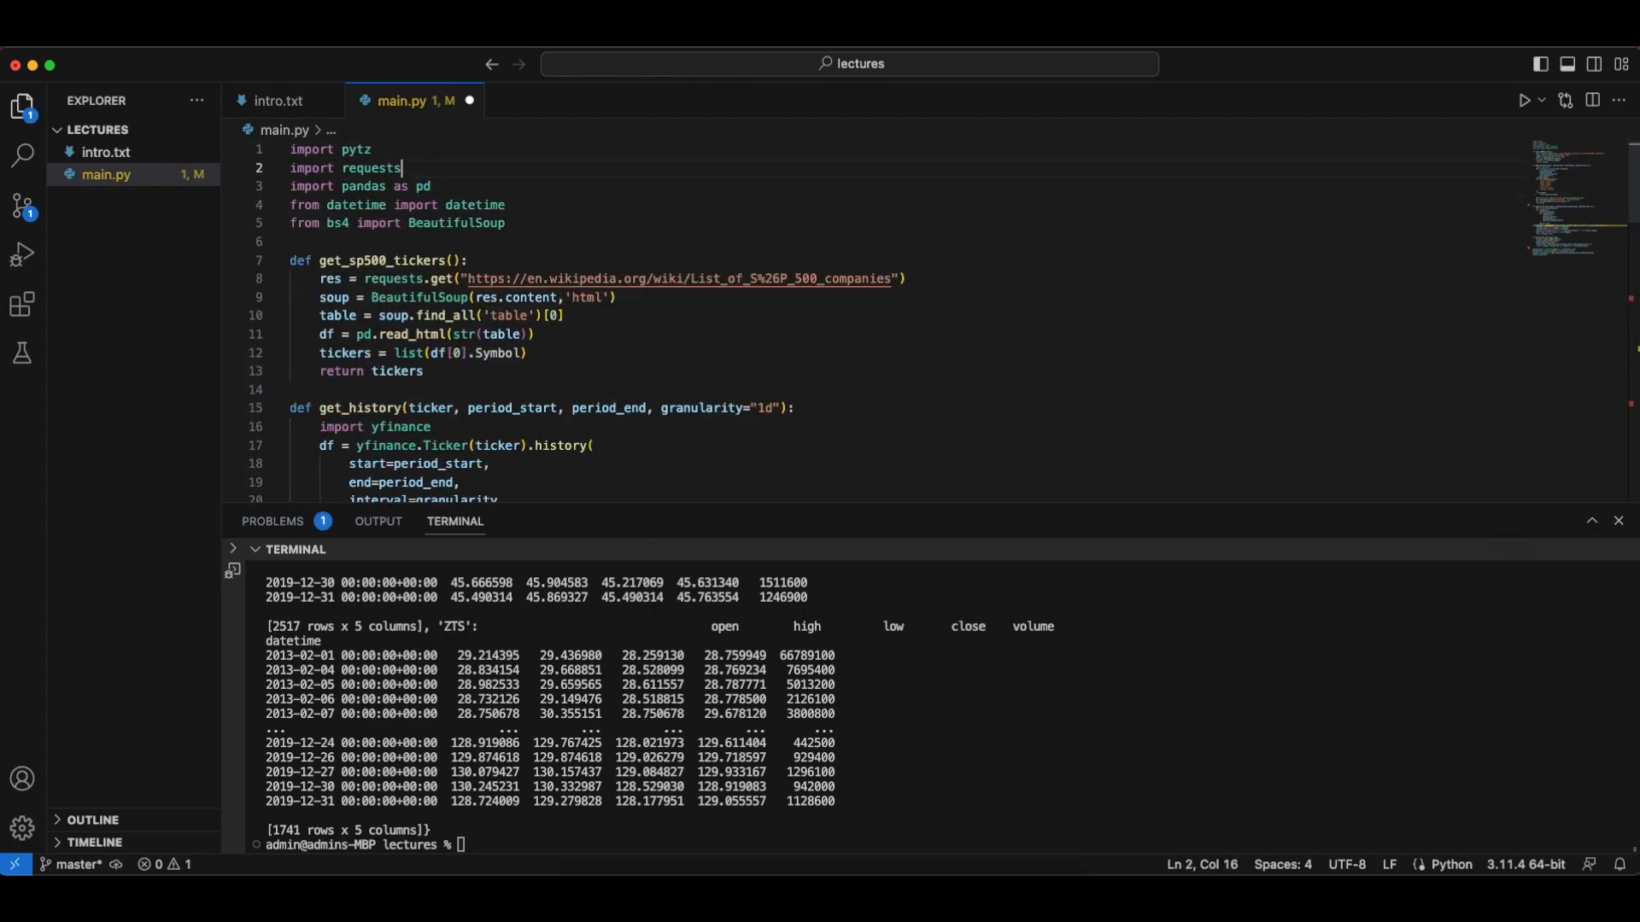
text(import threading)
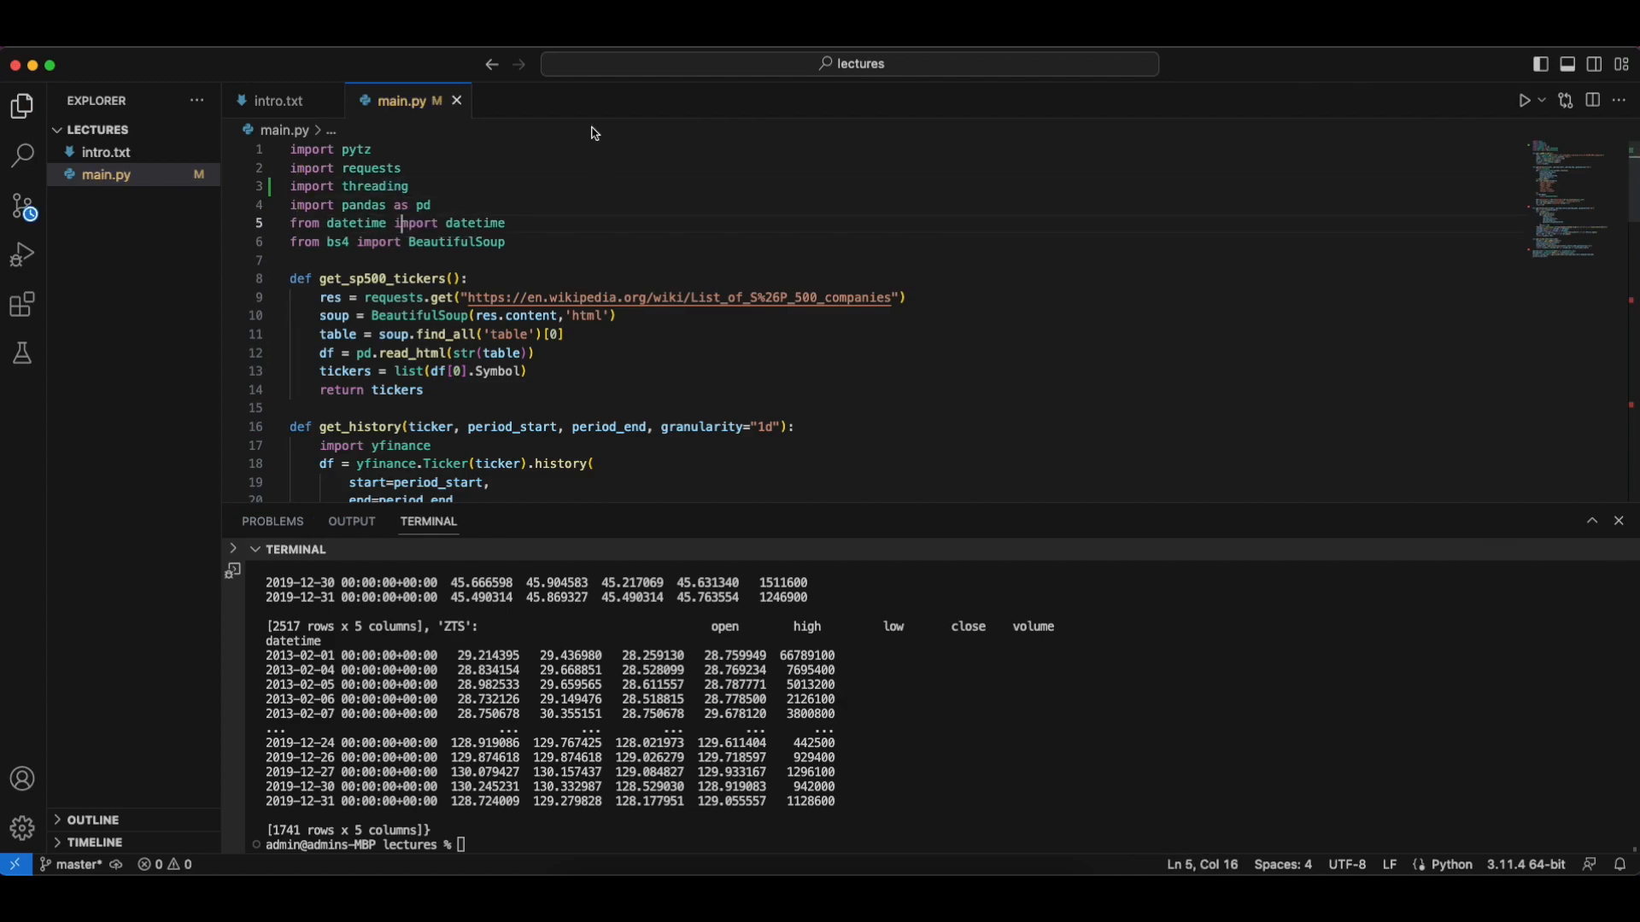
mouse_move(551, 140)
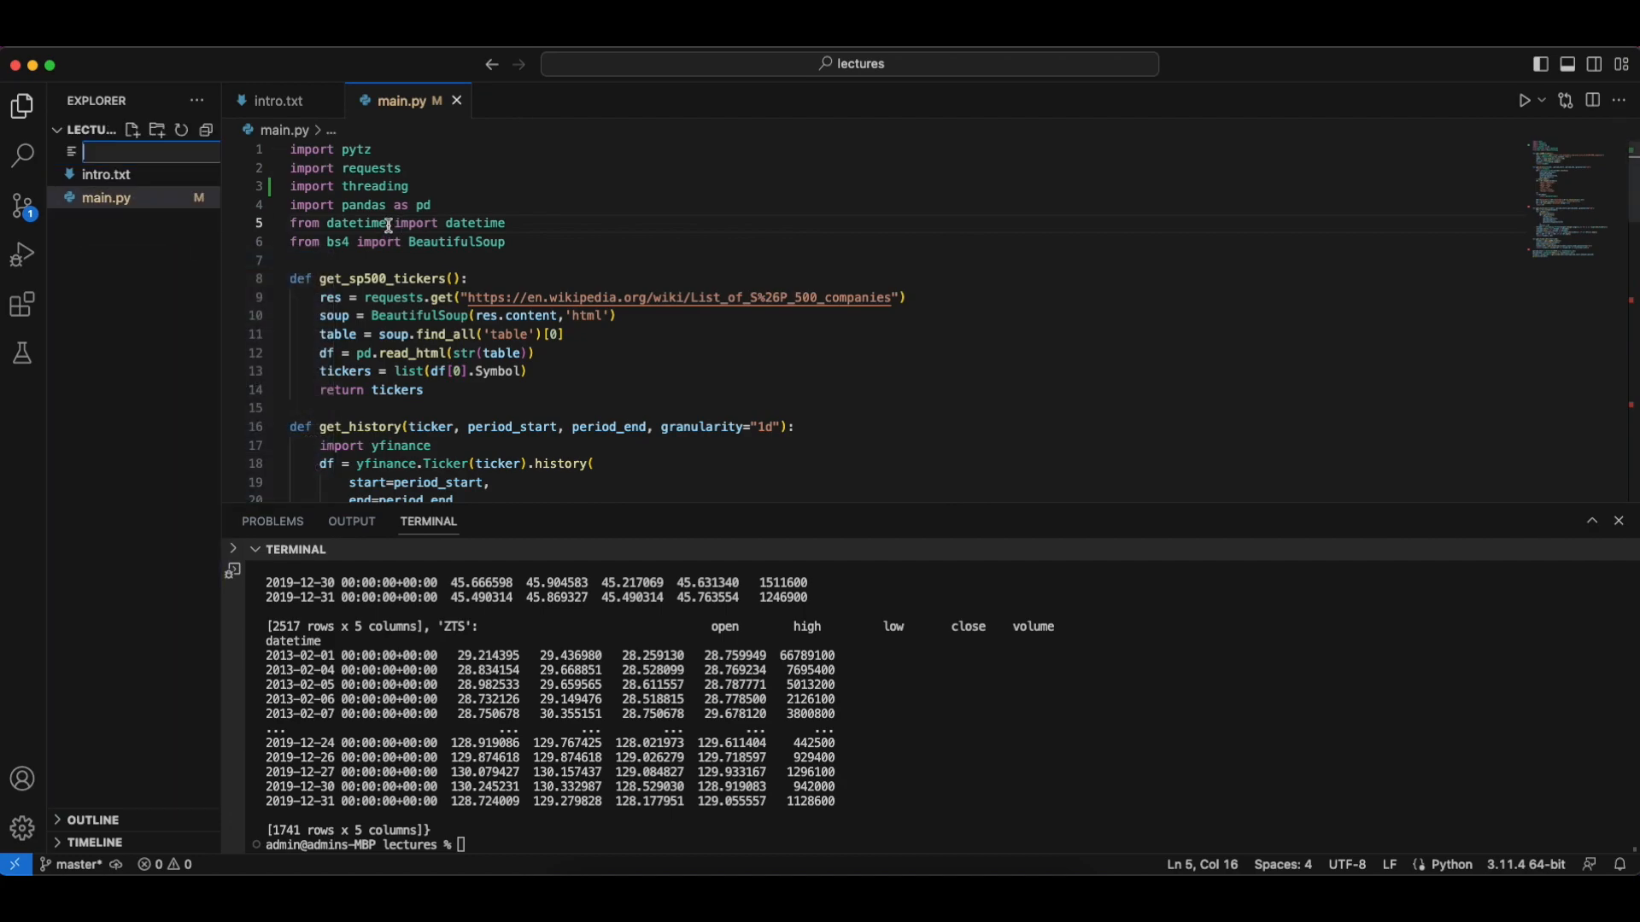
- Write utils.py importing lzma and dill as pickle, with stub load_pickle(path) and save_pickle(path)
click(134, 130)
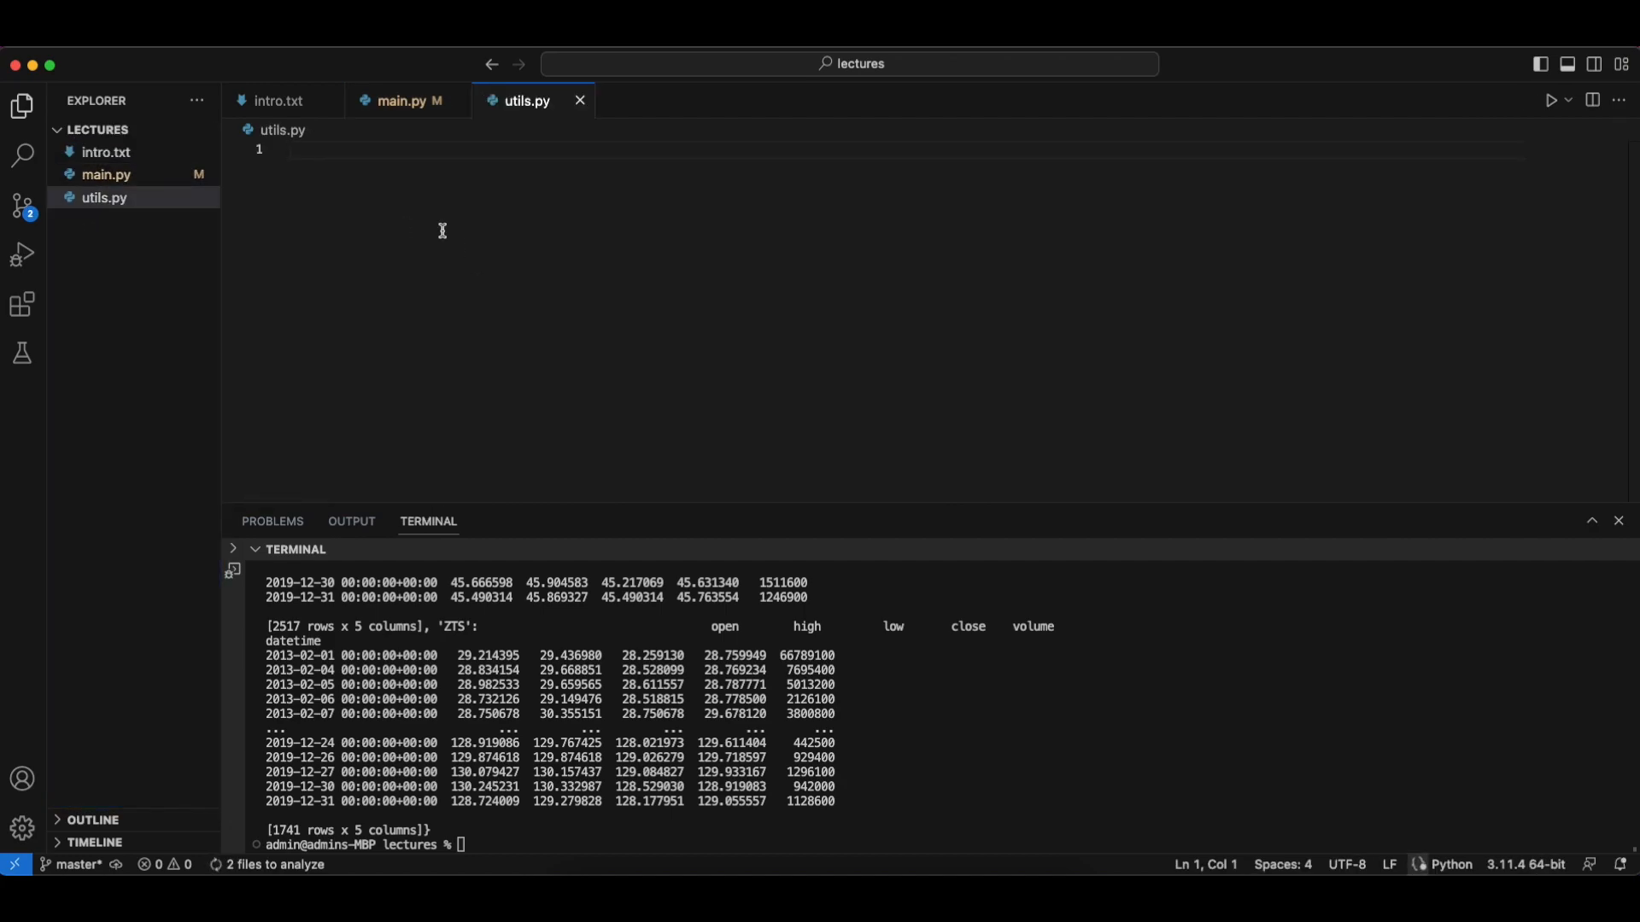
text(import)
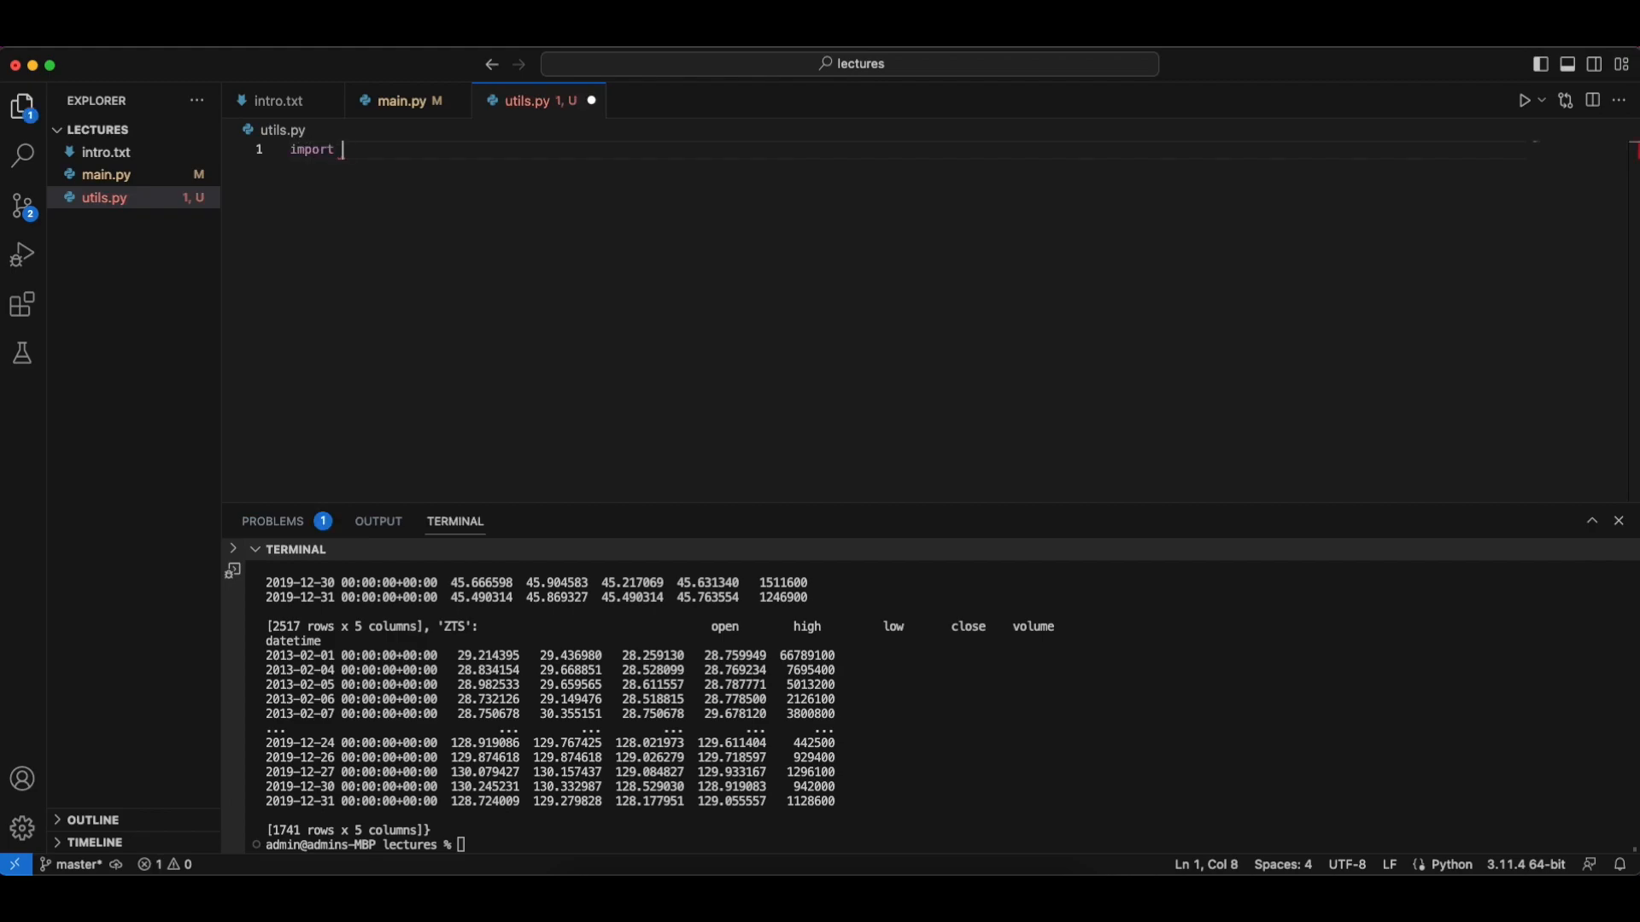
text(lzma)
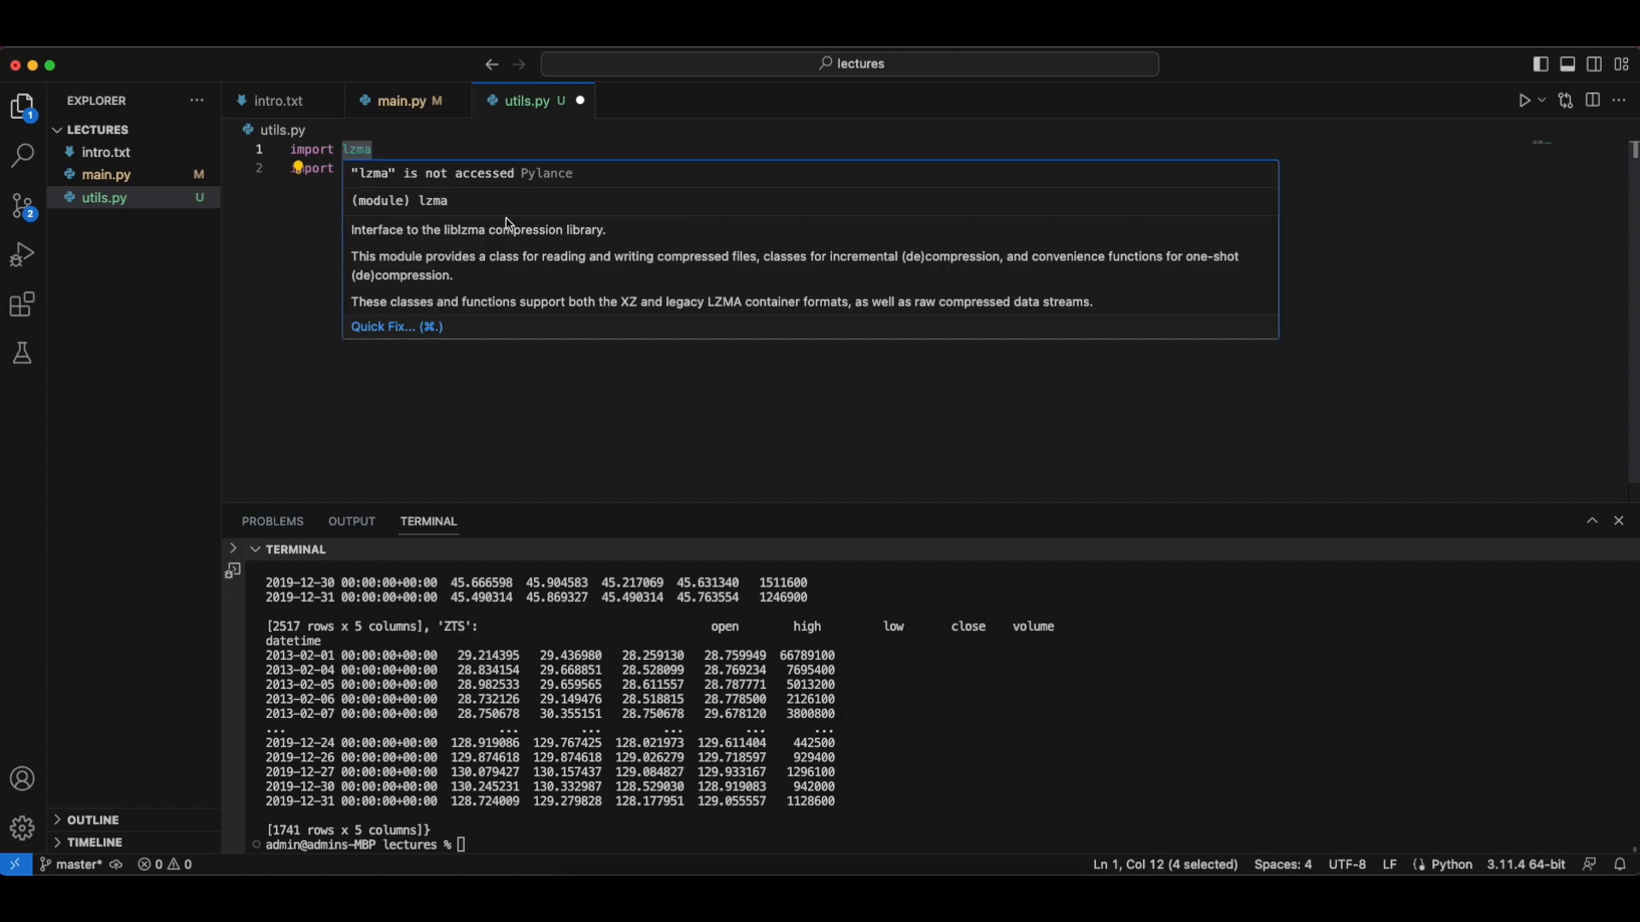
mouse_move(509, 216)
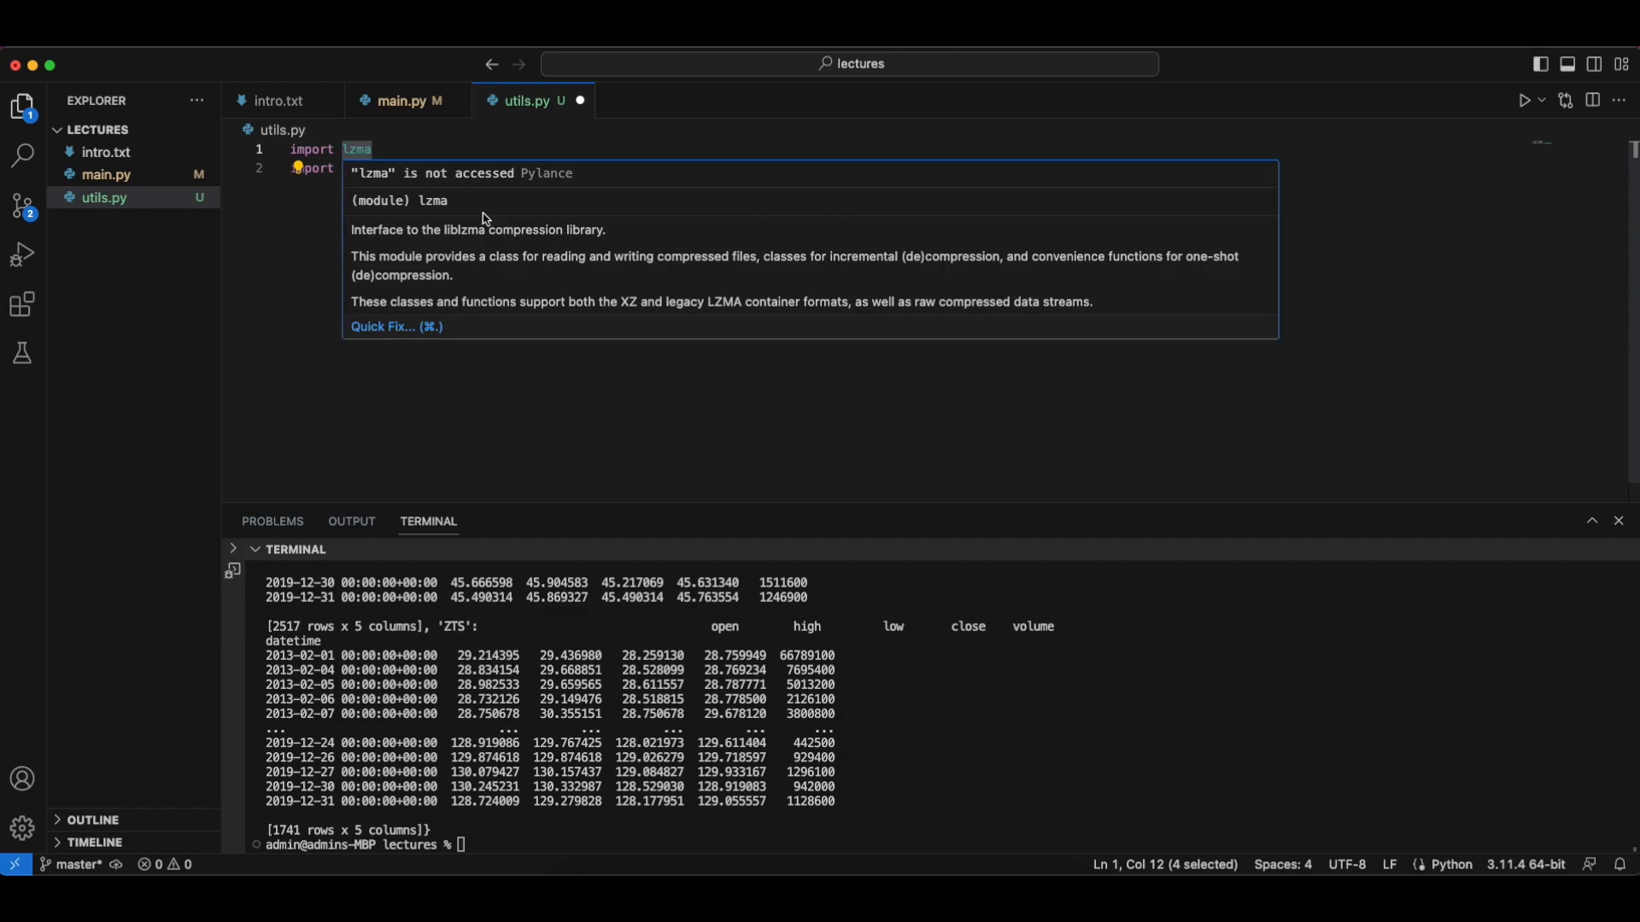
mouse_move(726, 363)
text(def)
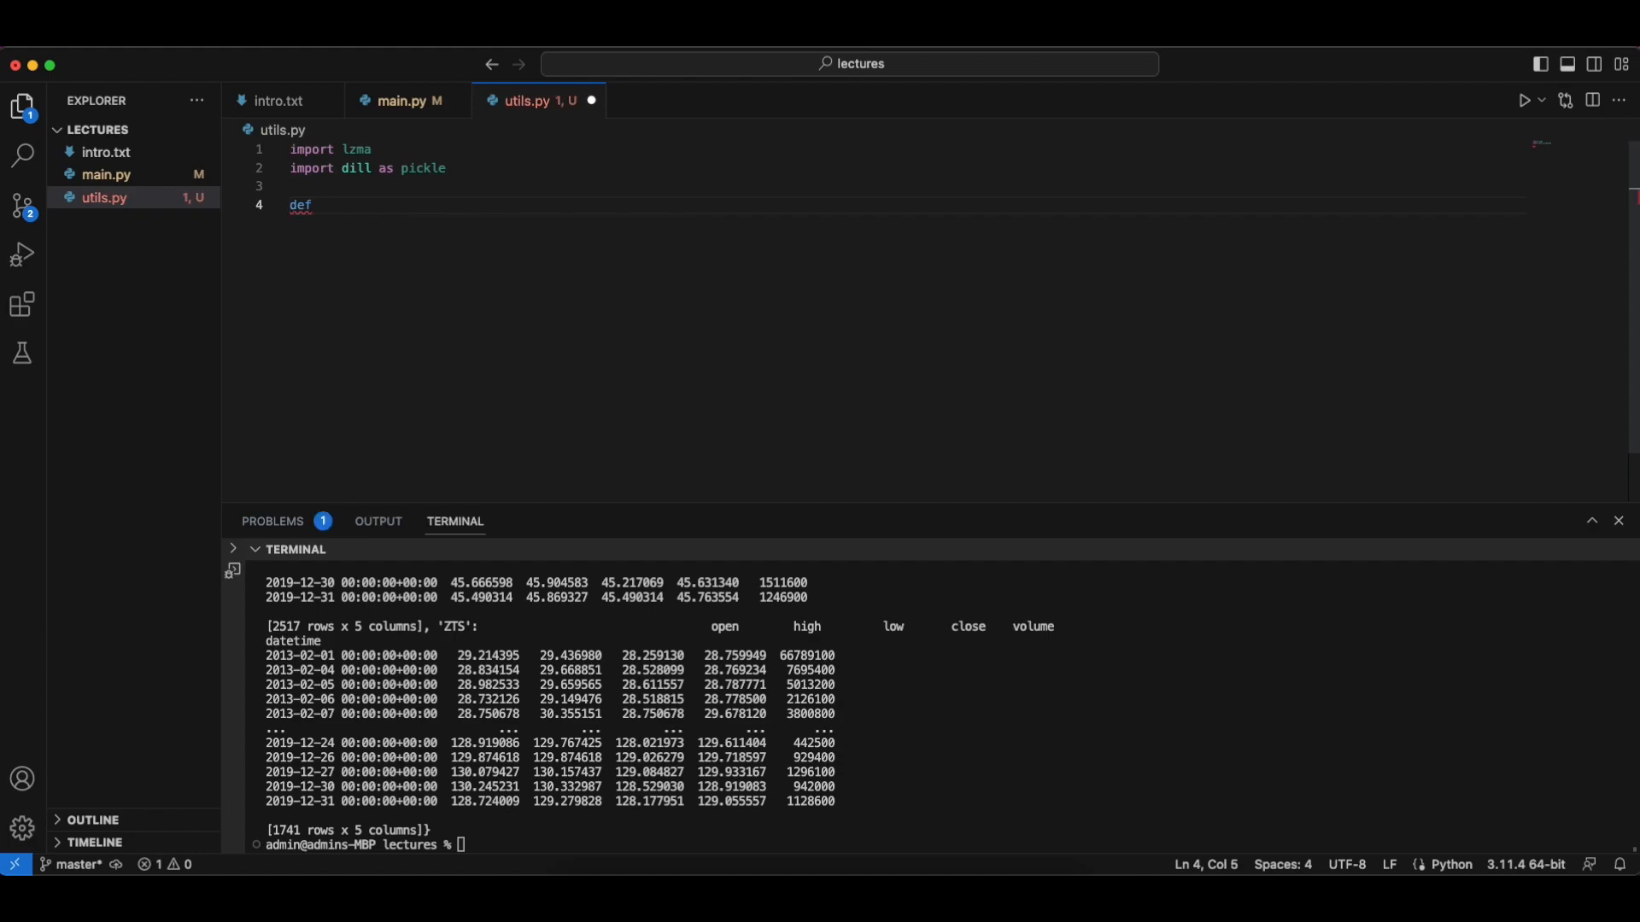
text(load_pickle)
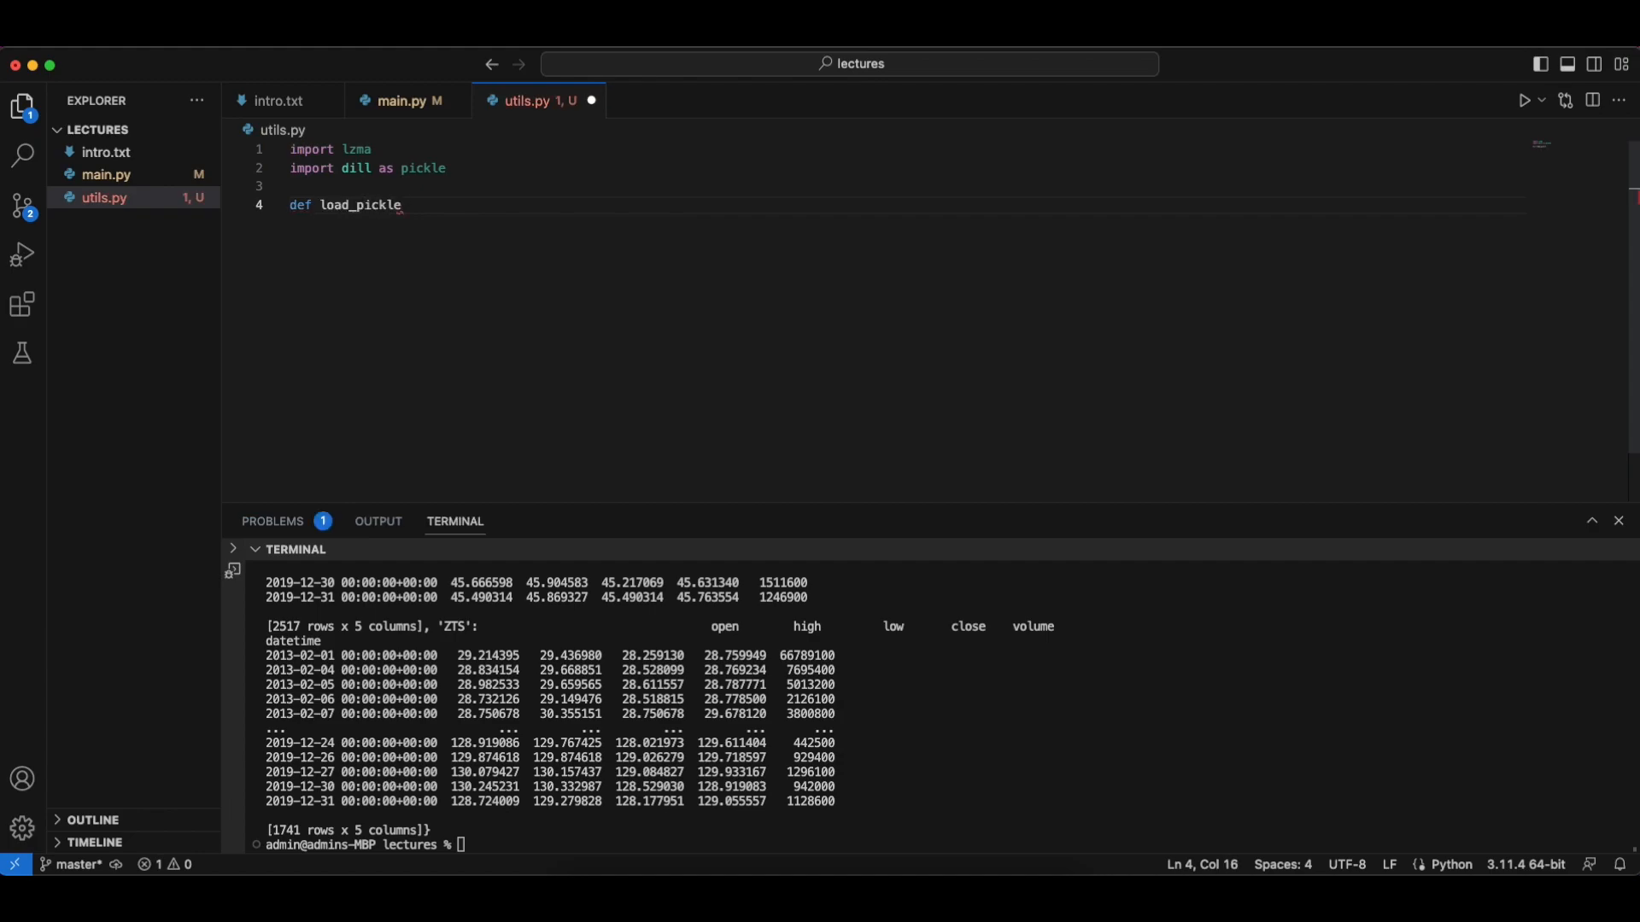
text((path):)
text(pass)
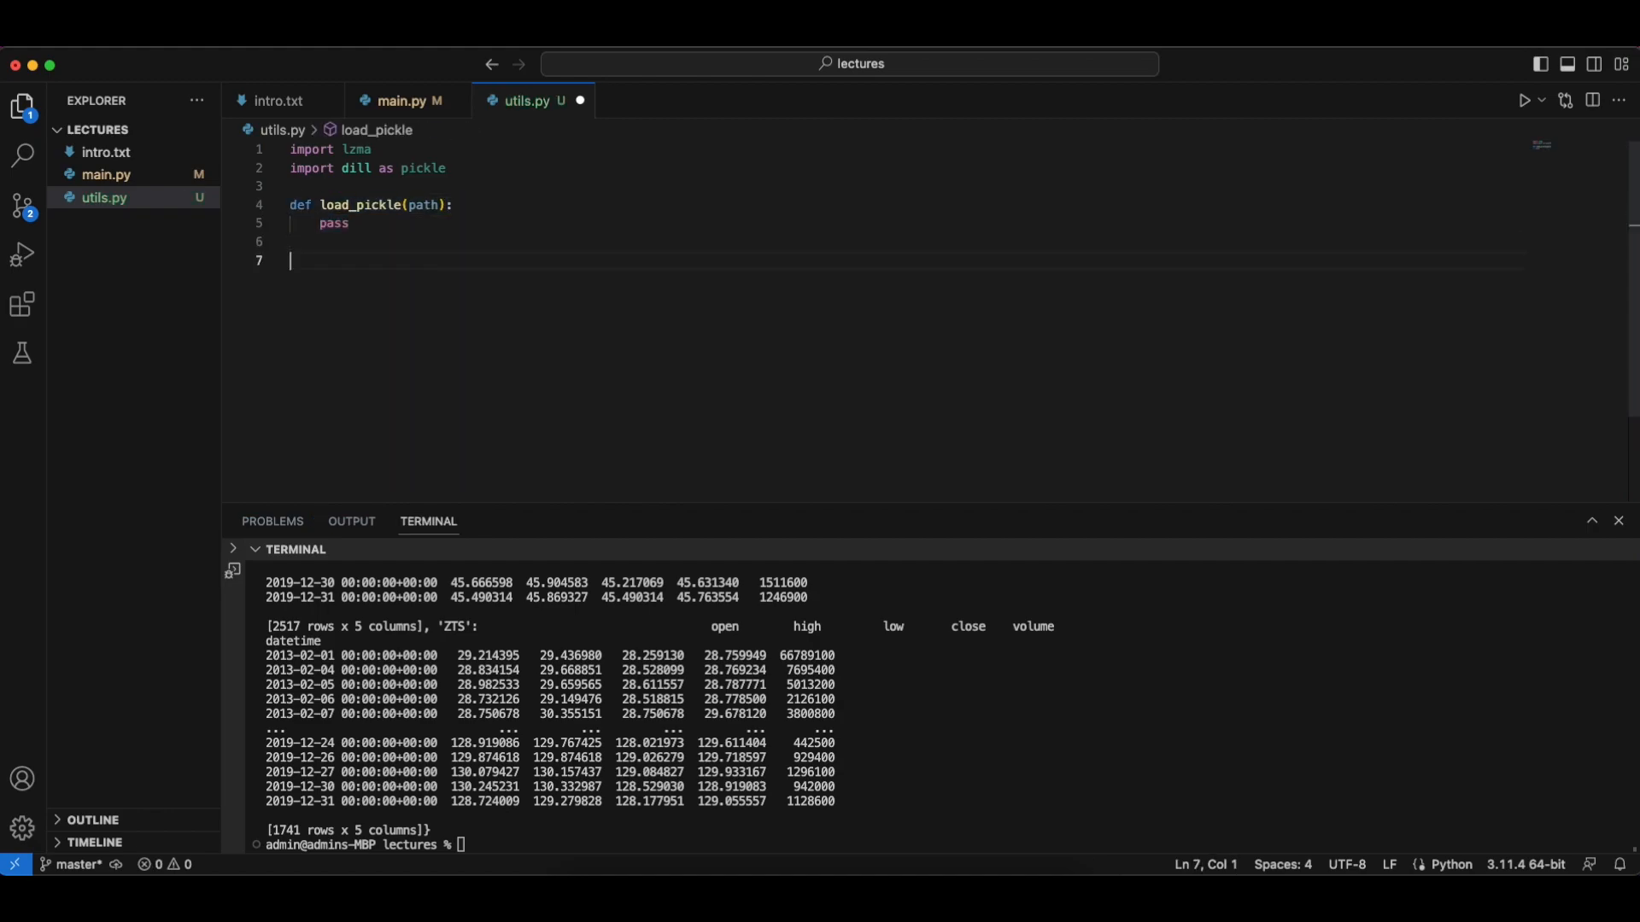
text(def save_pickle(path):)
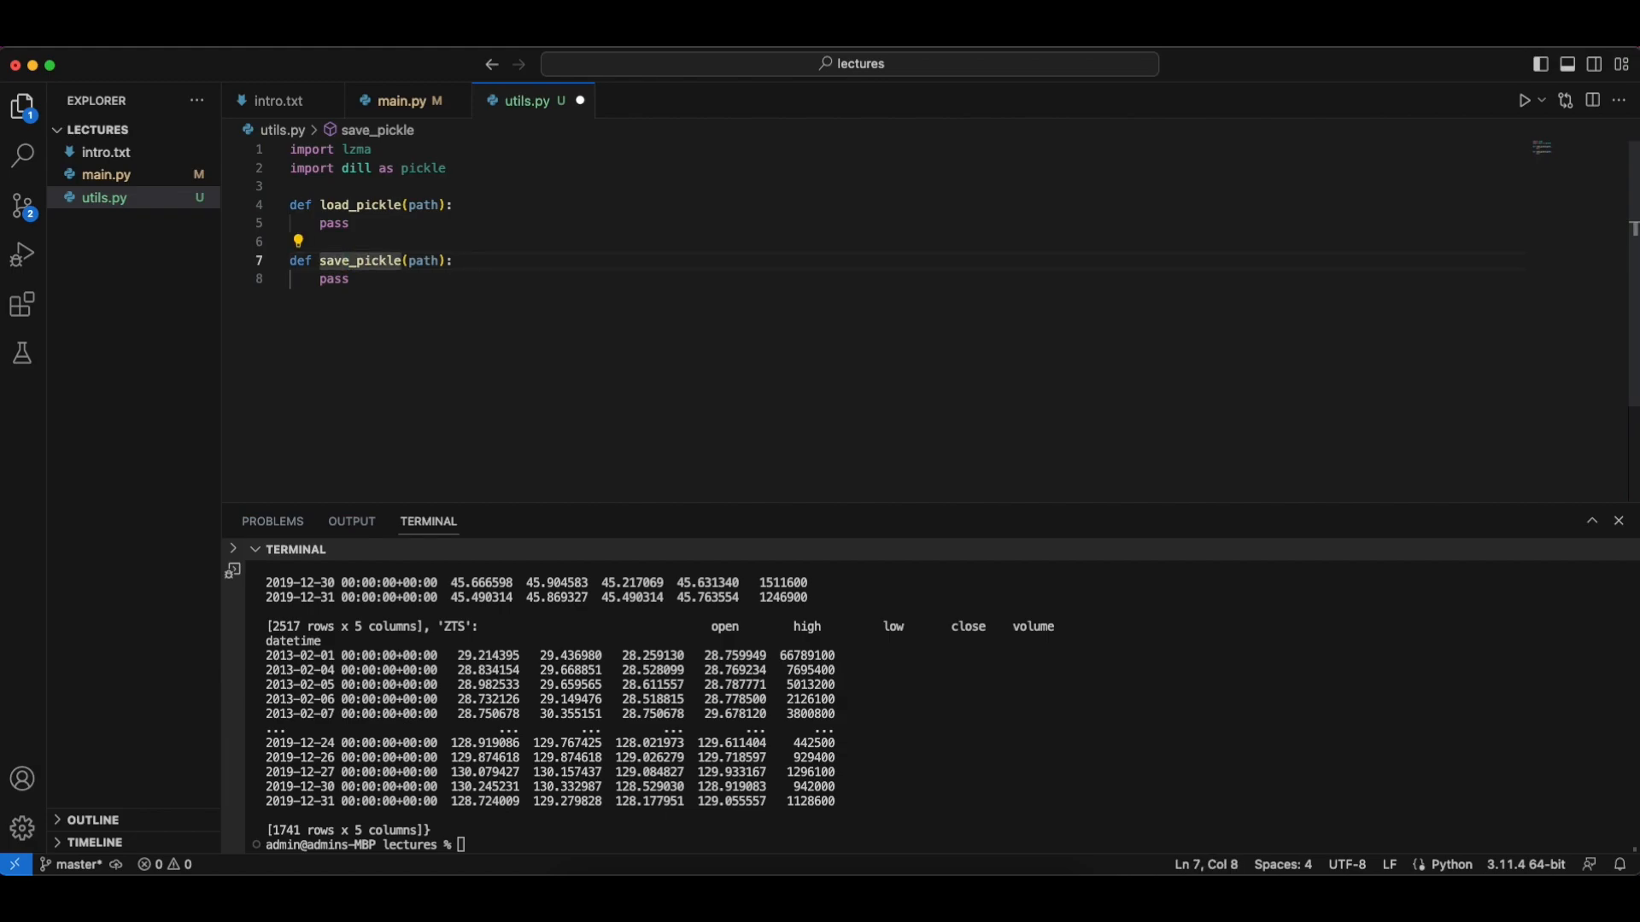
- Review utils.py, selecting the pickle alias and returning to load_pickle's pass placeholder
click(340, 279)
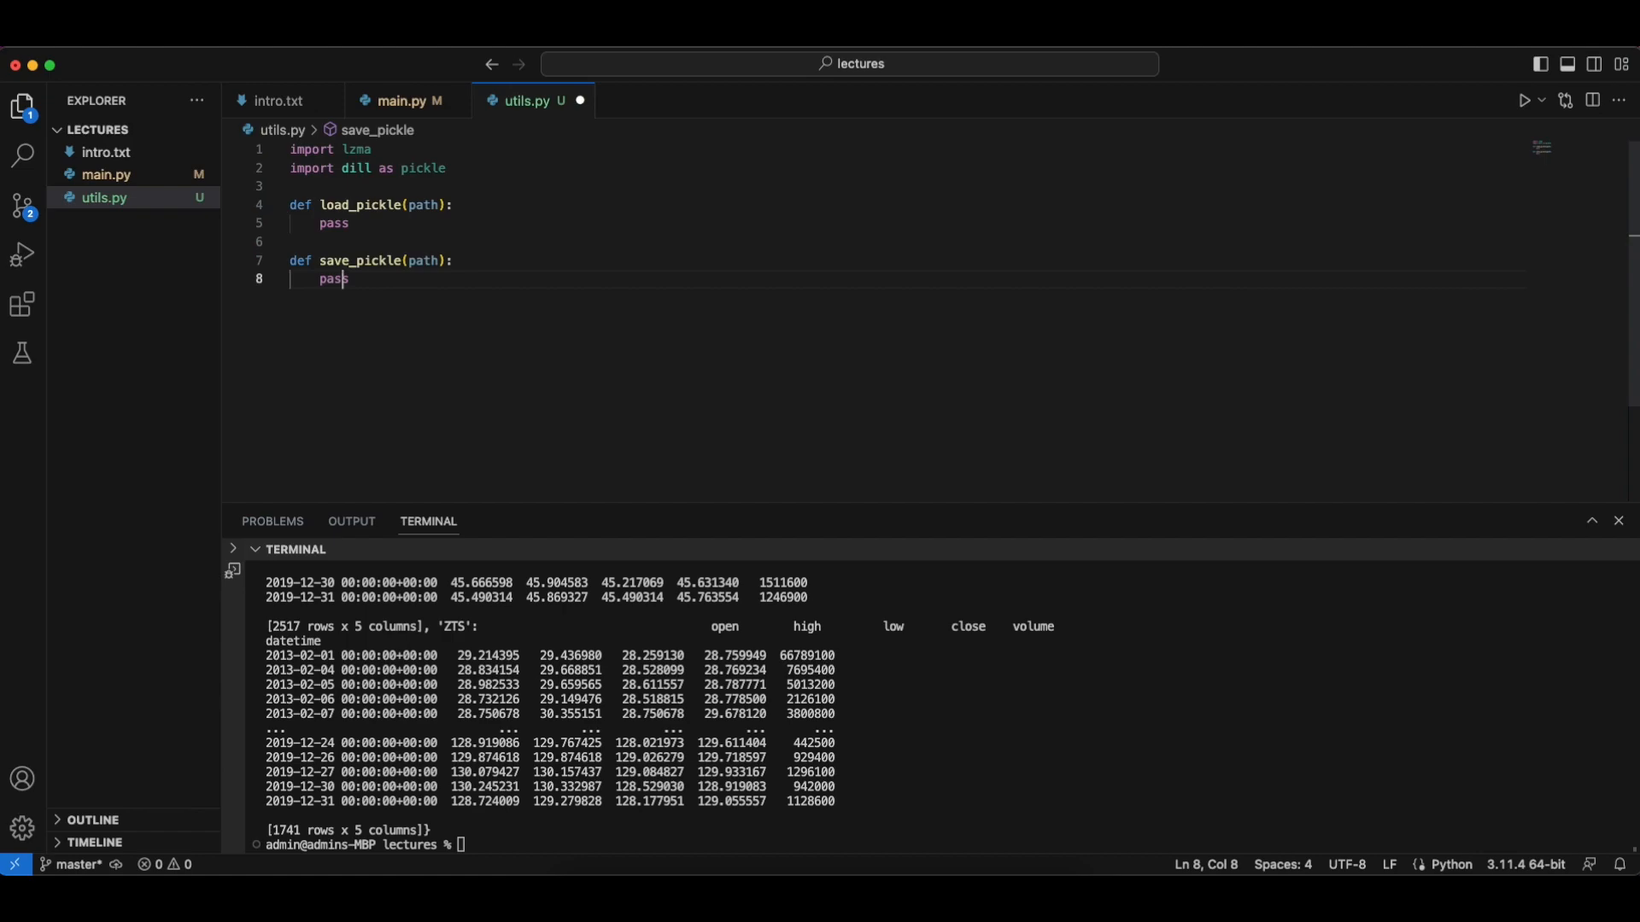
double_click(423, 167)
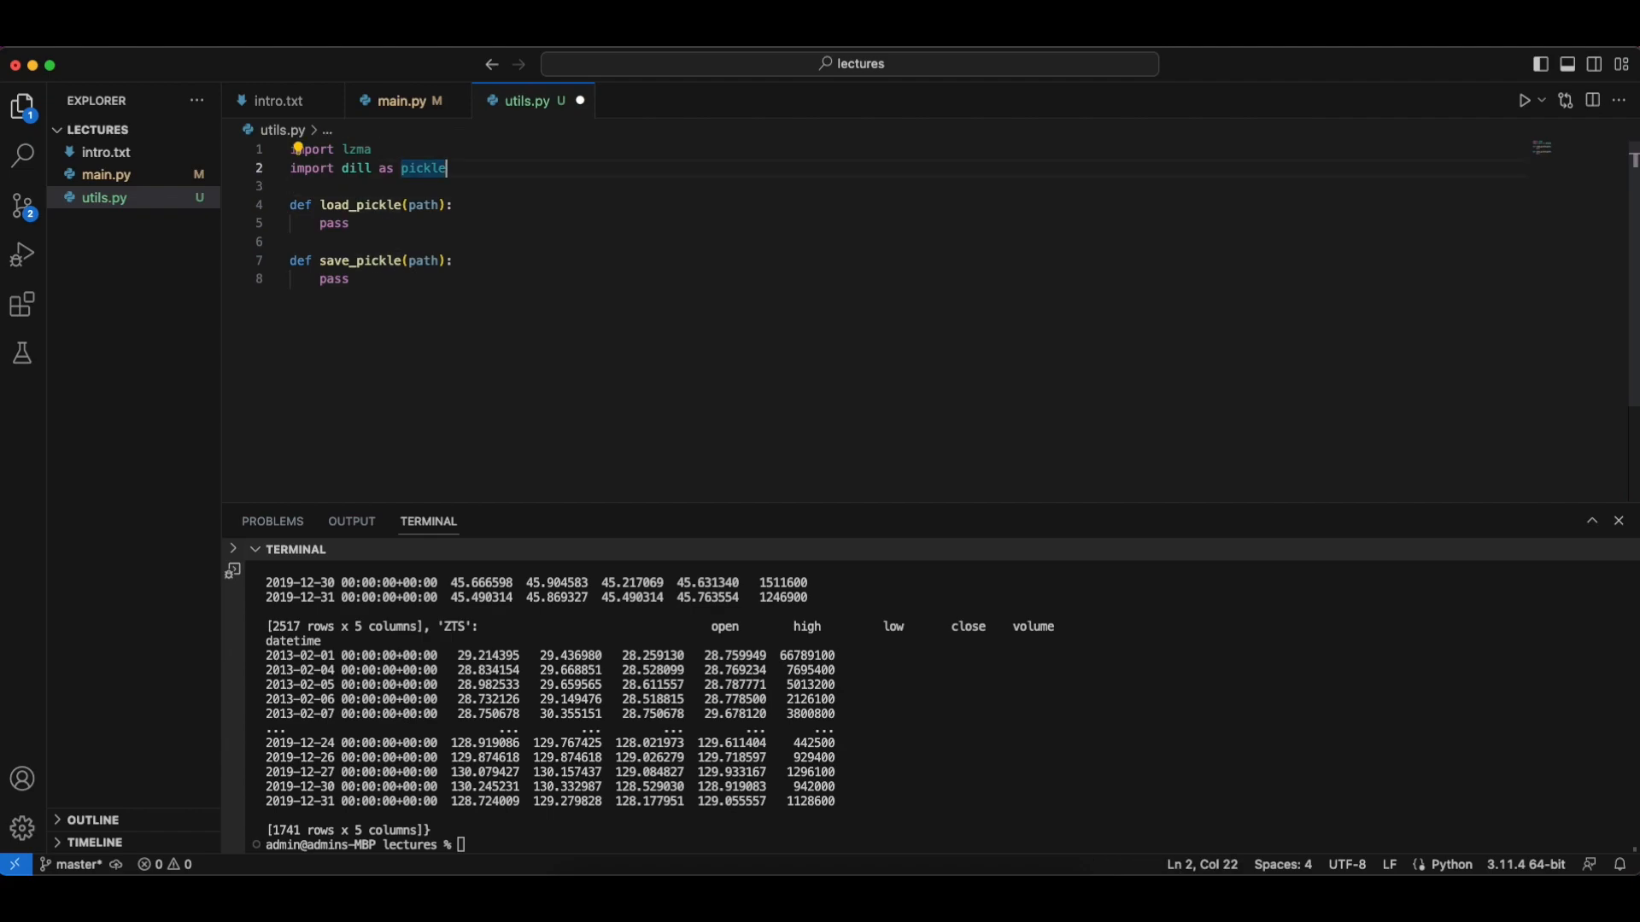
click(290, 205)
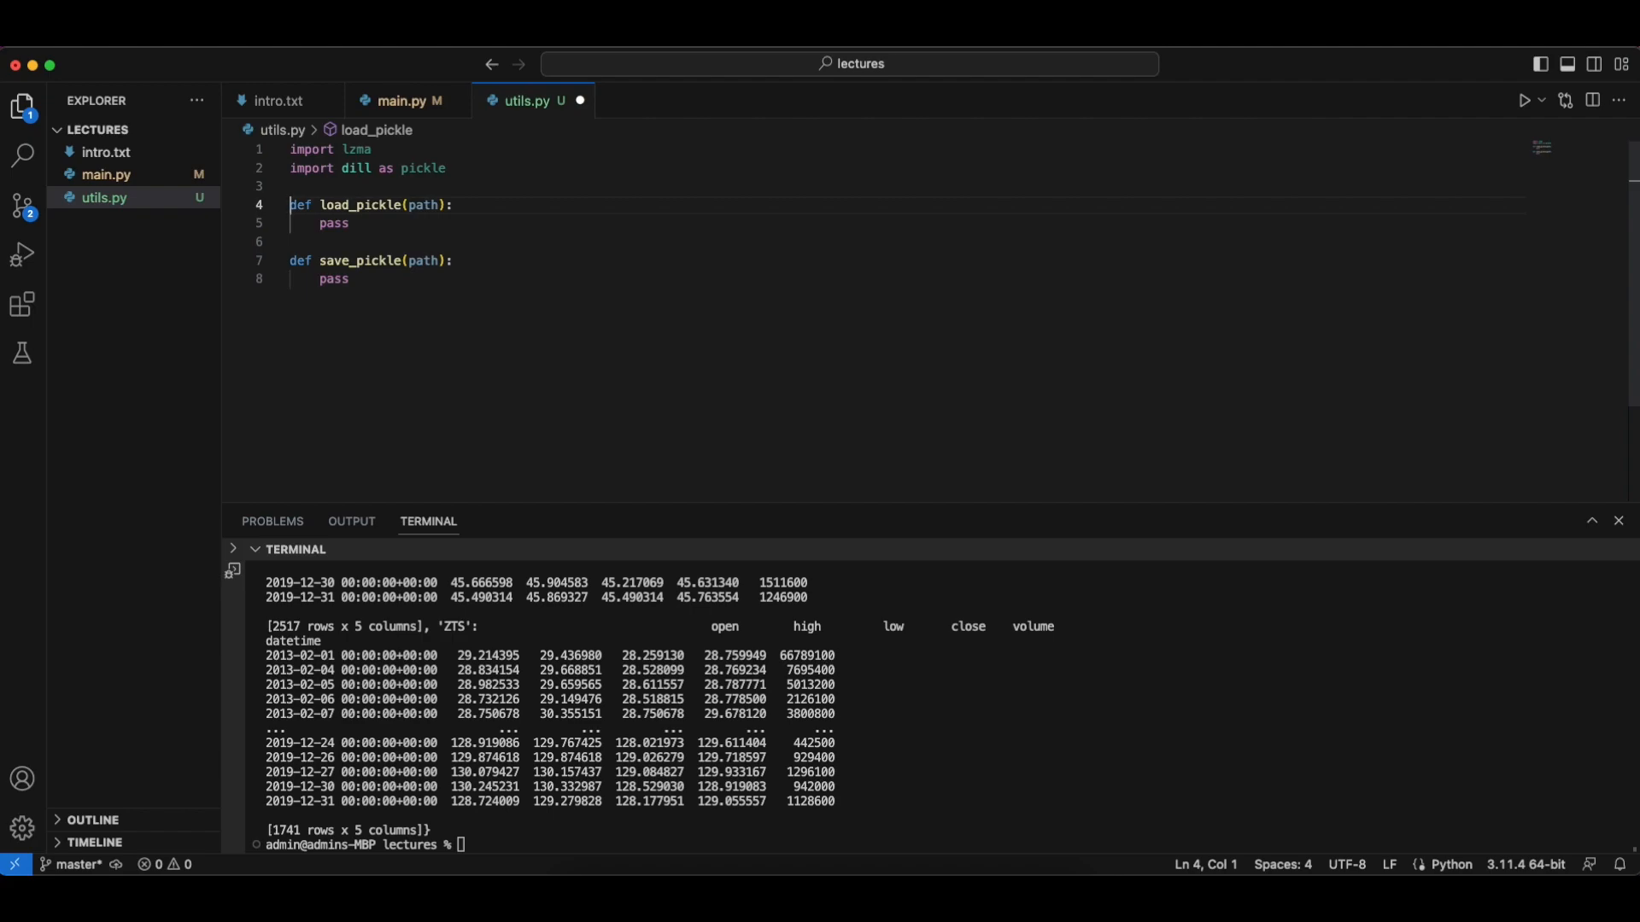
click(290, 242)
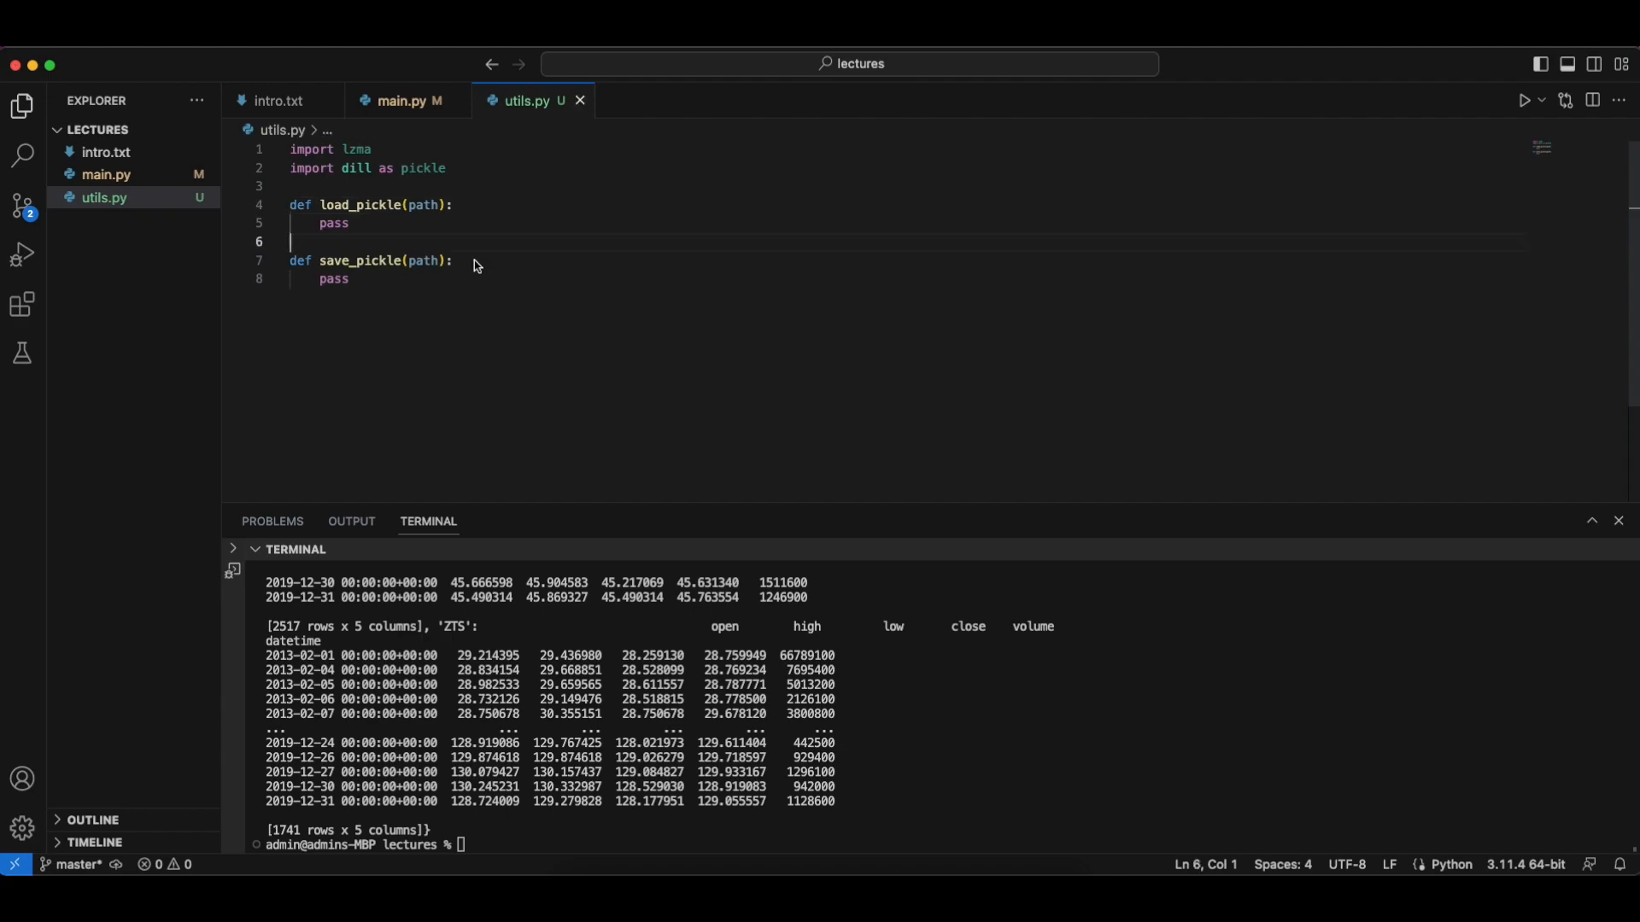
click(321, 223)
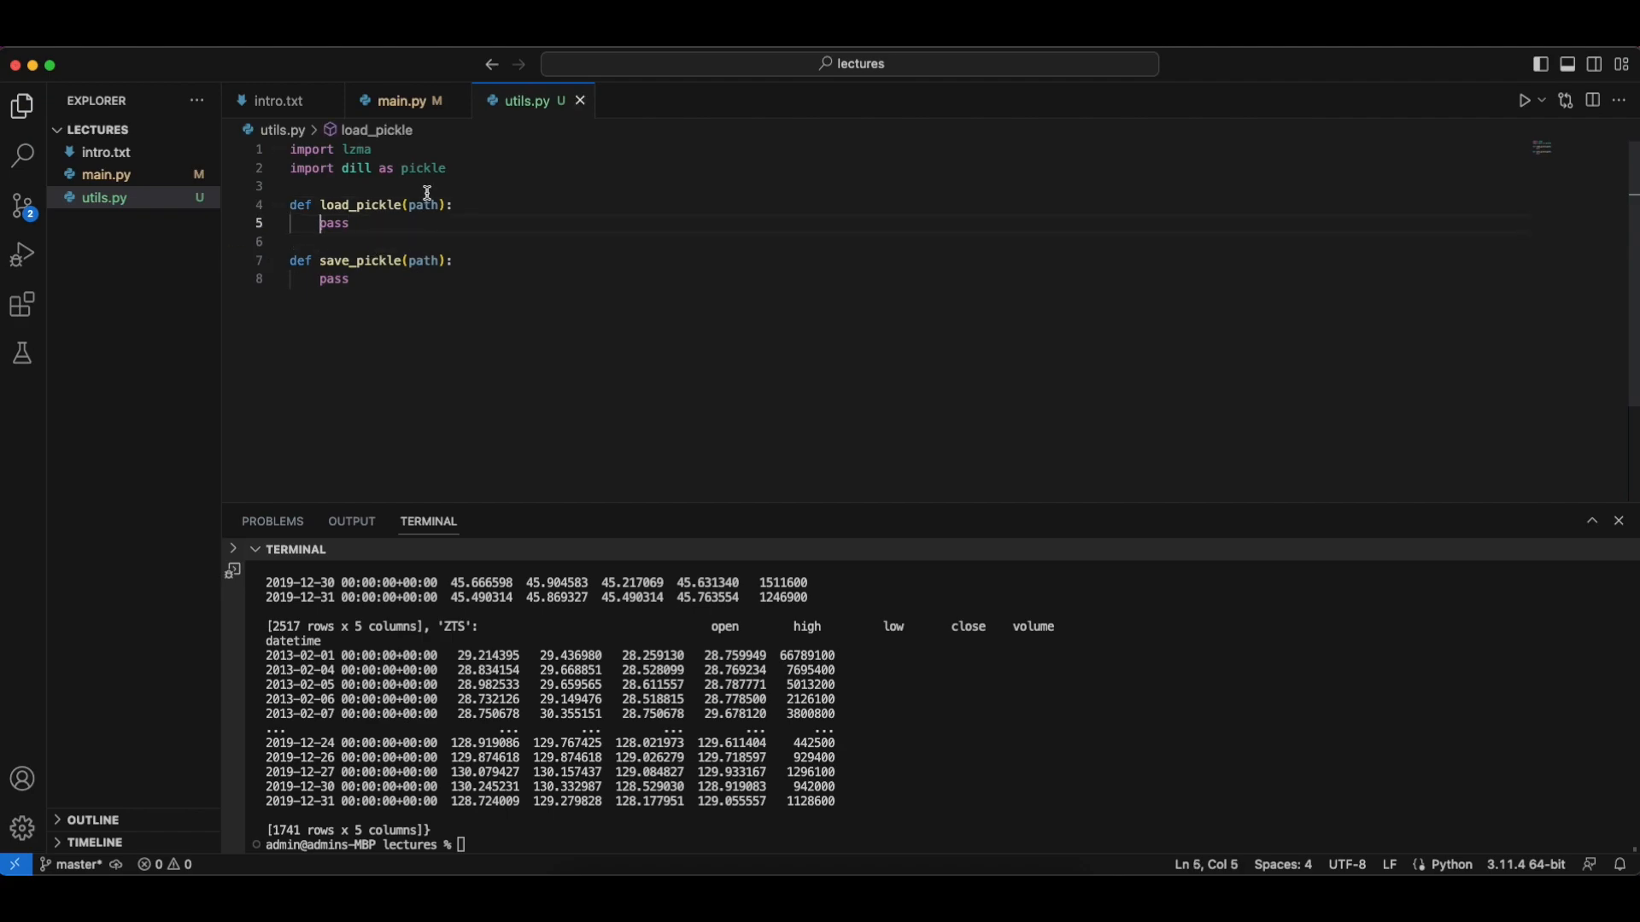
- Implement load_pickle: try lzma.open(path, "rb") and pickle.load(fp), catching Exception, then return
text(try:)
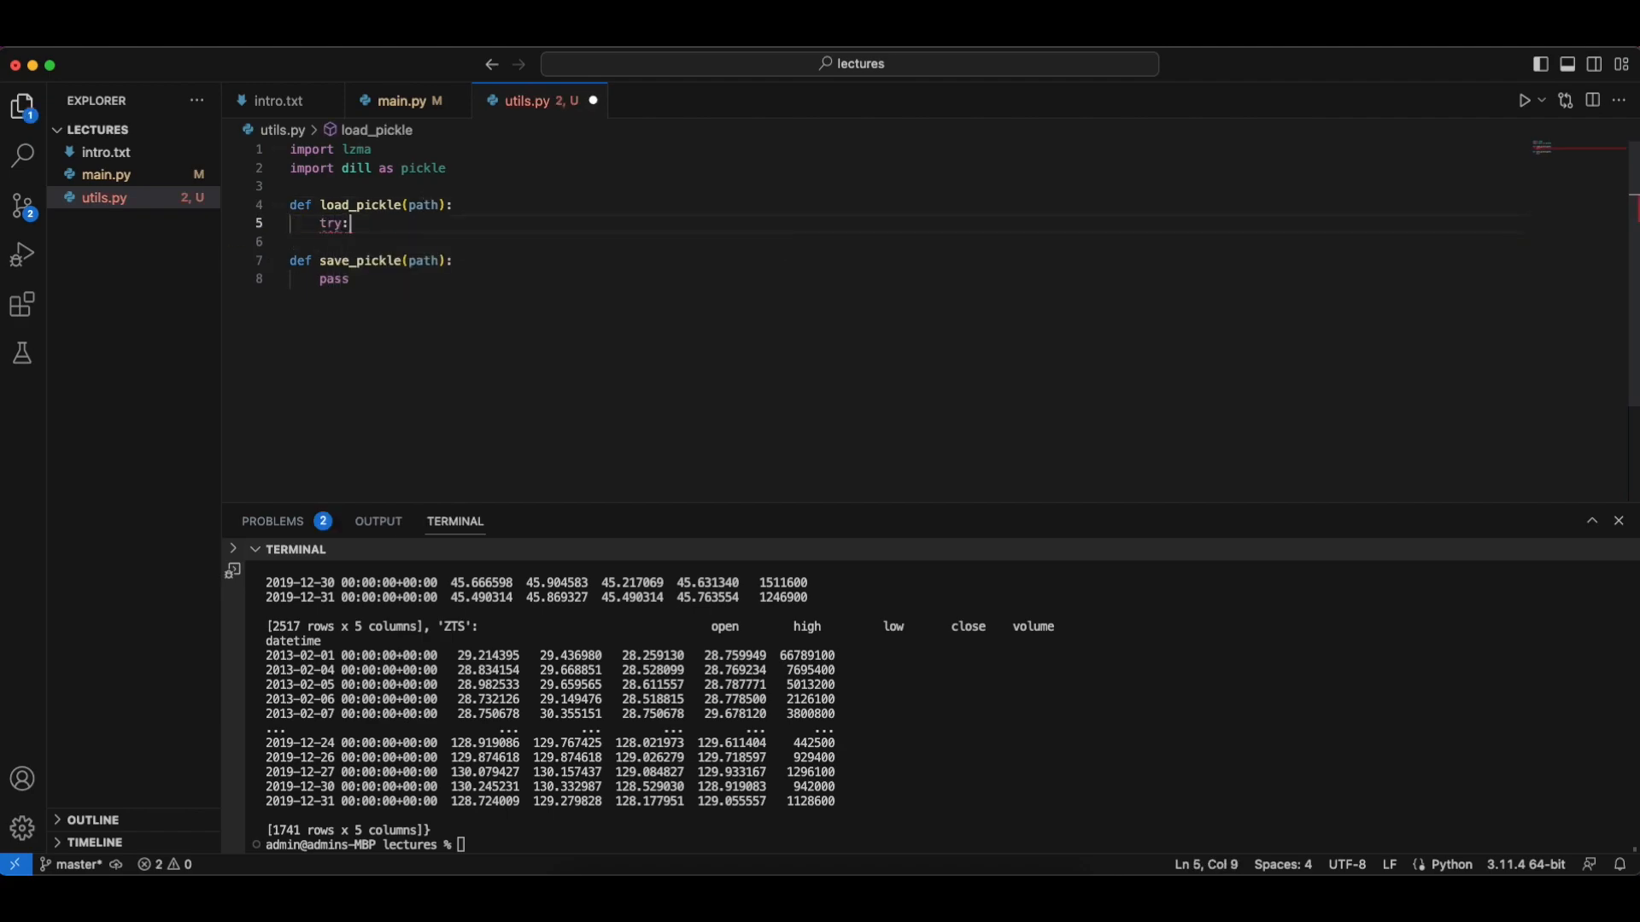
text(with lzma.open()
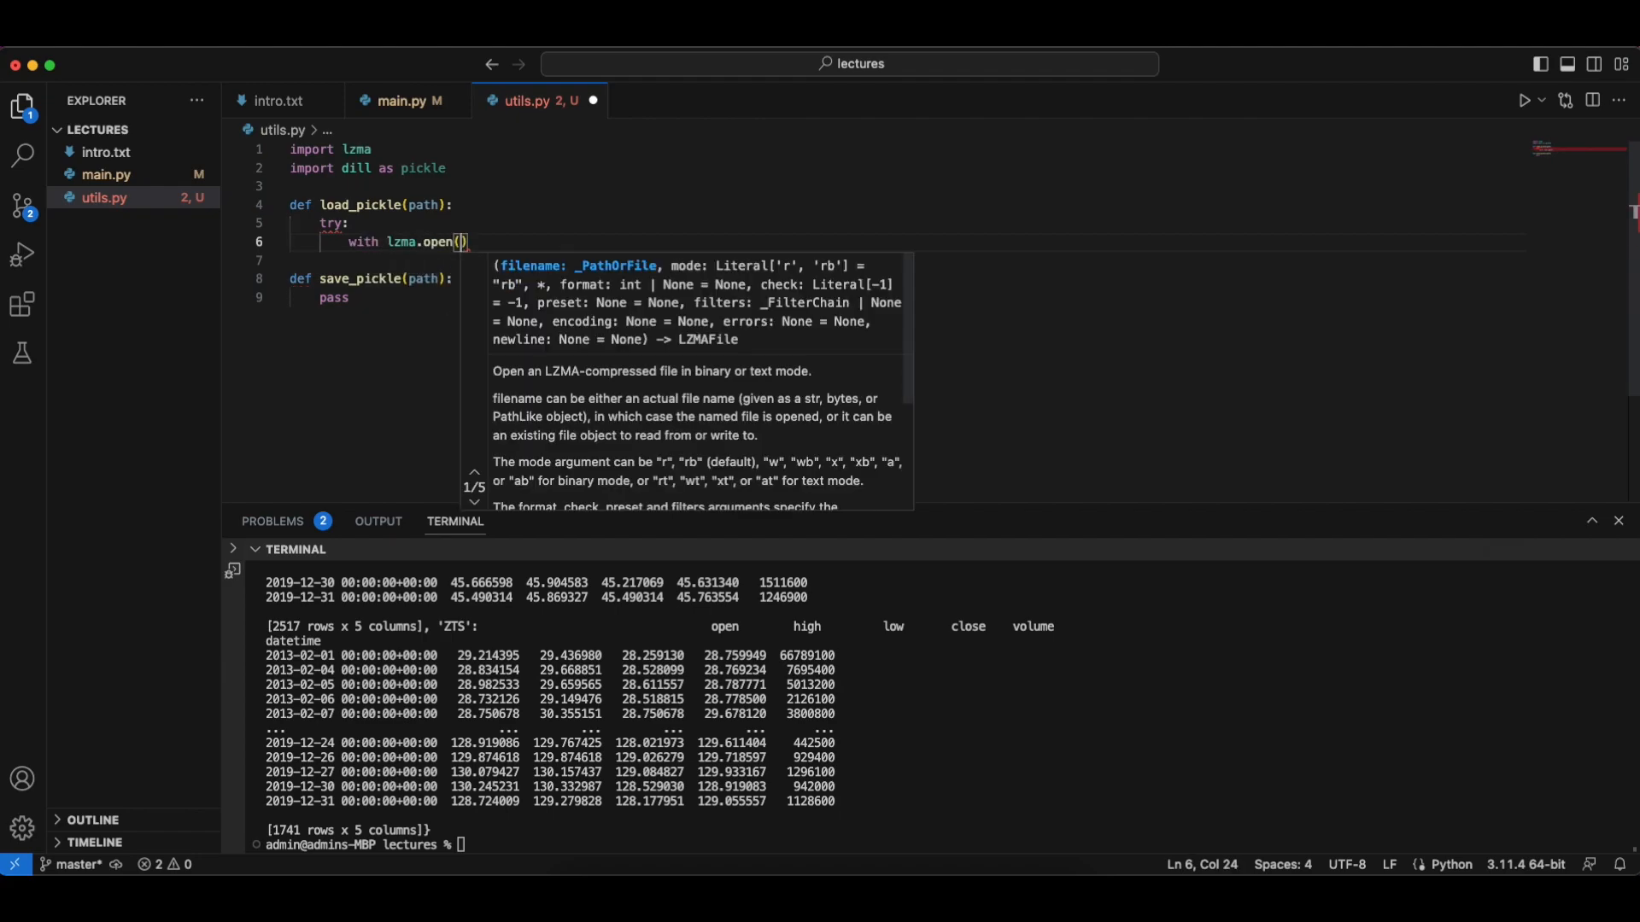
text(path,)
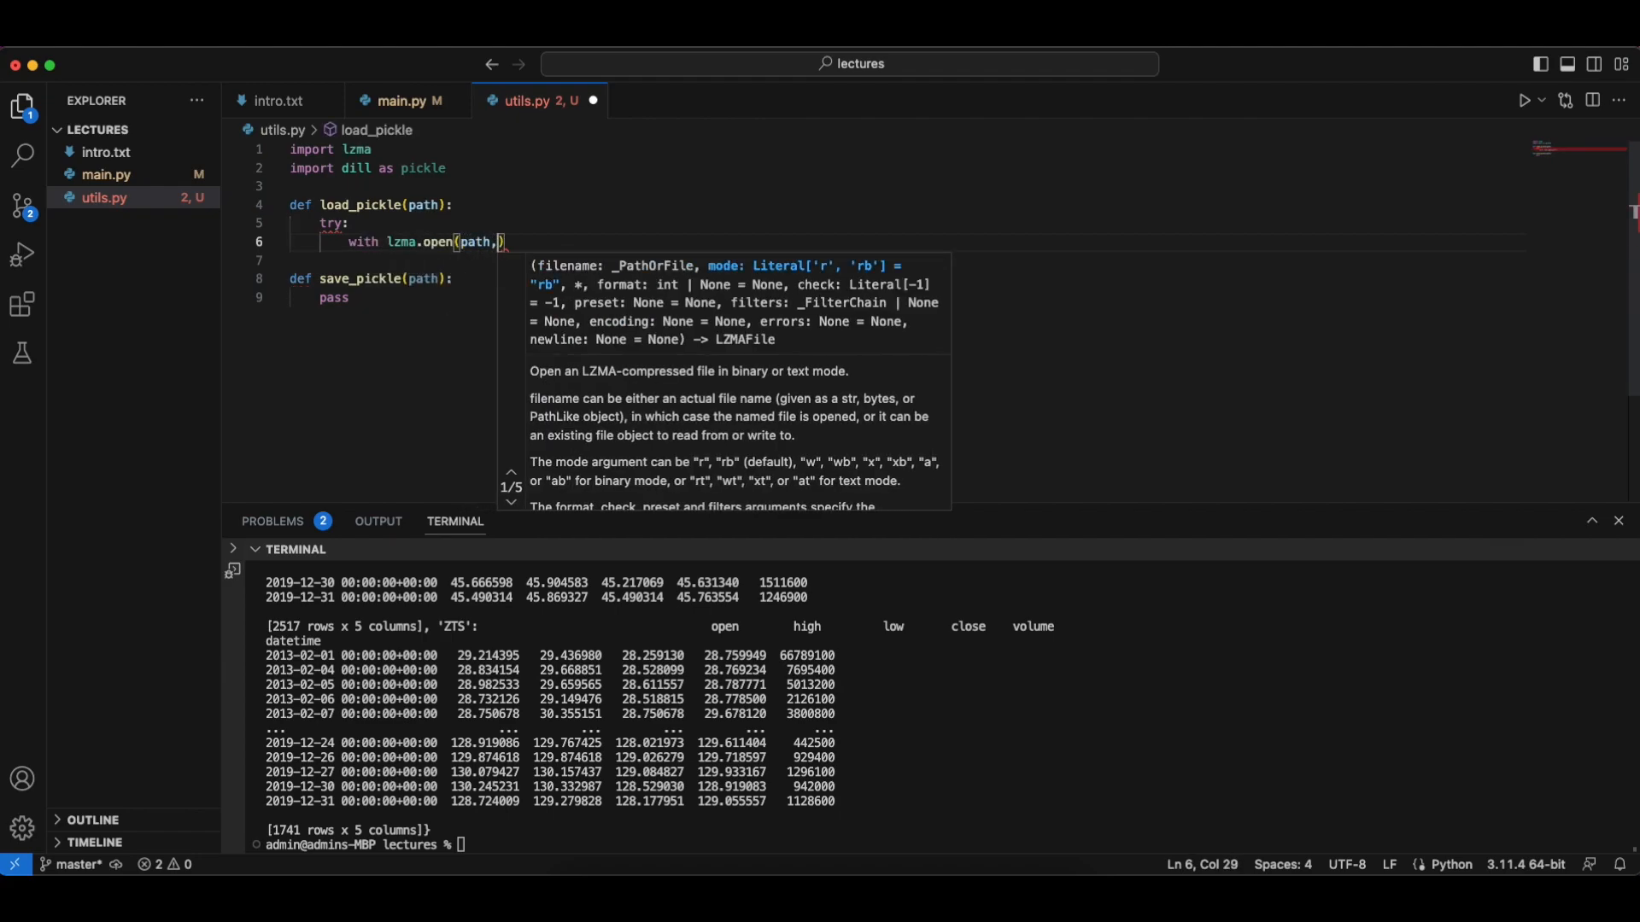
text("rb") as fp:)
click(615, 260)
text(file = pick)
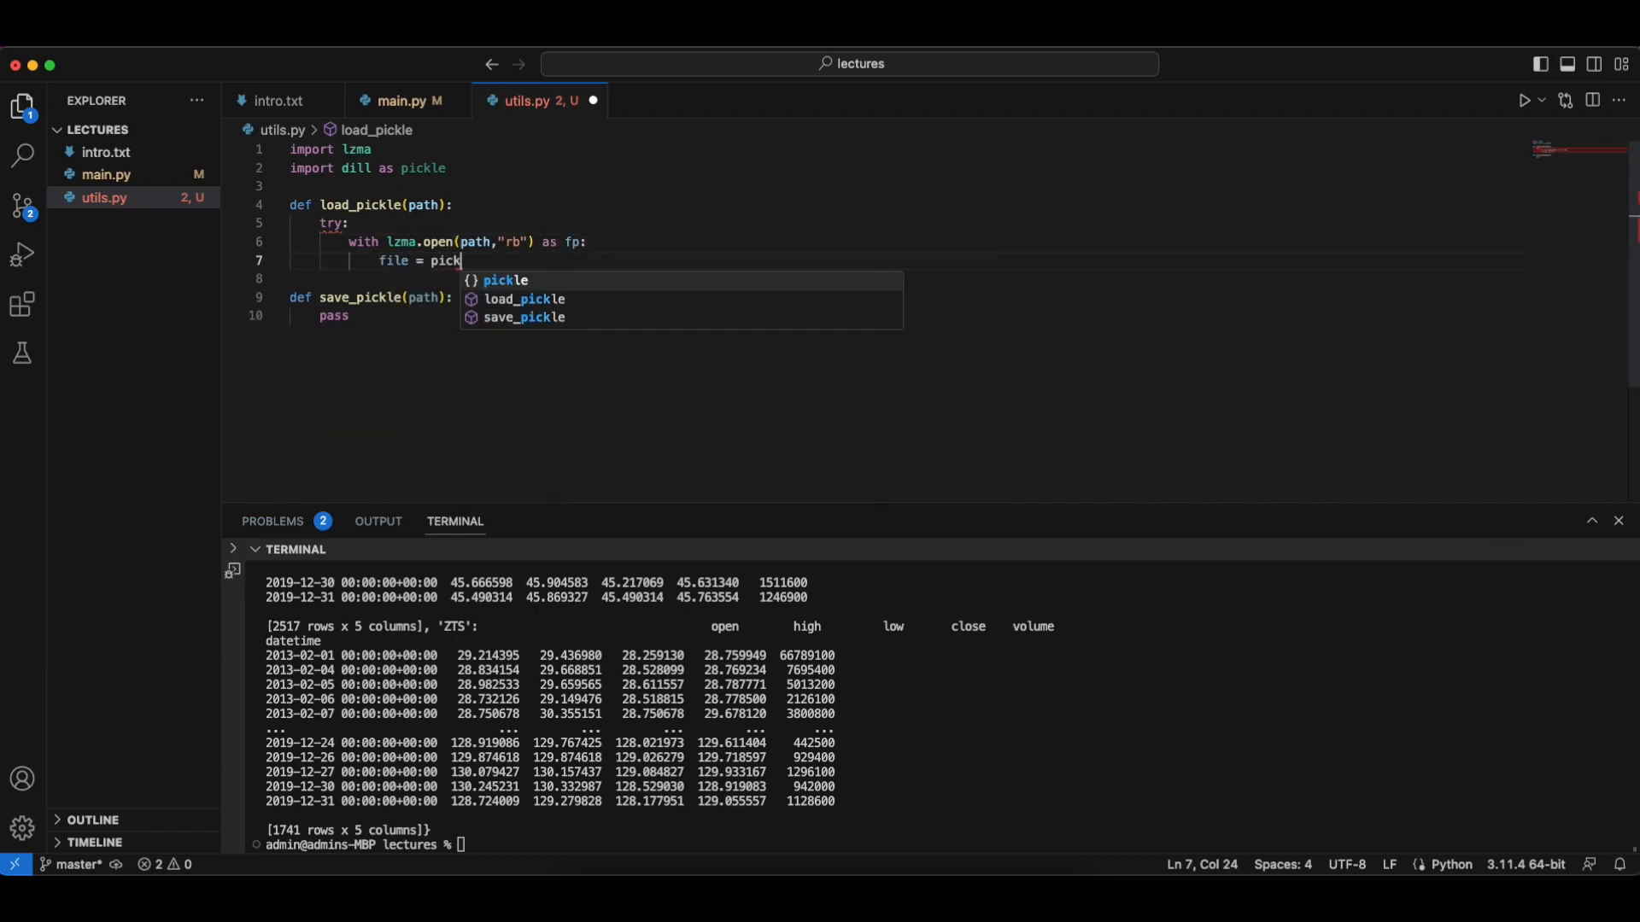
text(.load(fp)
text(except)
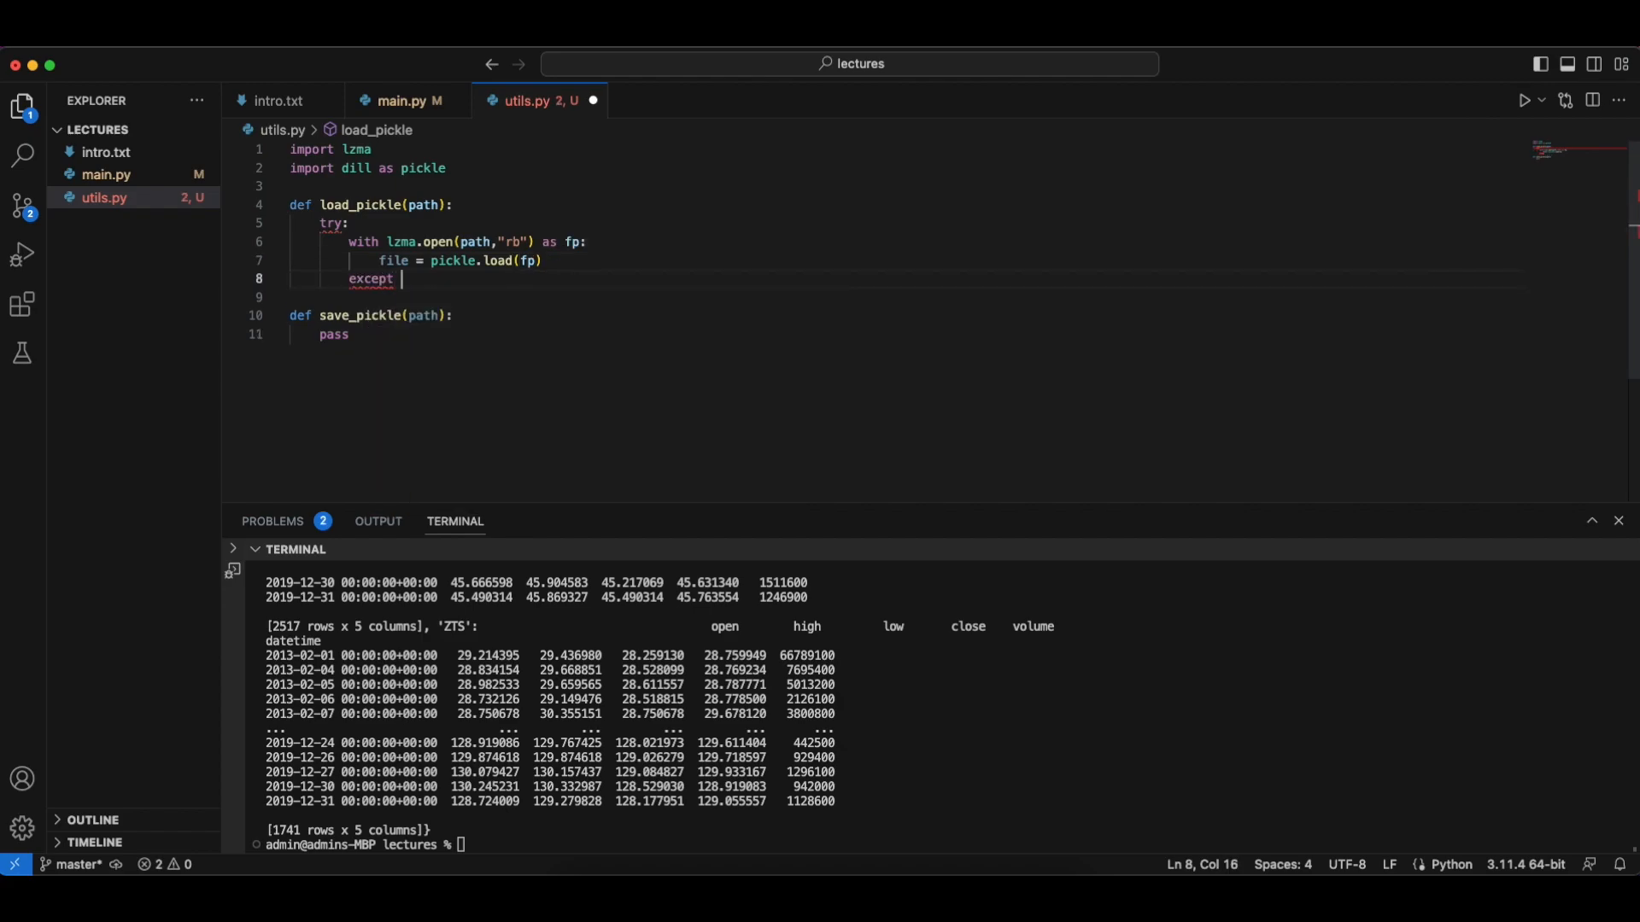
text(Exceptionas err:)
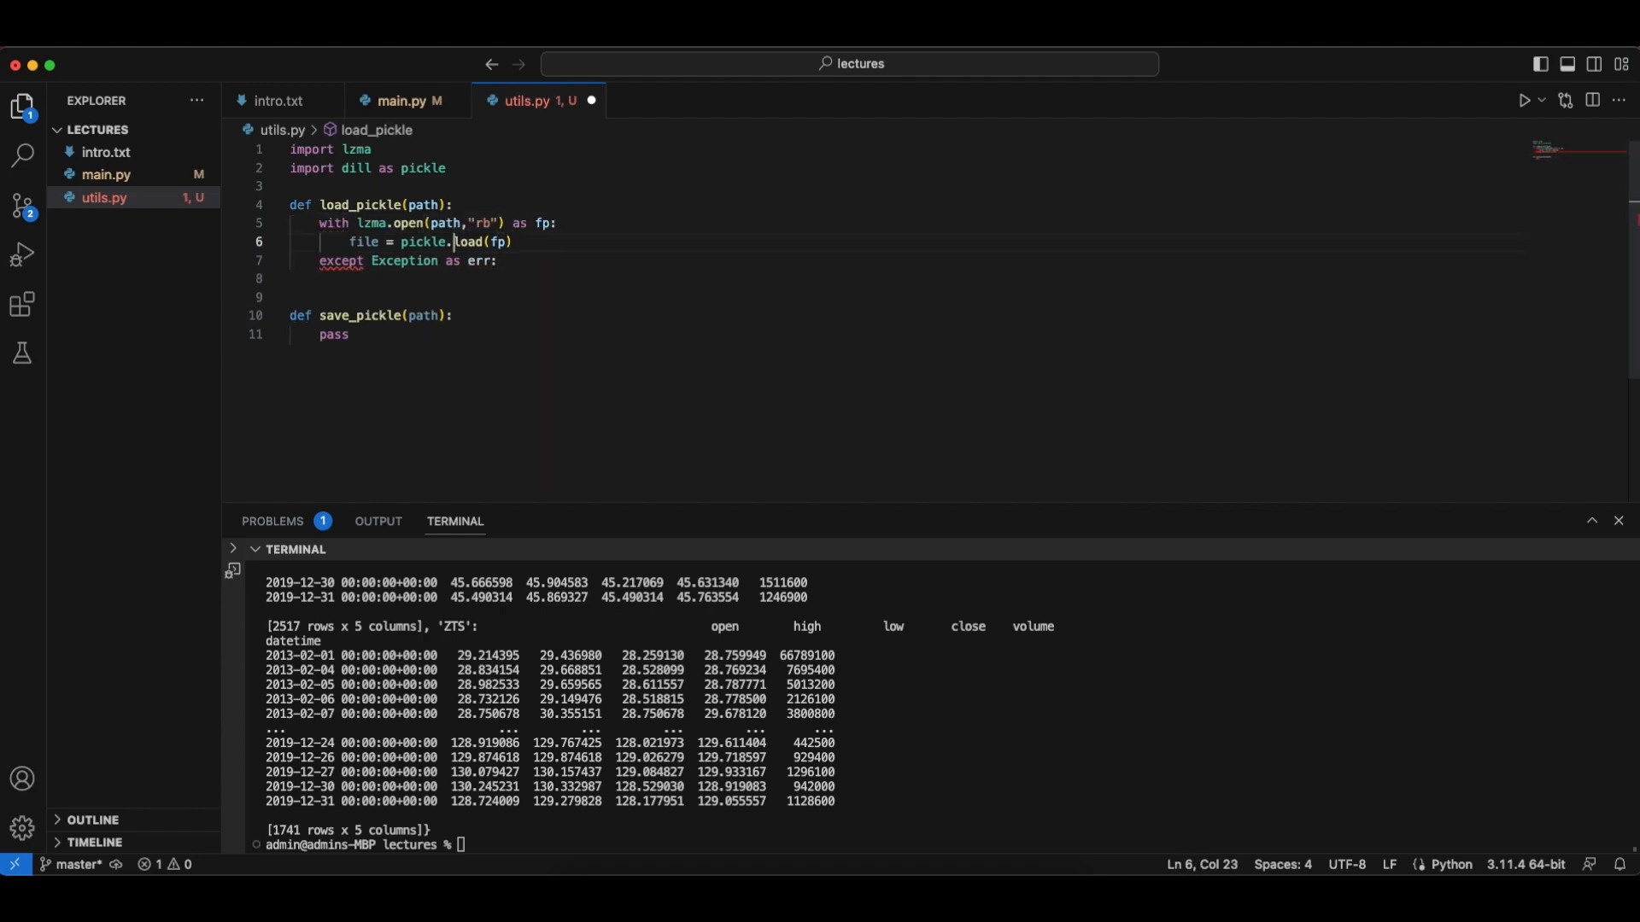
text(return file)
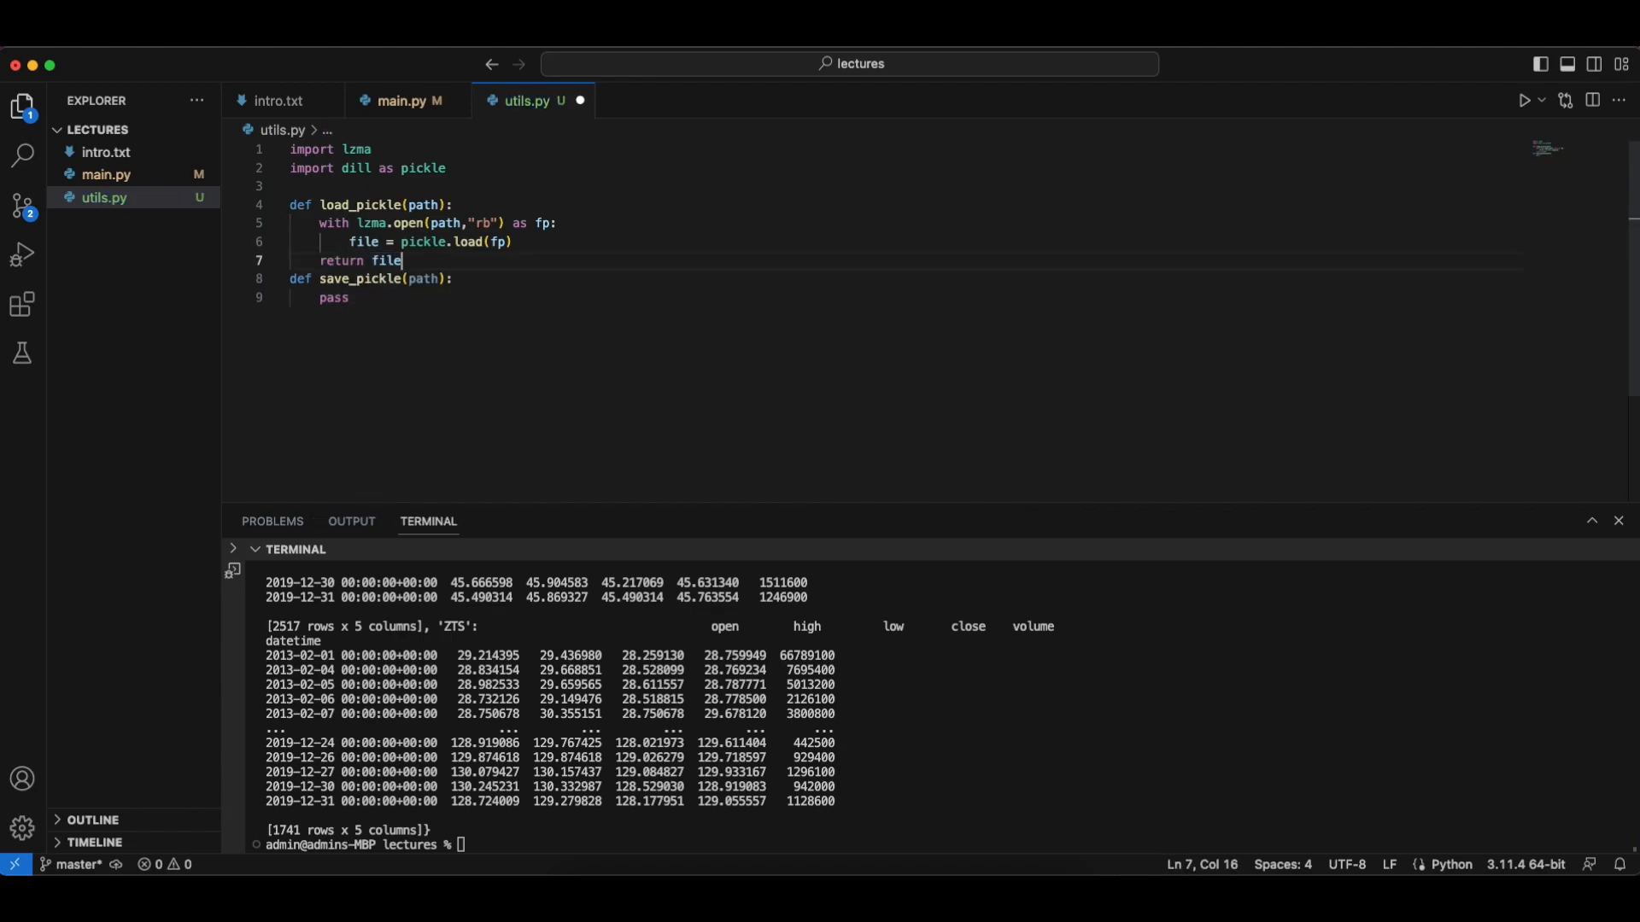
key(Enter)
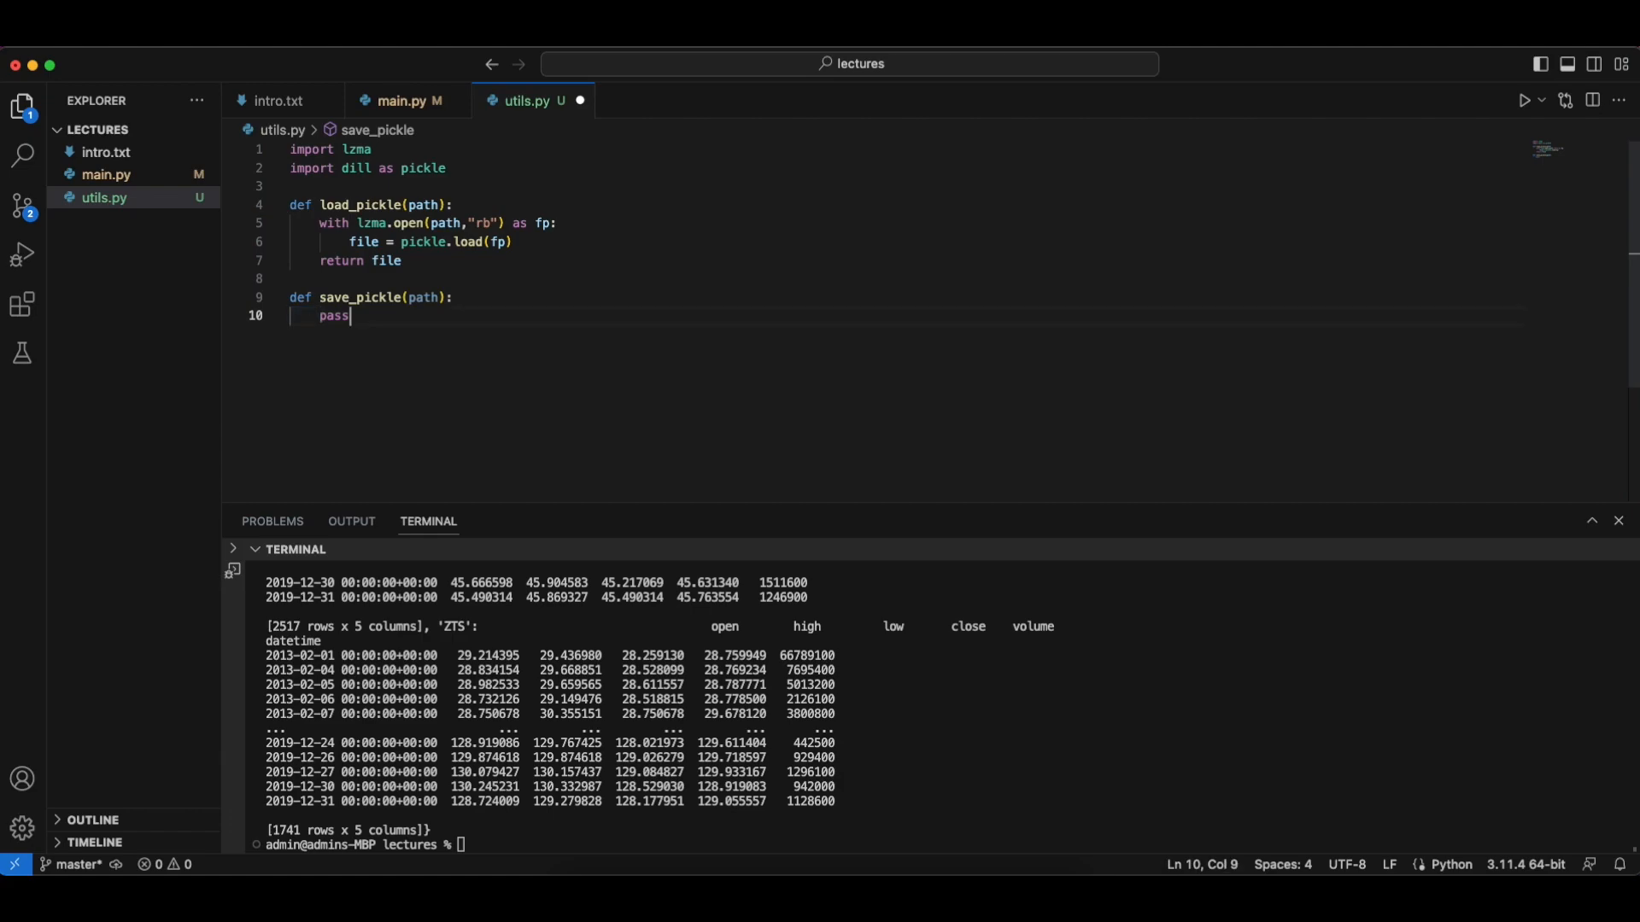
- Implement save_pickle(path, obj) writing obj with pickle.dump(obj, fp) to a binary file
text(with open(path,"wb") as fp:)
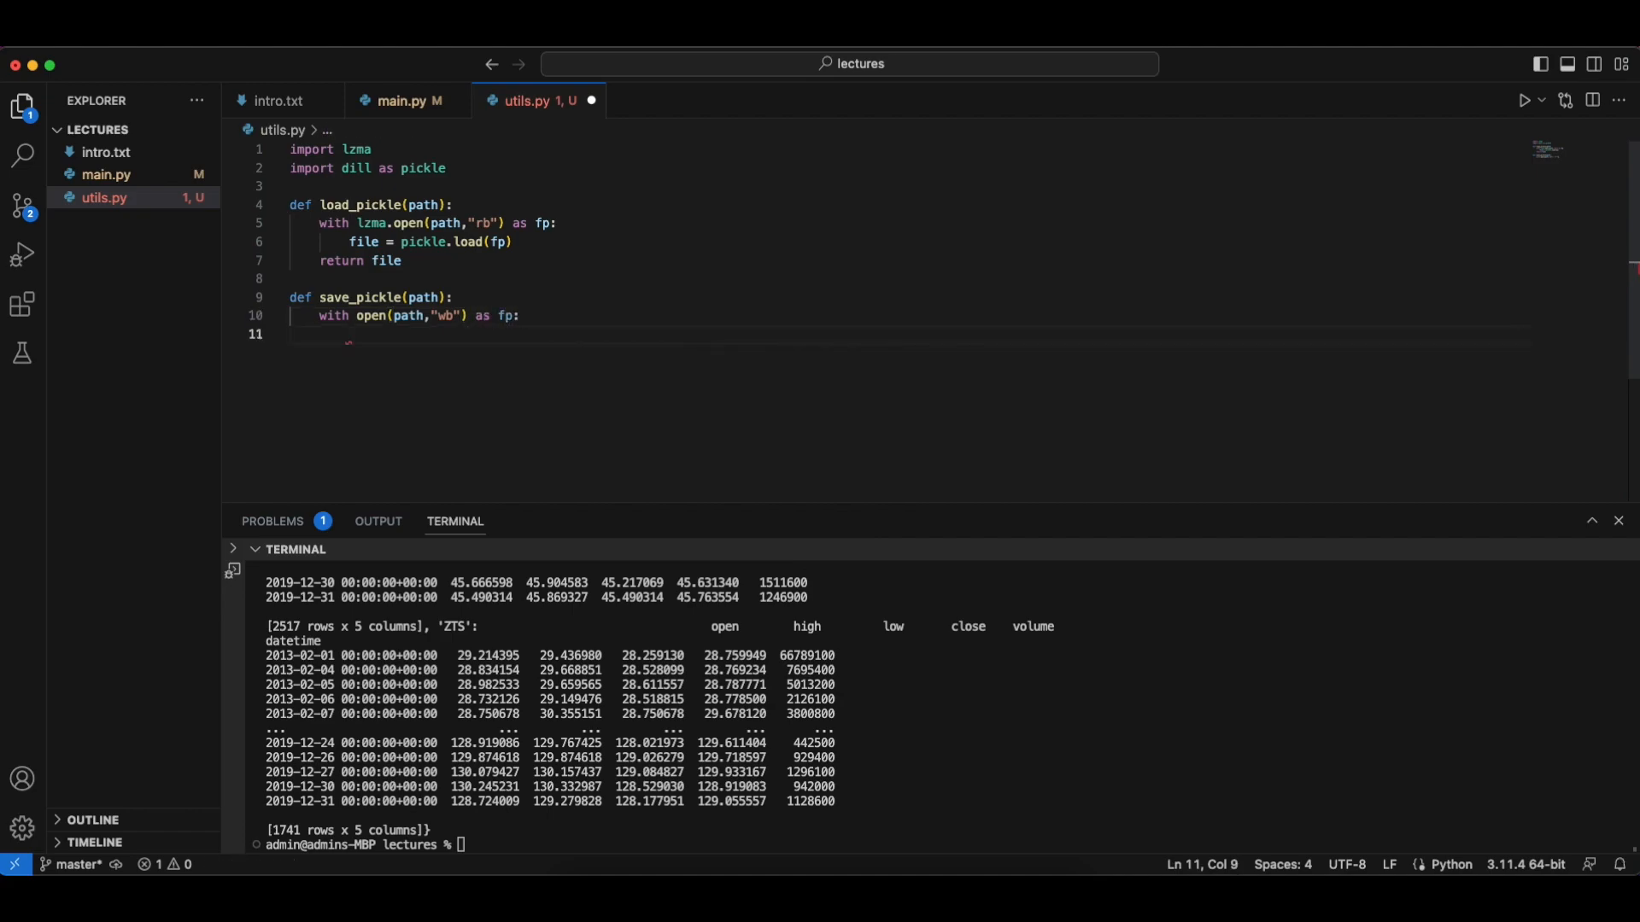
text(pickle.dump(o)
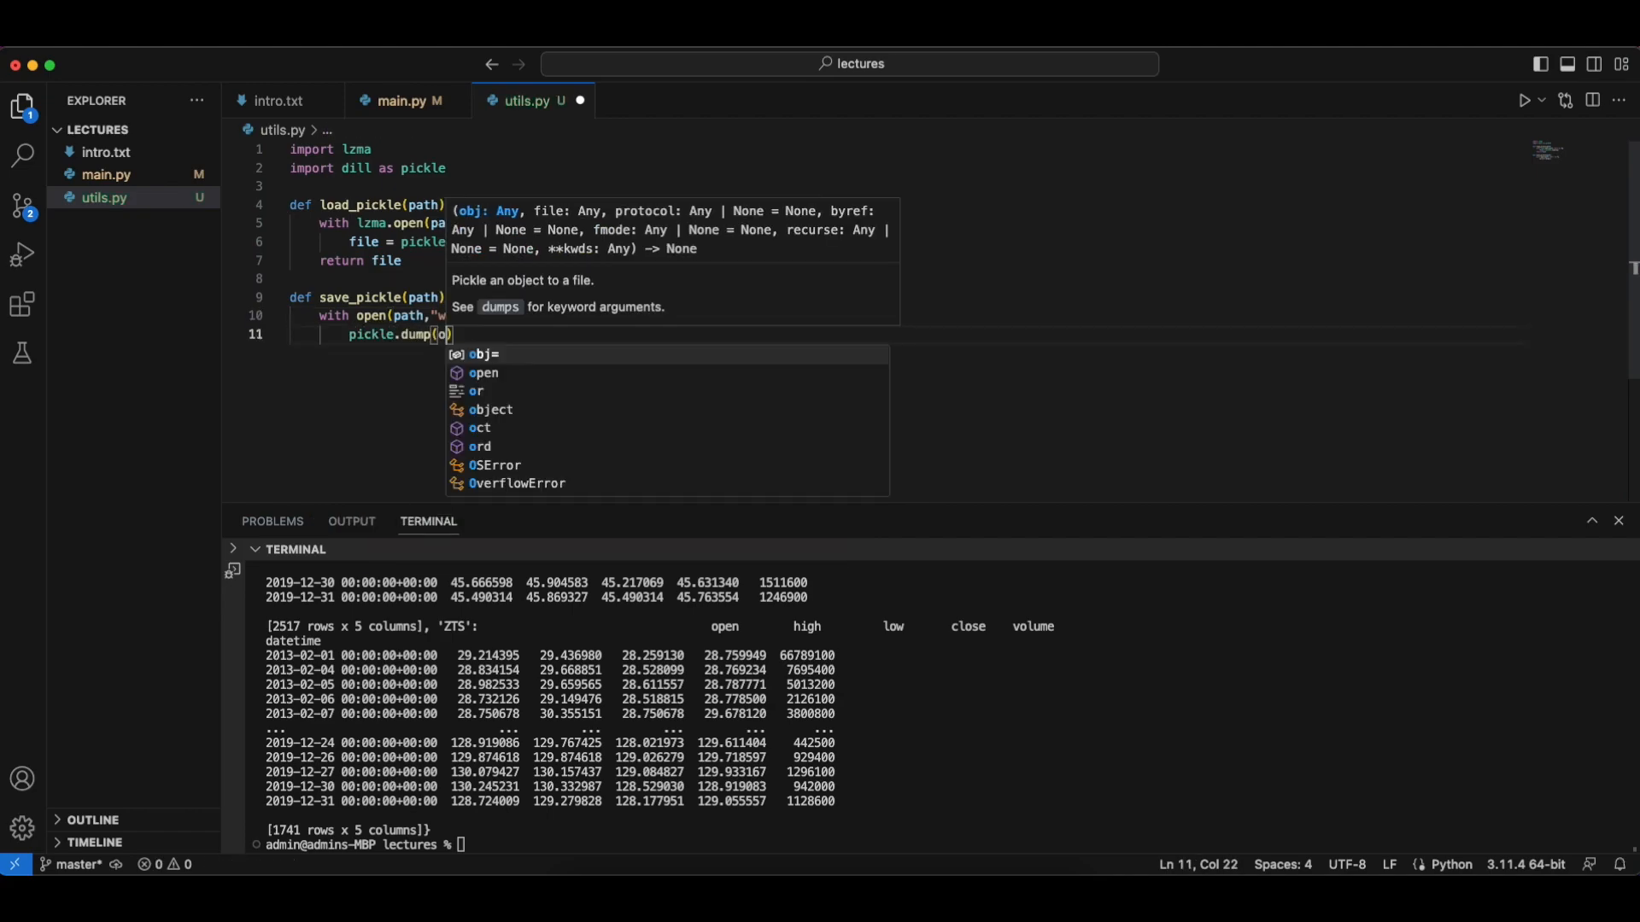
text(,fp)
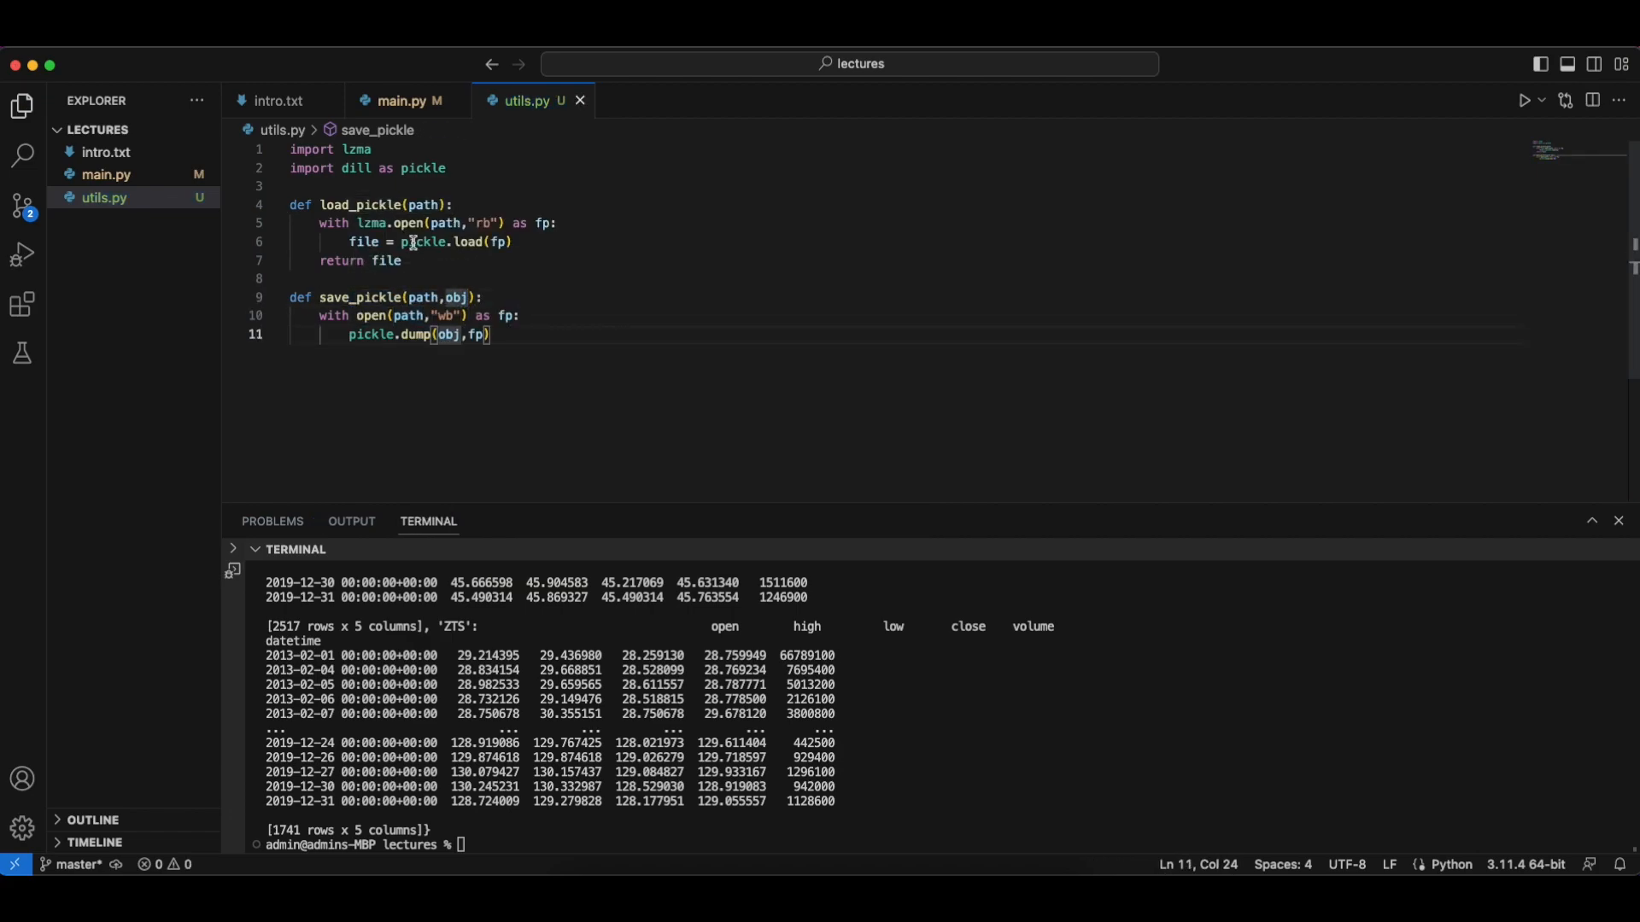
double_click(359, 204)
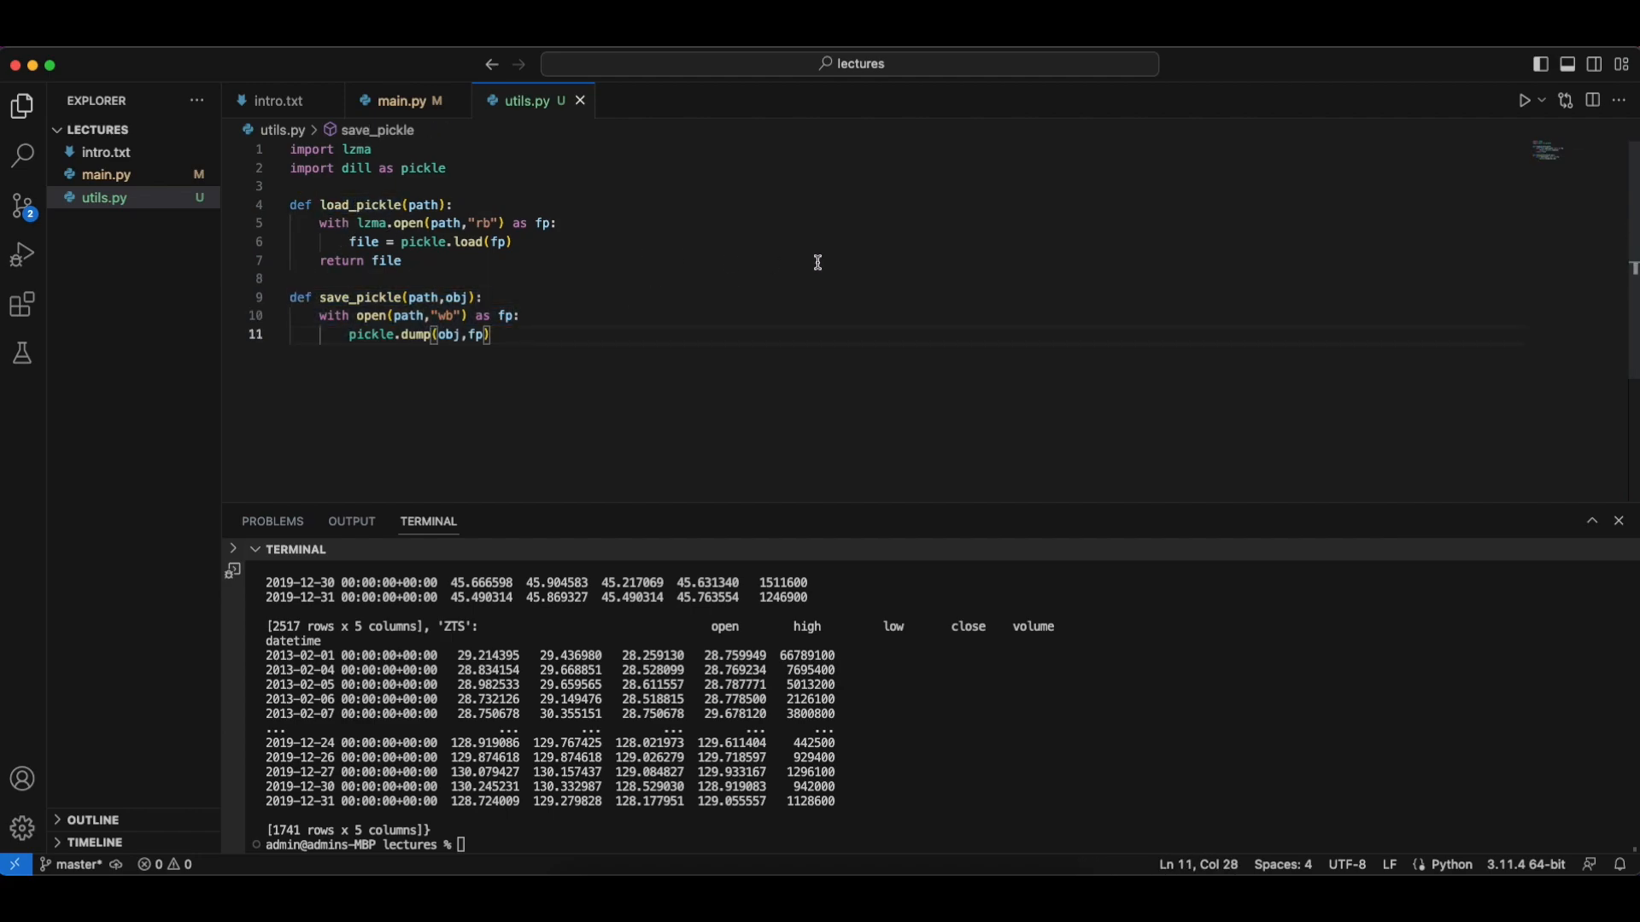
click(401, 101)
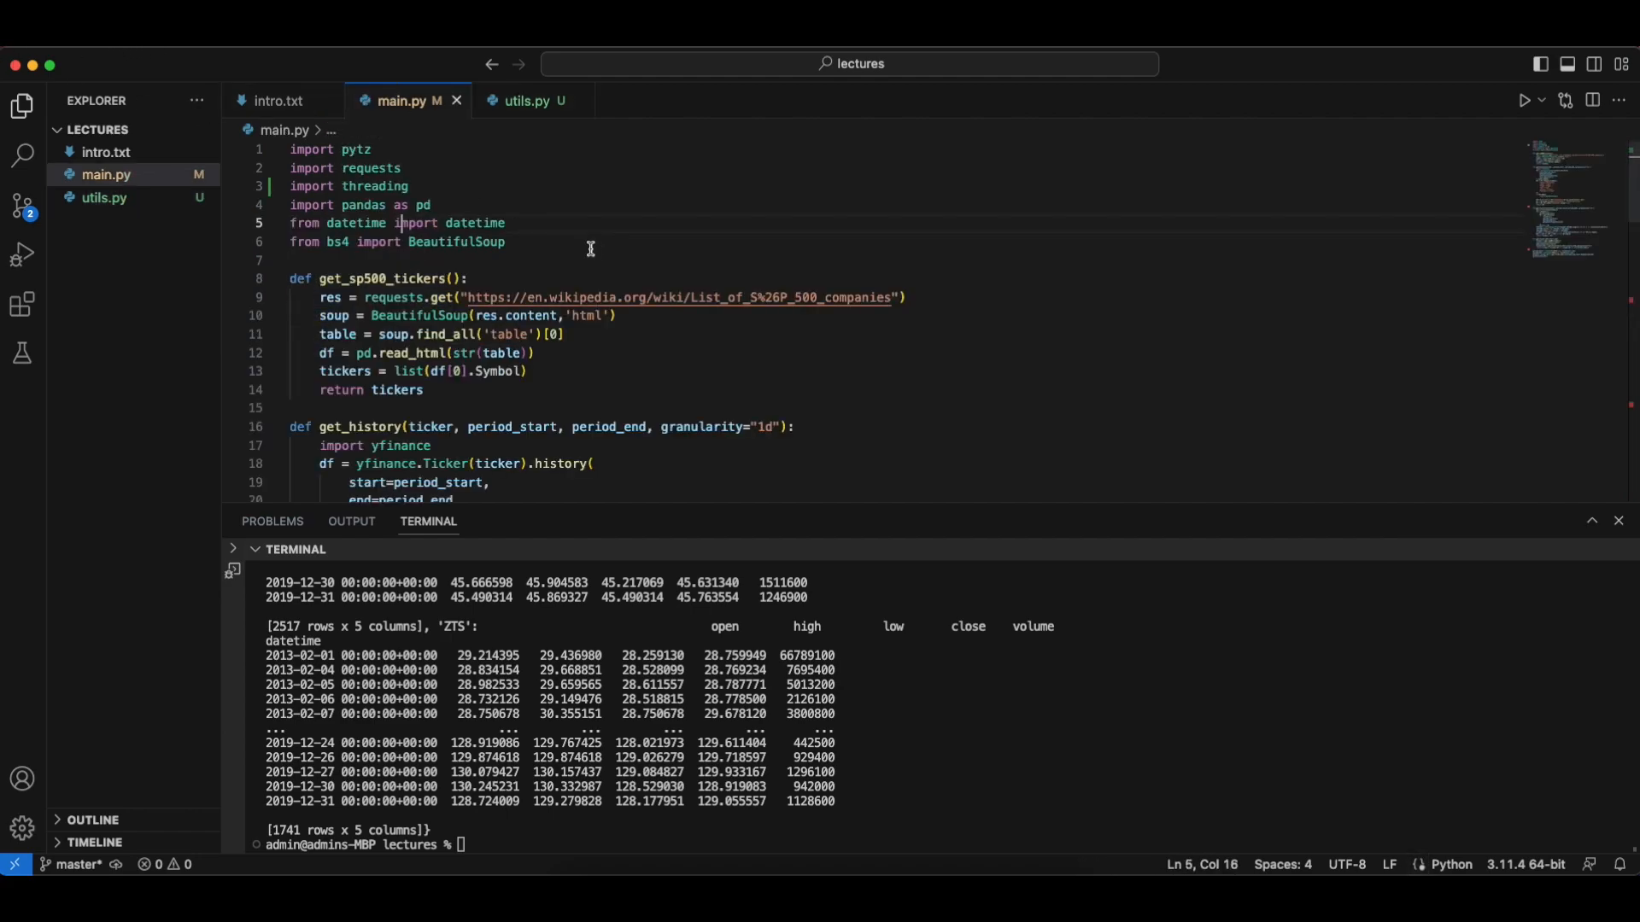
- Scroll main.py down to the get_sp500_tickers and get_history functions
scroll(down, 3)
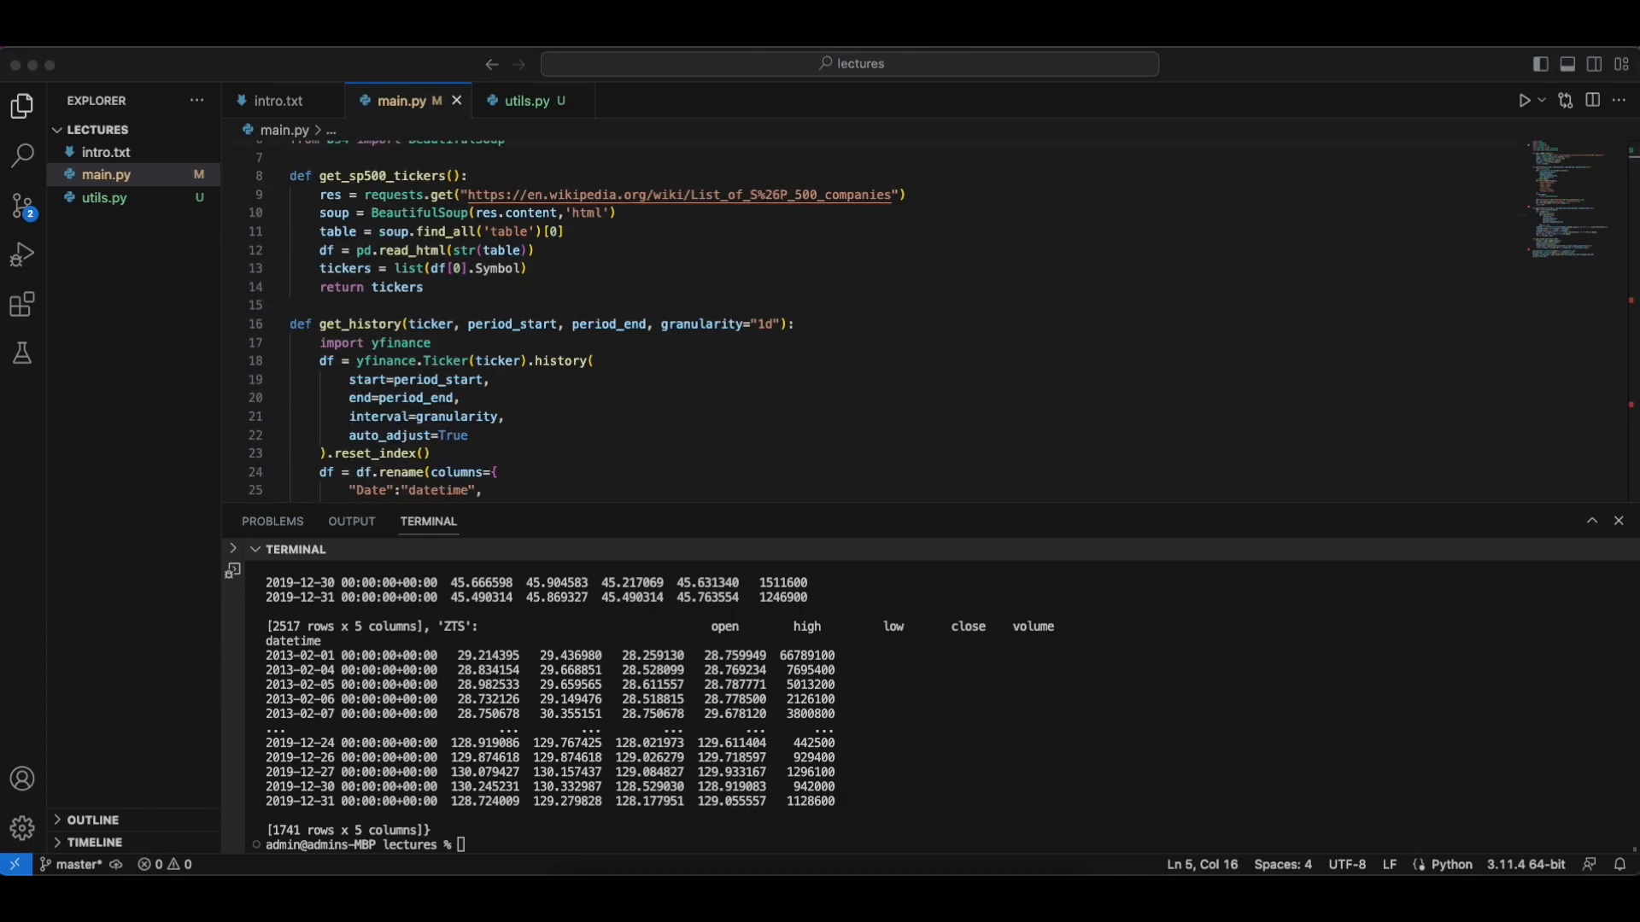
mouse_move(1500, 187)
text(try:)
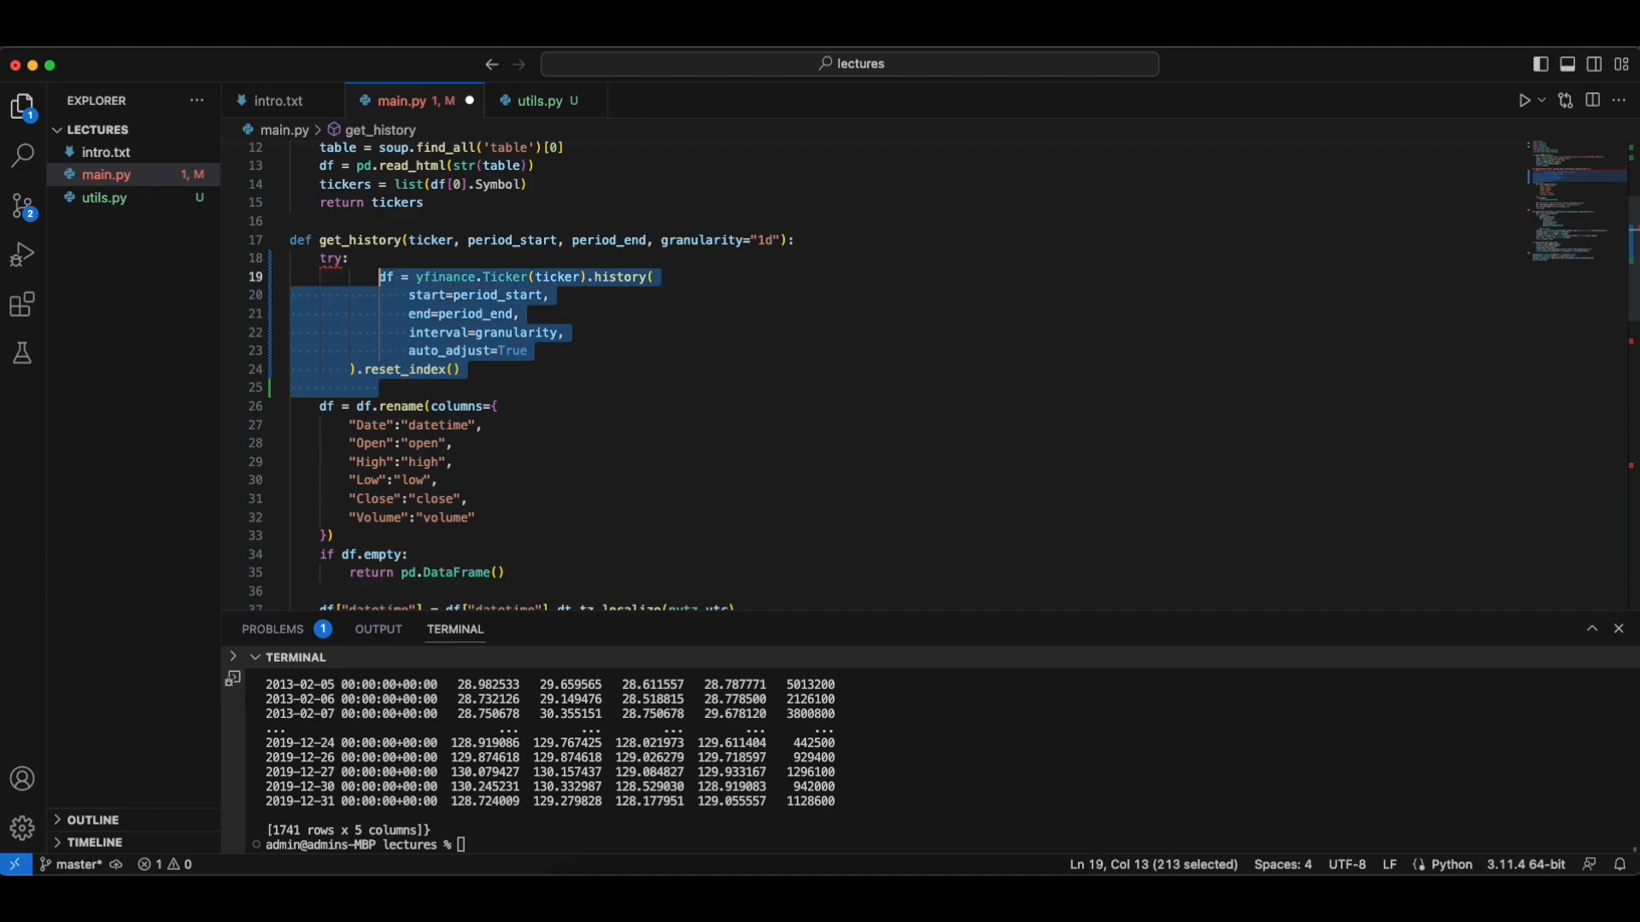
- Give get_history tries=0, retrying on exception while tries < 5, else returning pd.DataFrame()
click(378, 369)
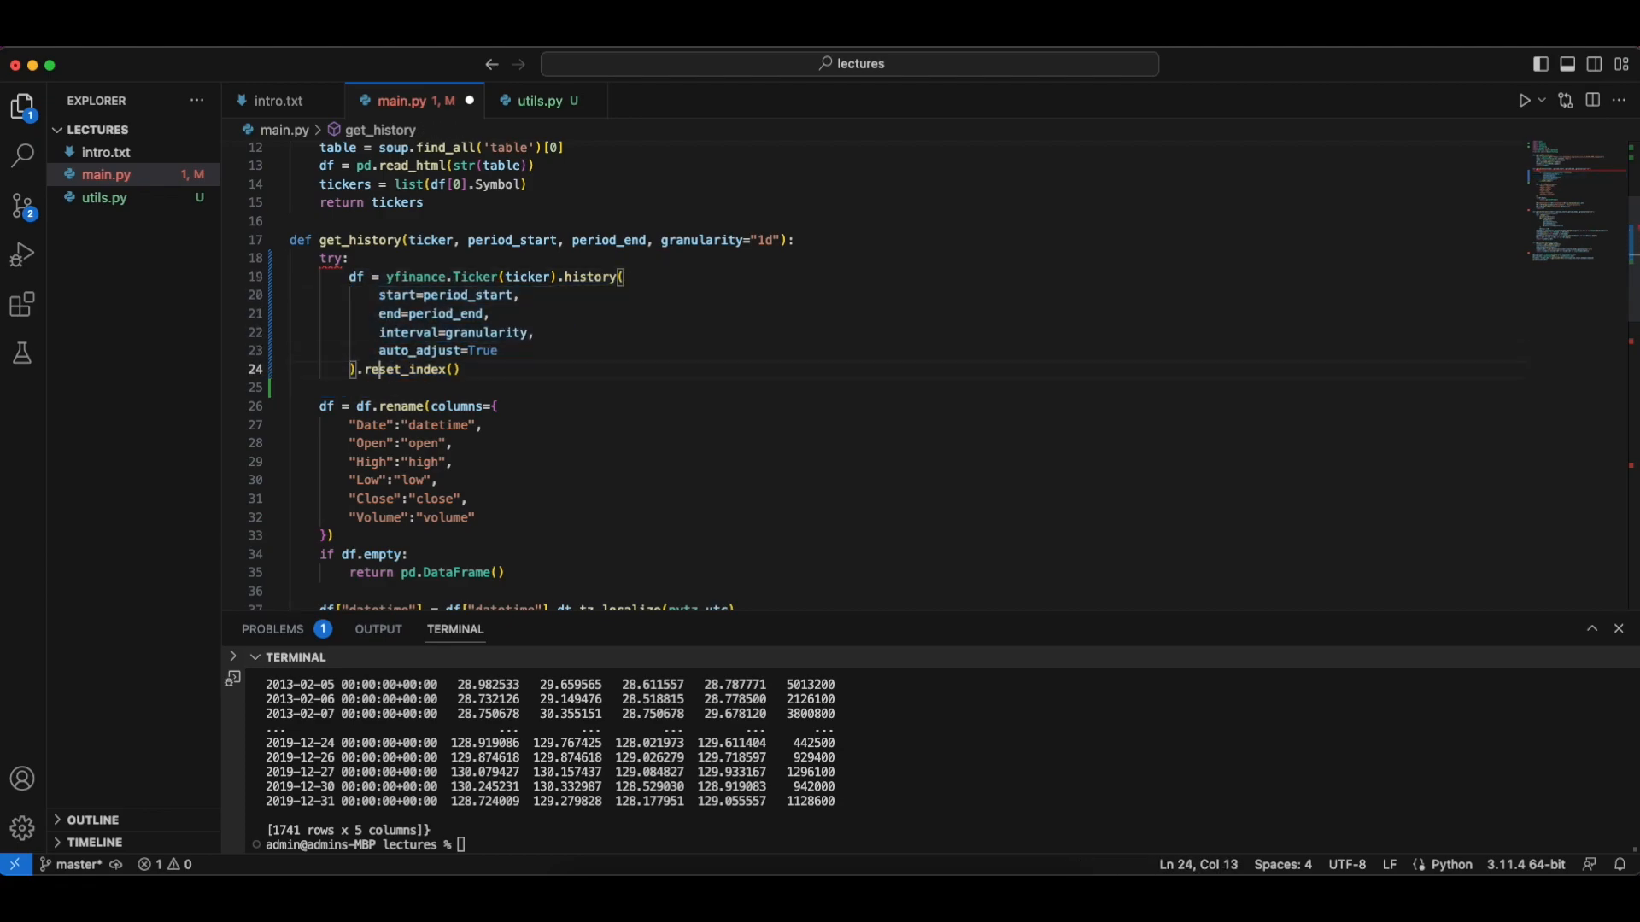
text(except Exception as err:)
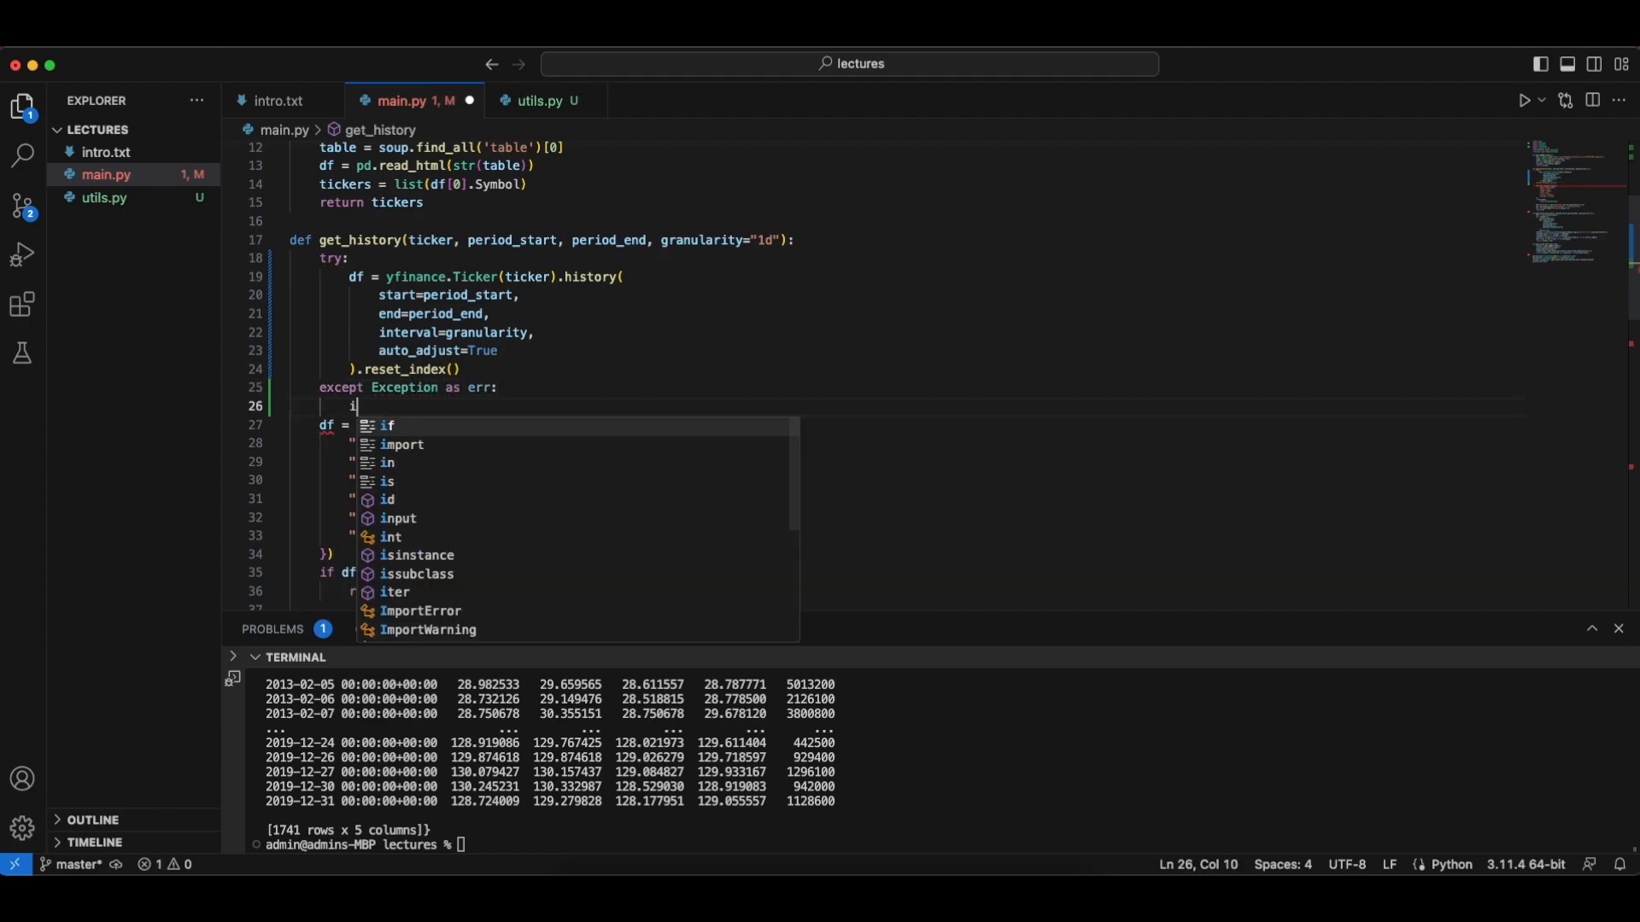
text(f tries < 5:)
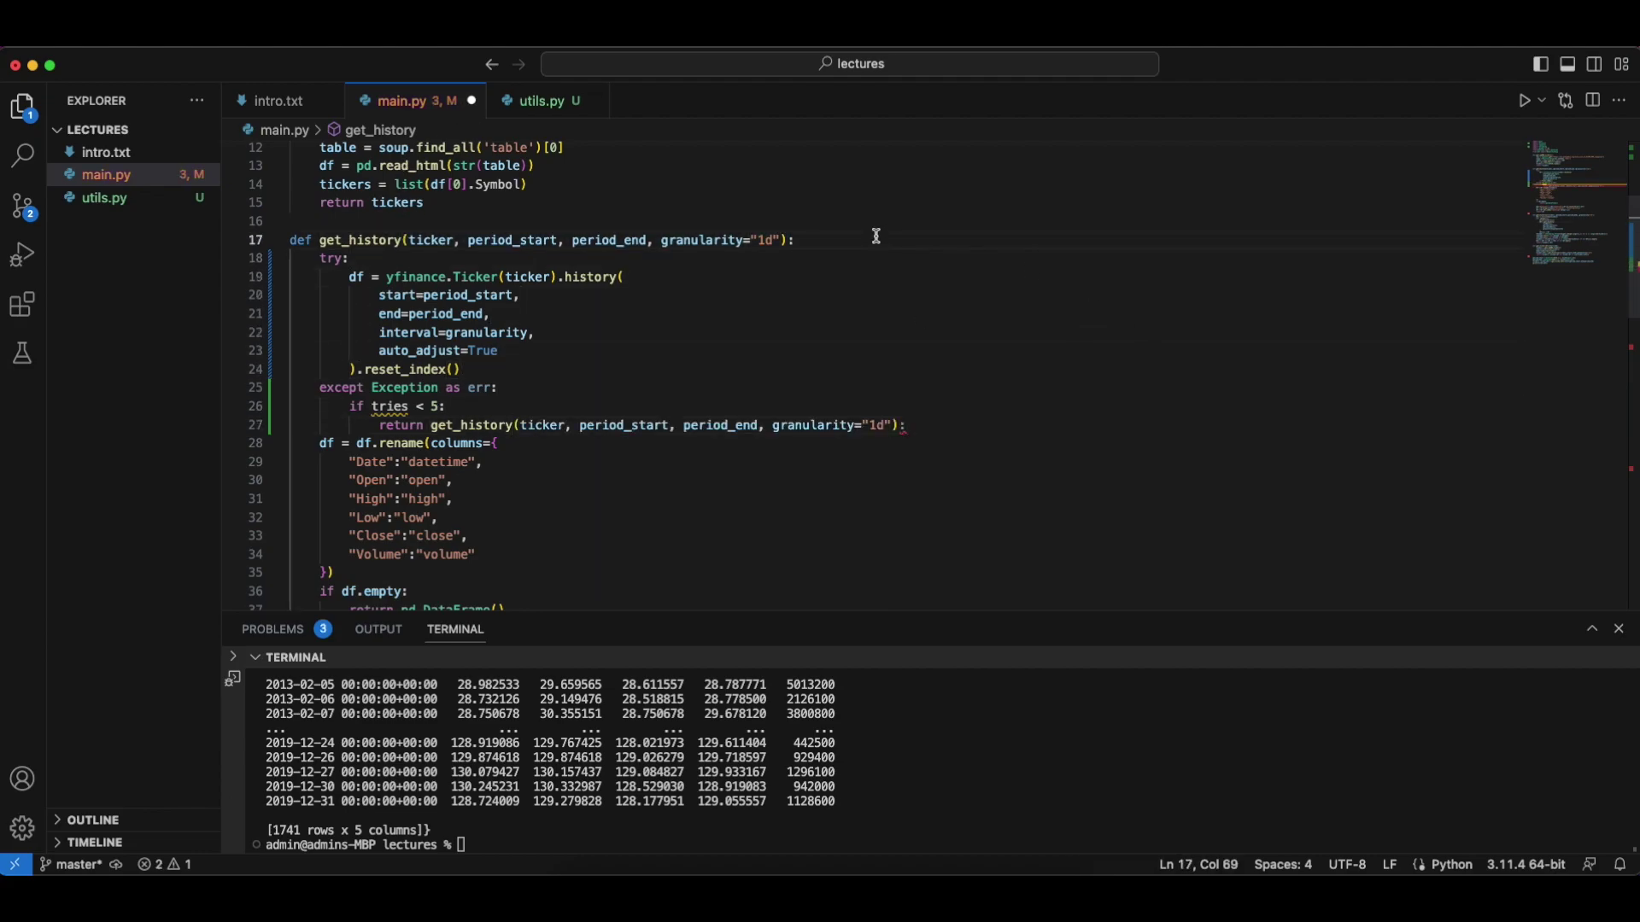
text(, tries=0)
text(return)
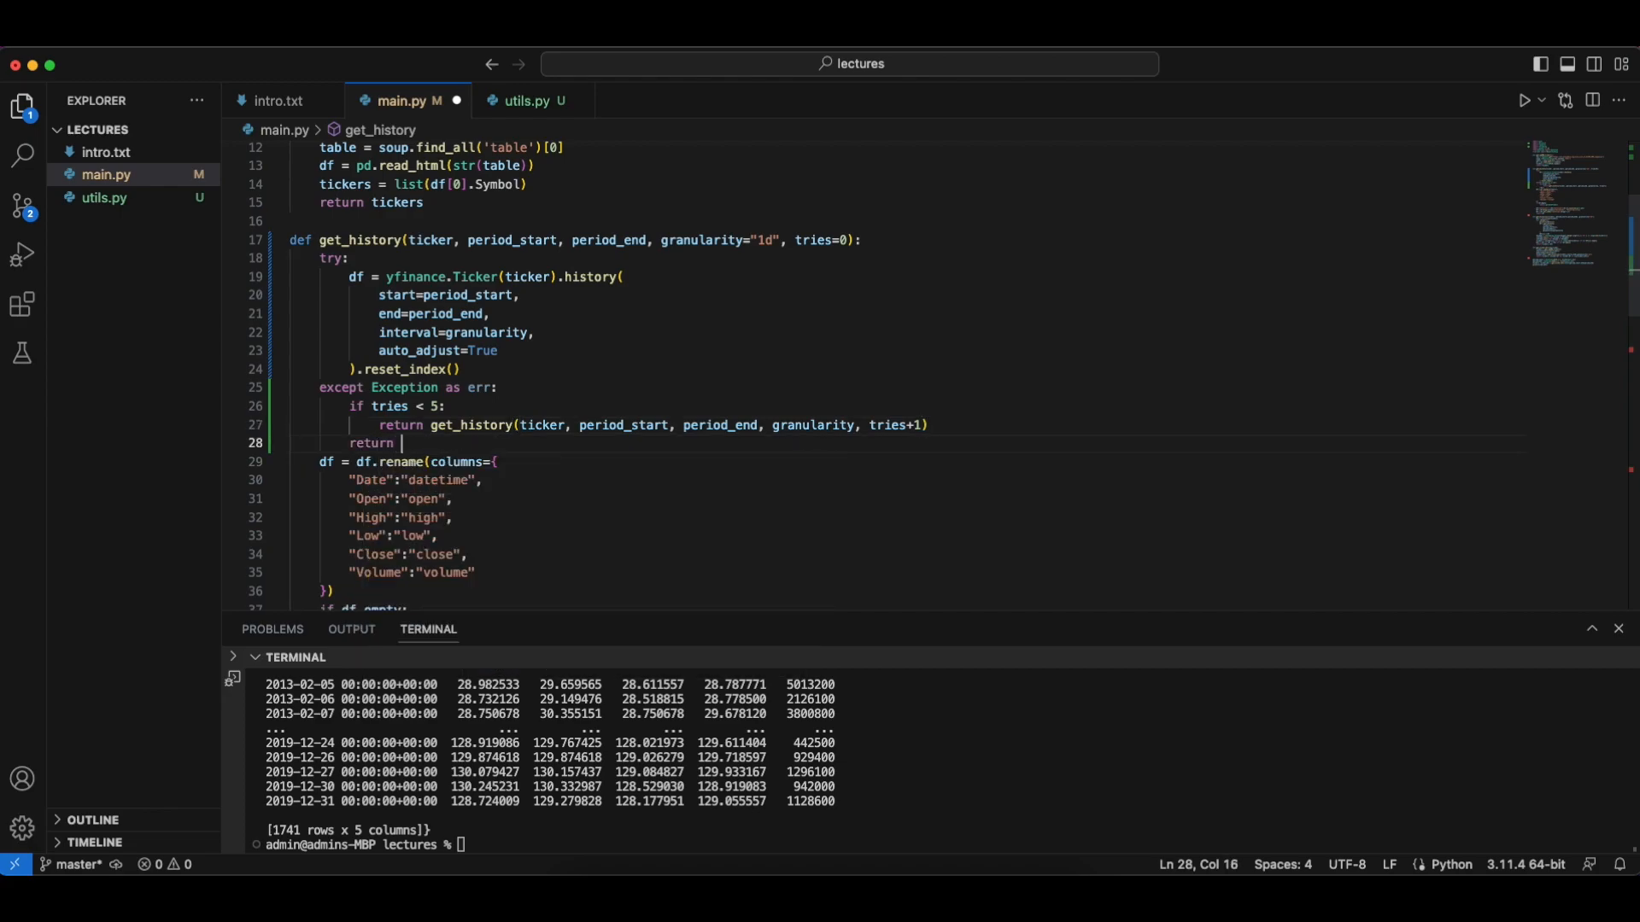
text(pd.DataFrame()
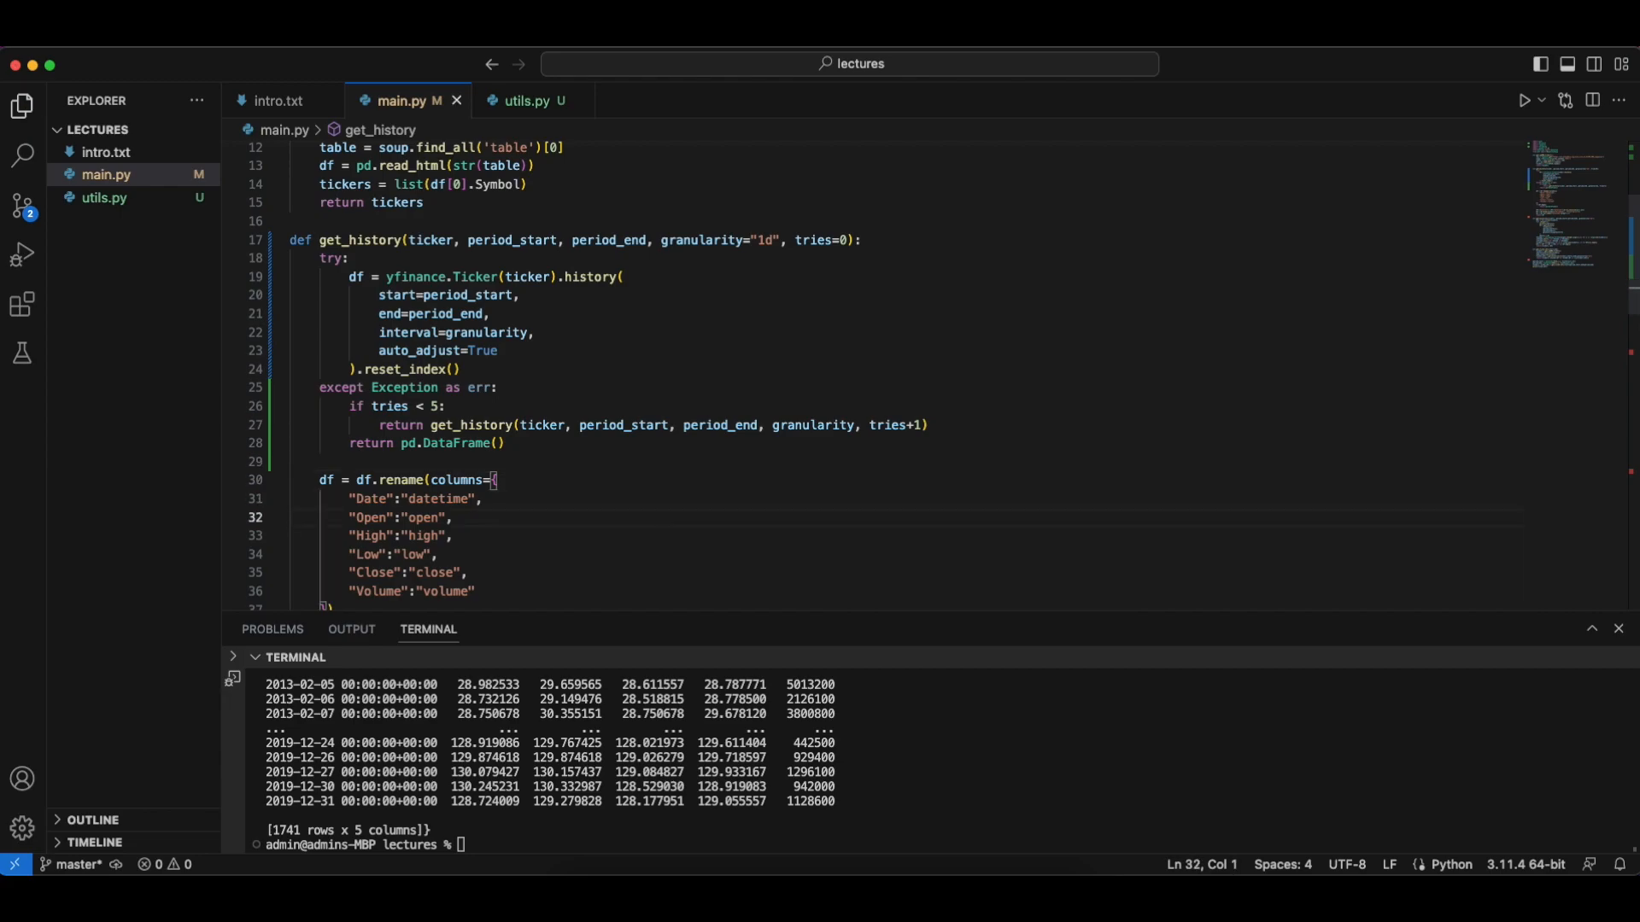
scroll(down, 3)
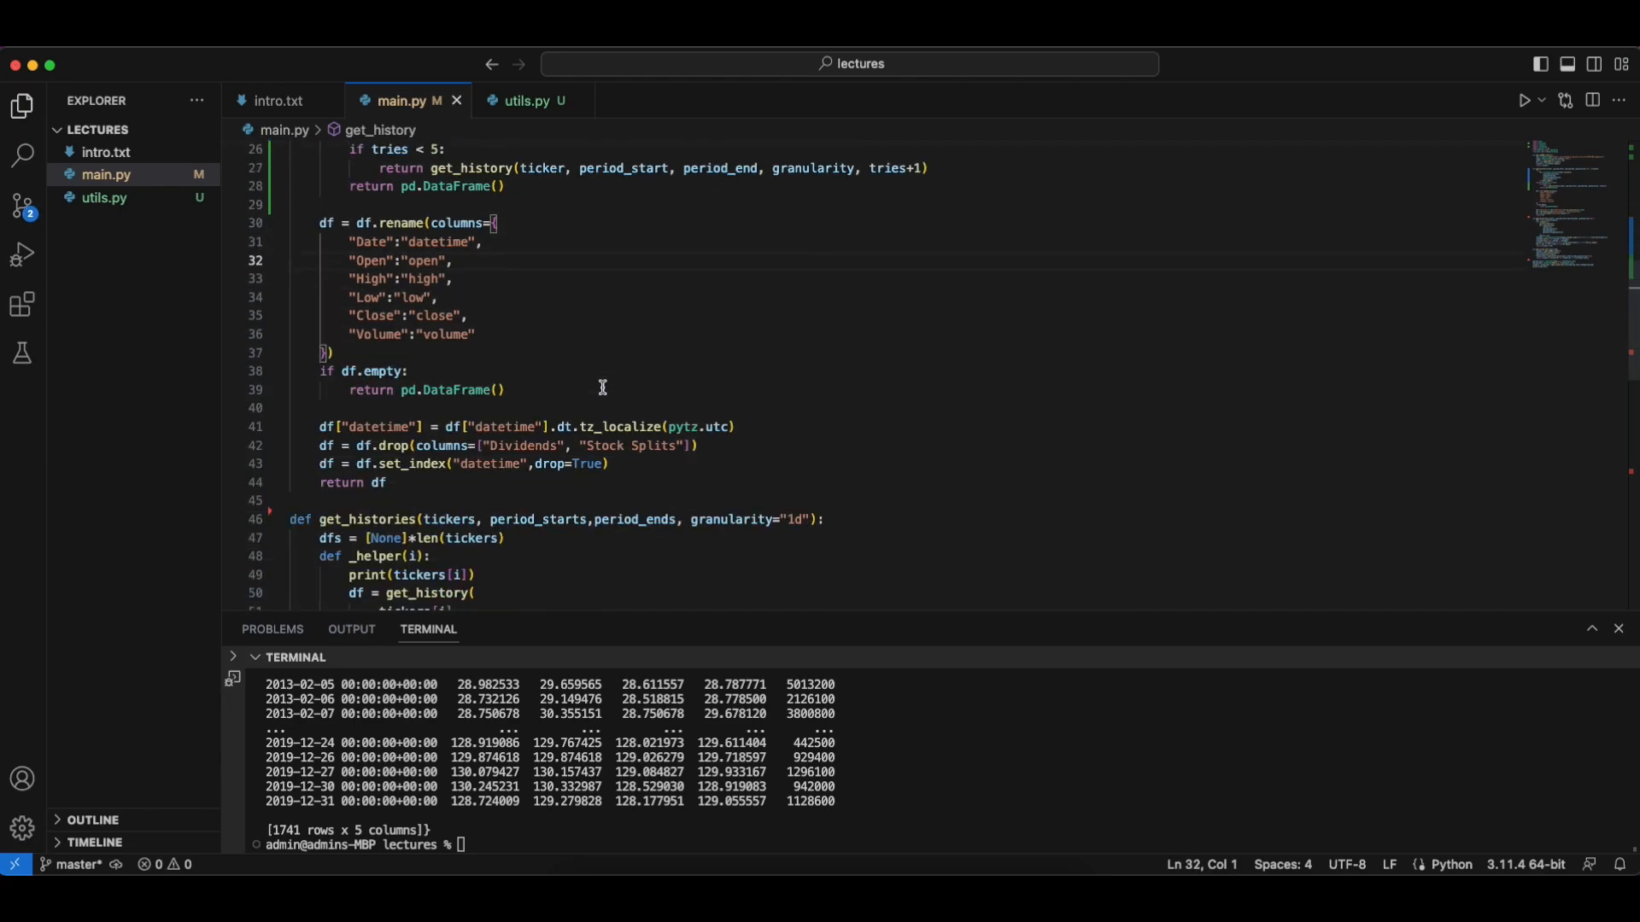
mouse_move(779, 492)
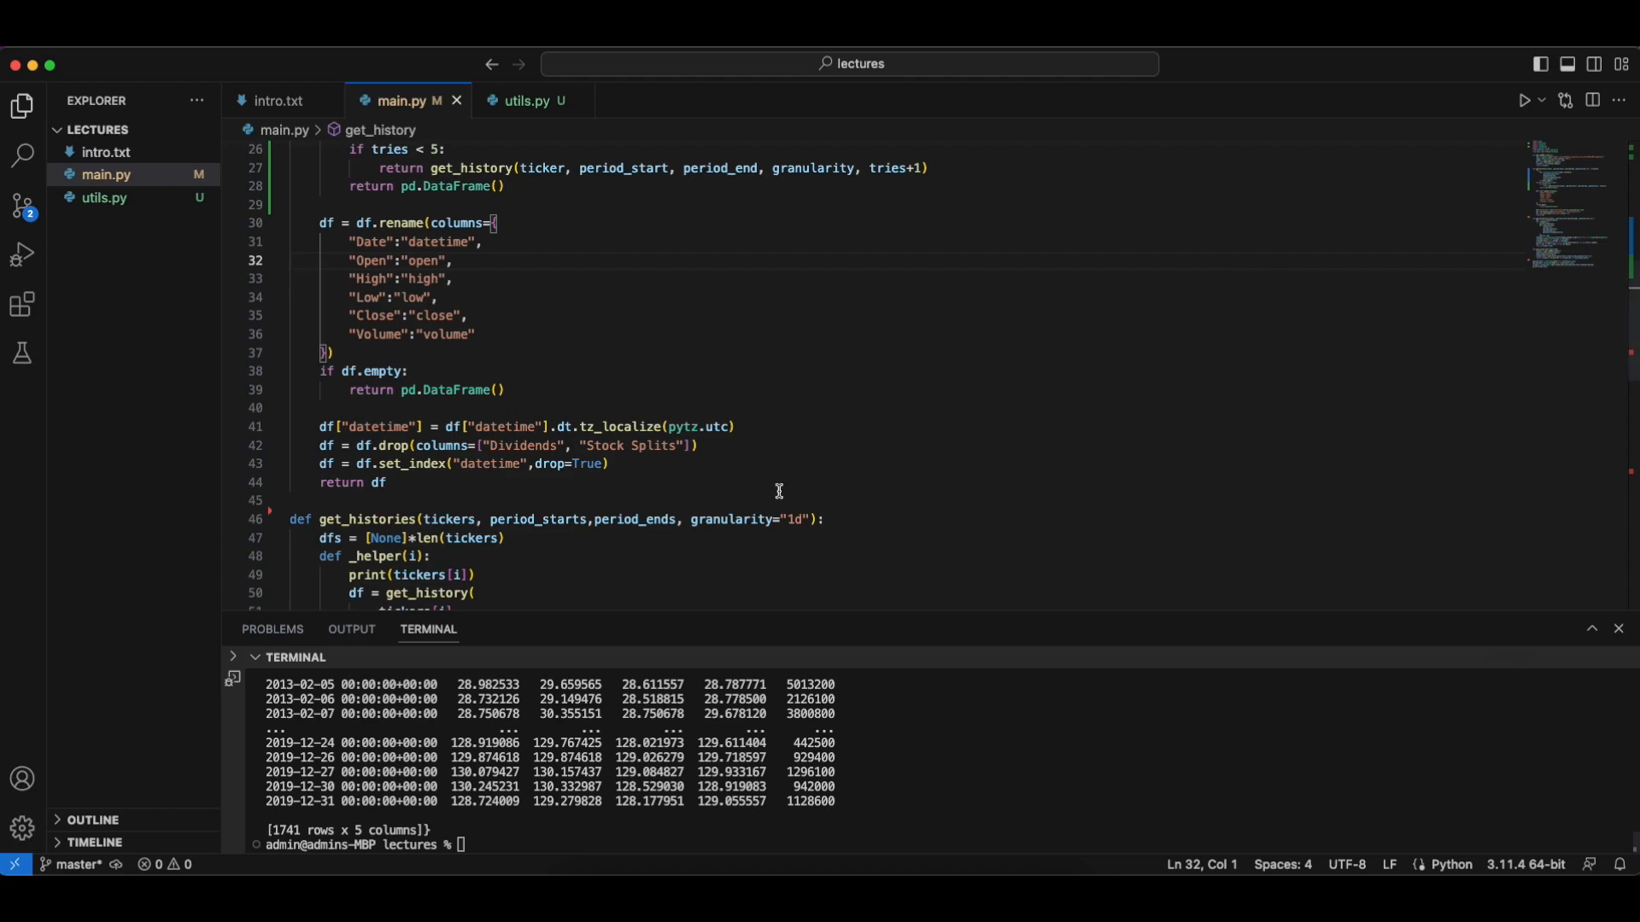
scroll(up, 3)
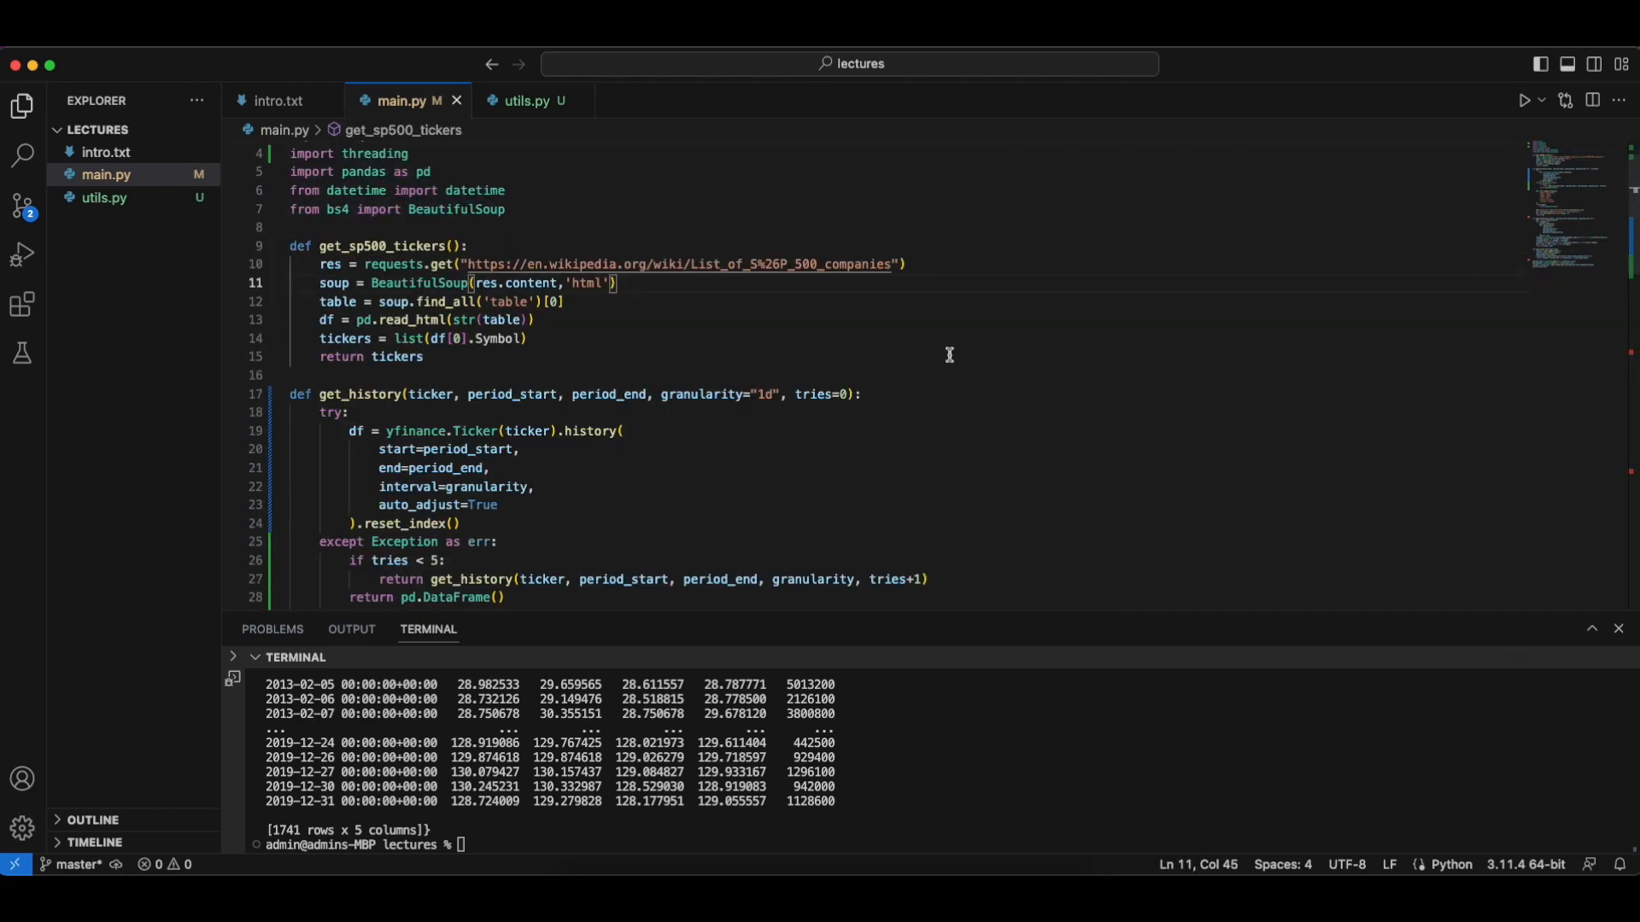
mouse_move(851, 462)
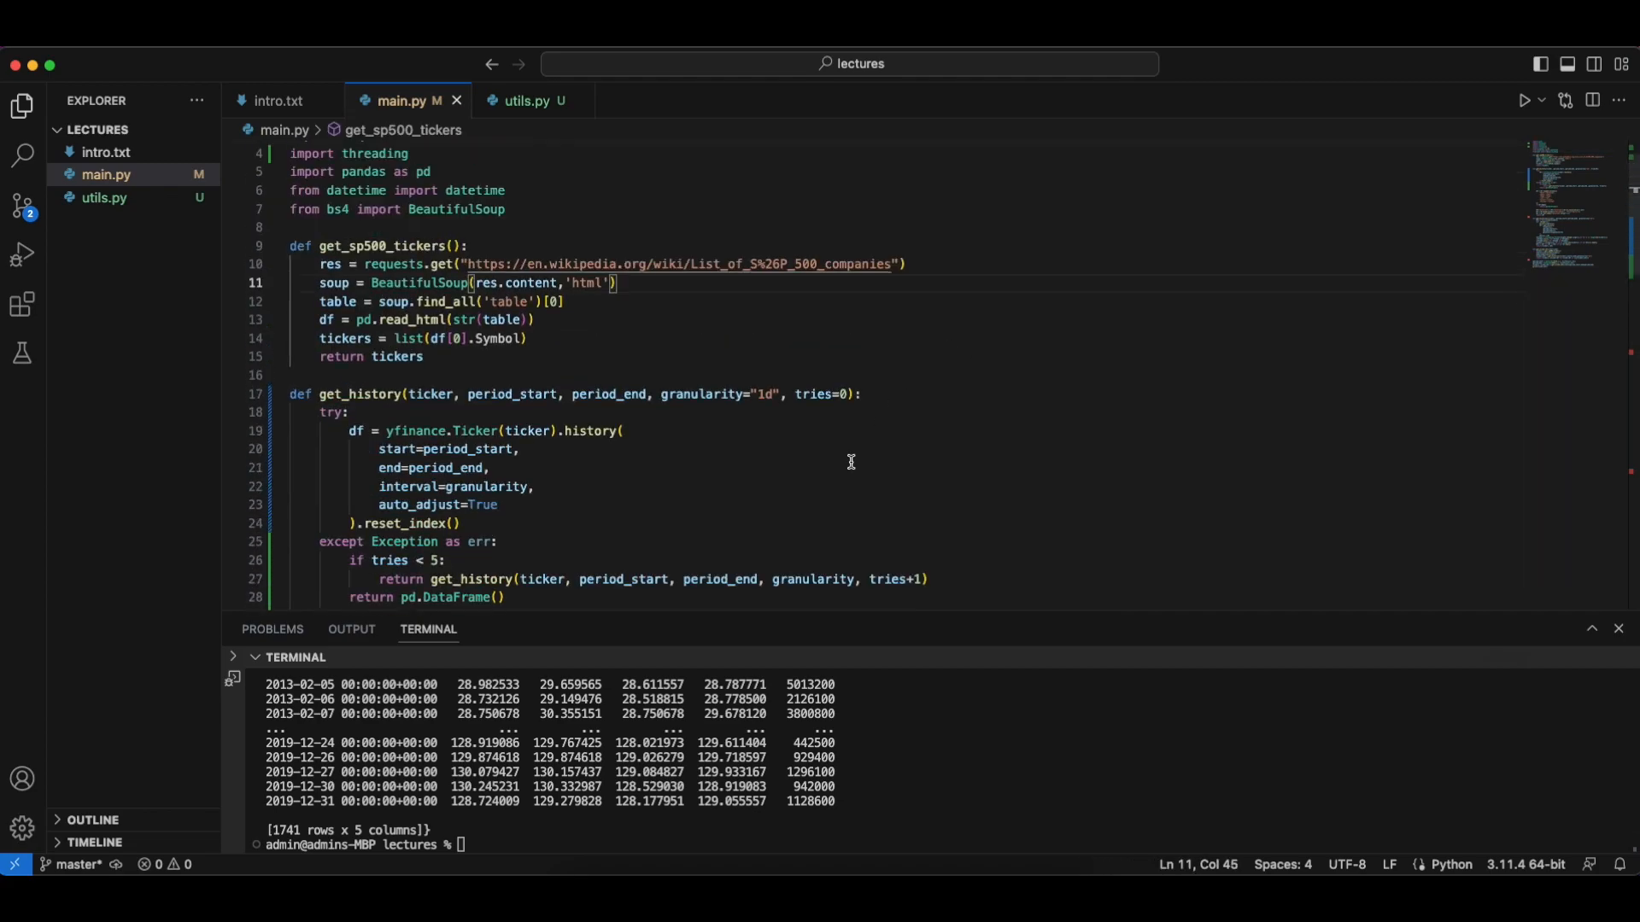
scroll(down, 3)
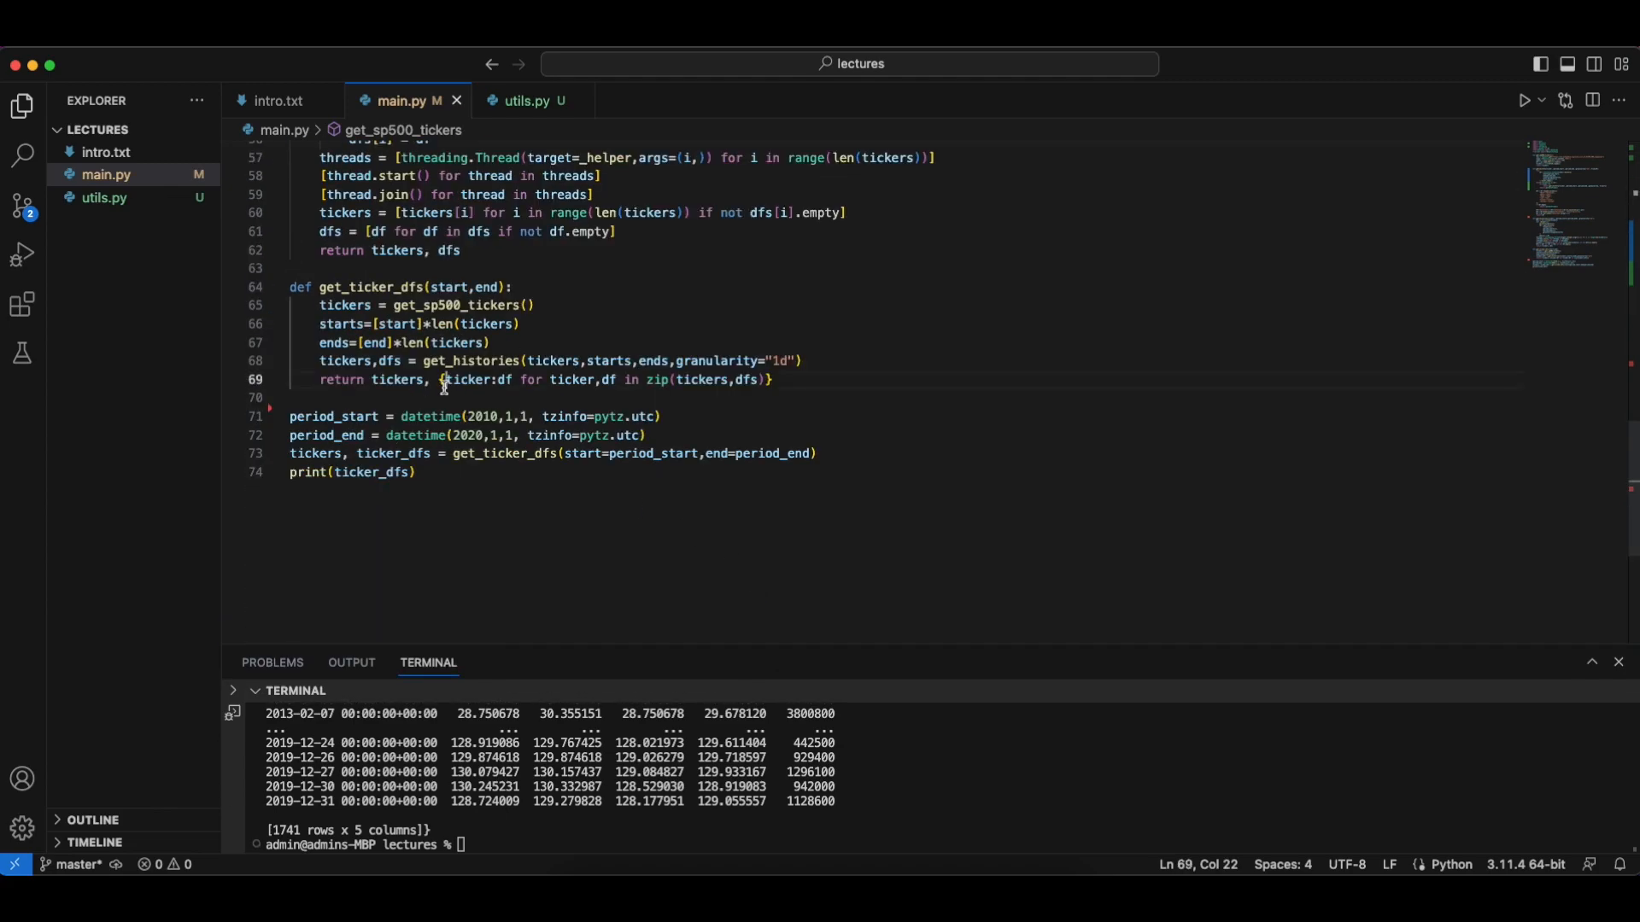
click(335, 397)
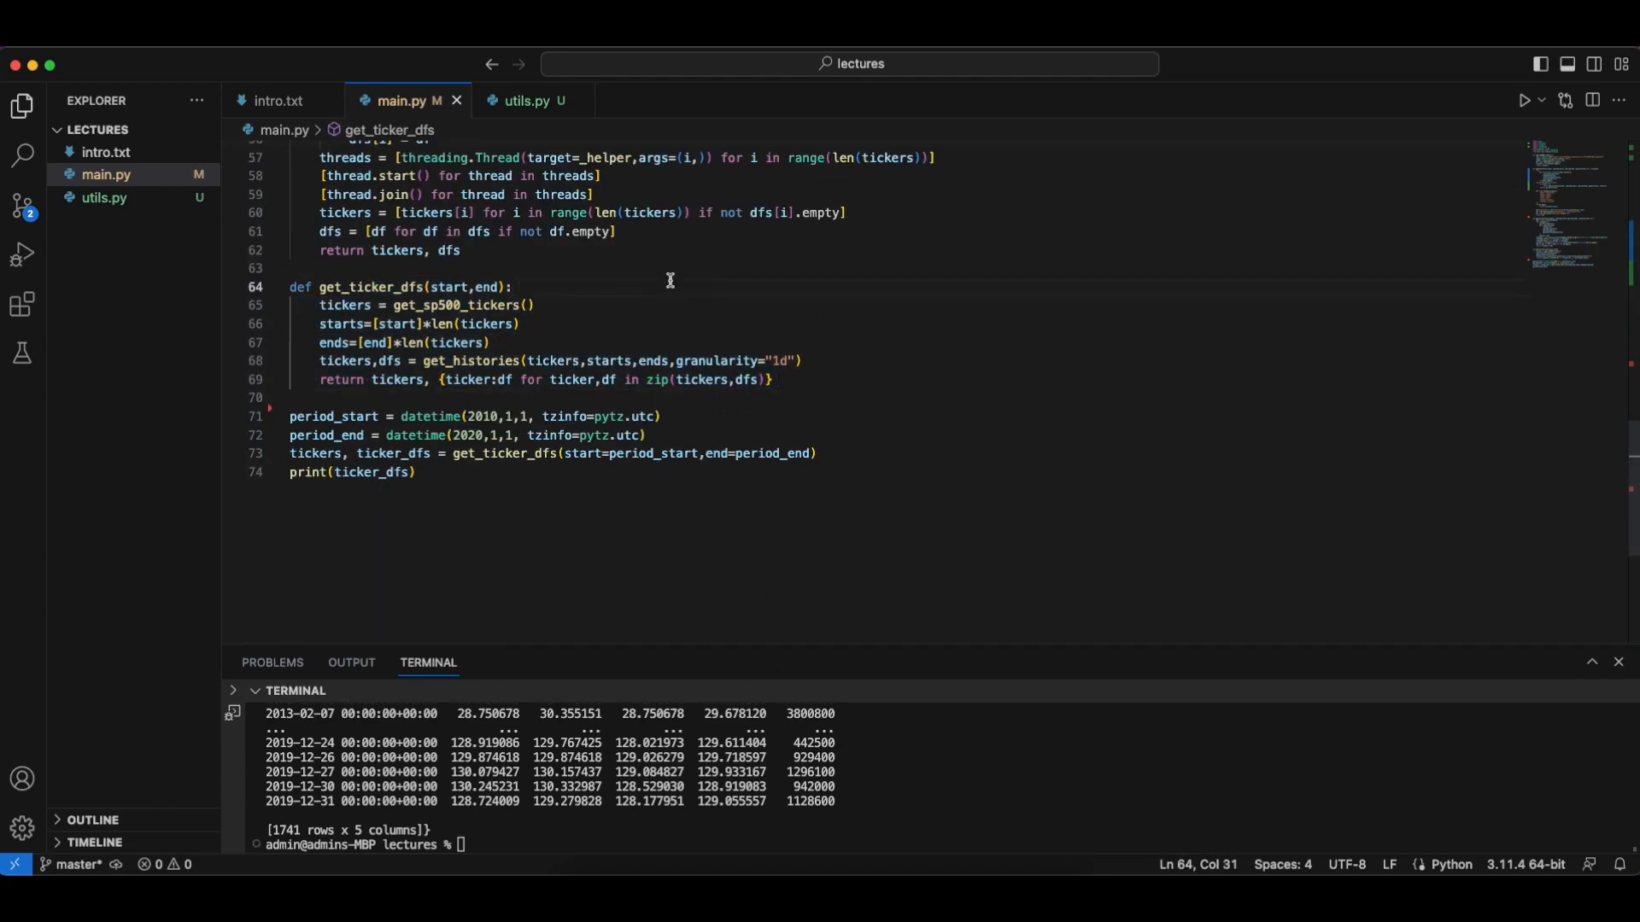
- Import from utils and add an 'except Exception as err:' branch in get_ticker_dfs
key(Enter)
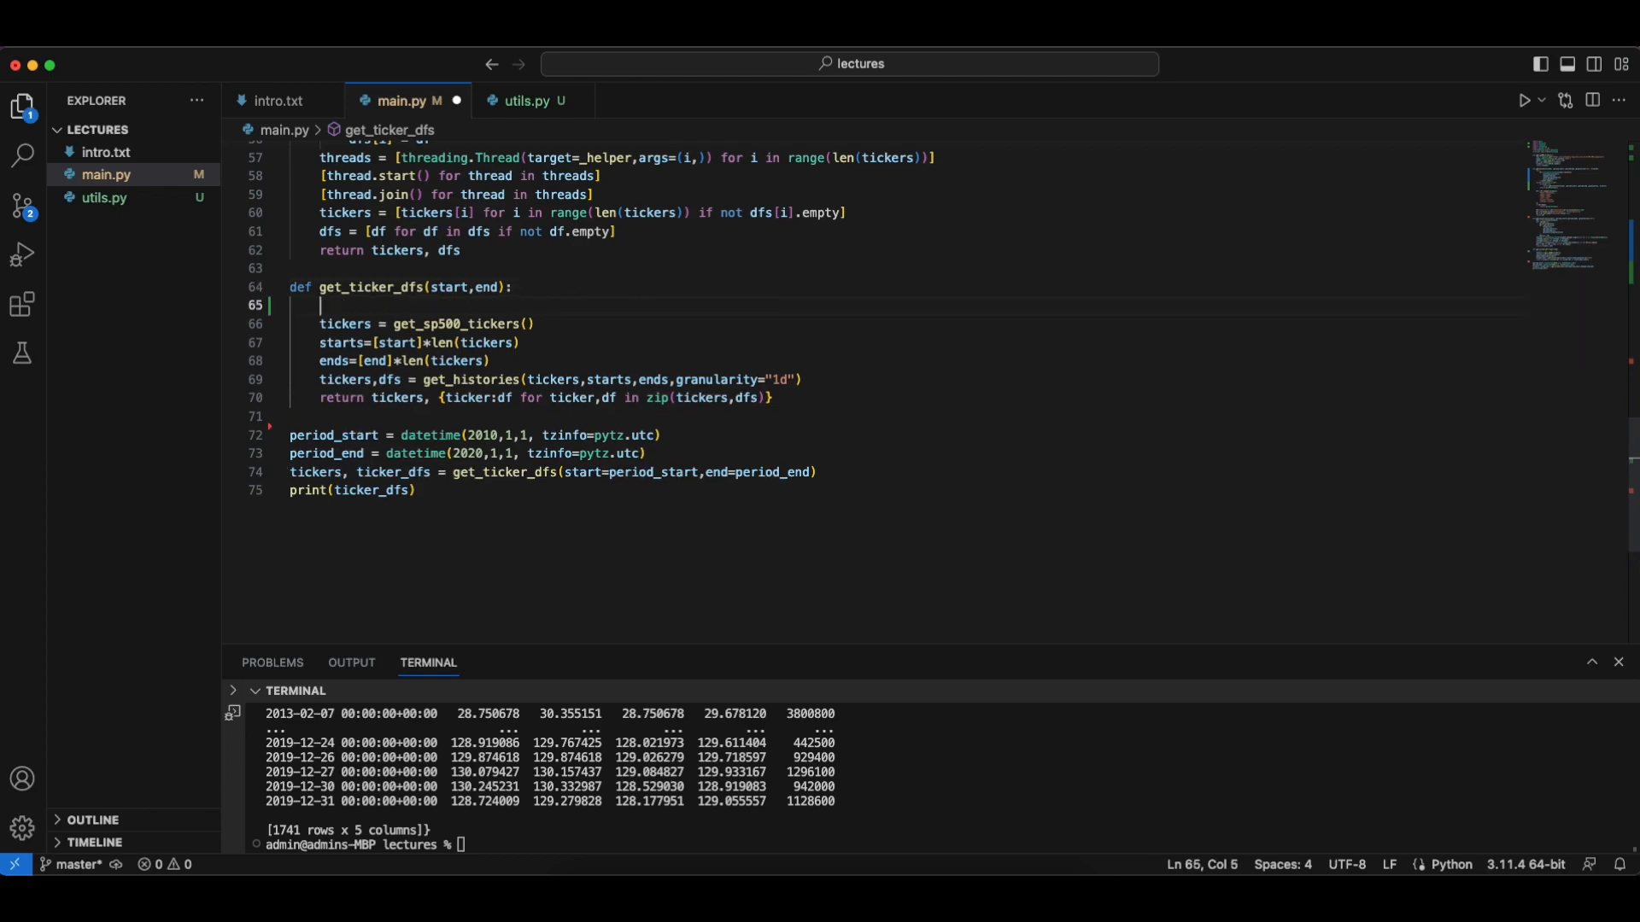
text(from utils import load_pickle,save_pickl)
text(tickers, ticker_dfs = load_pickle("dataset.obj)
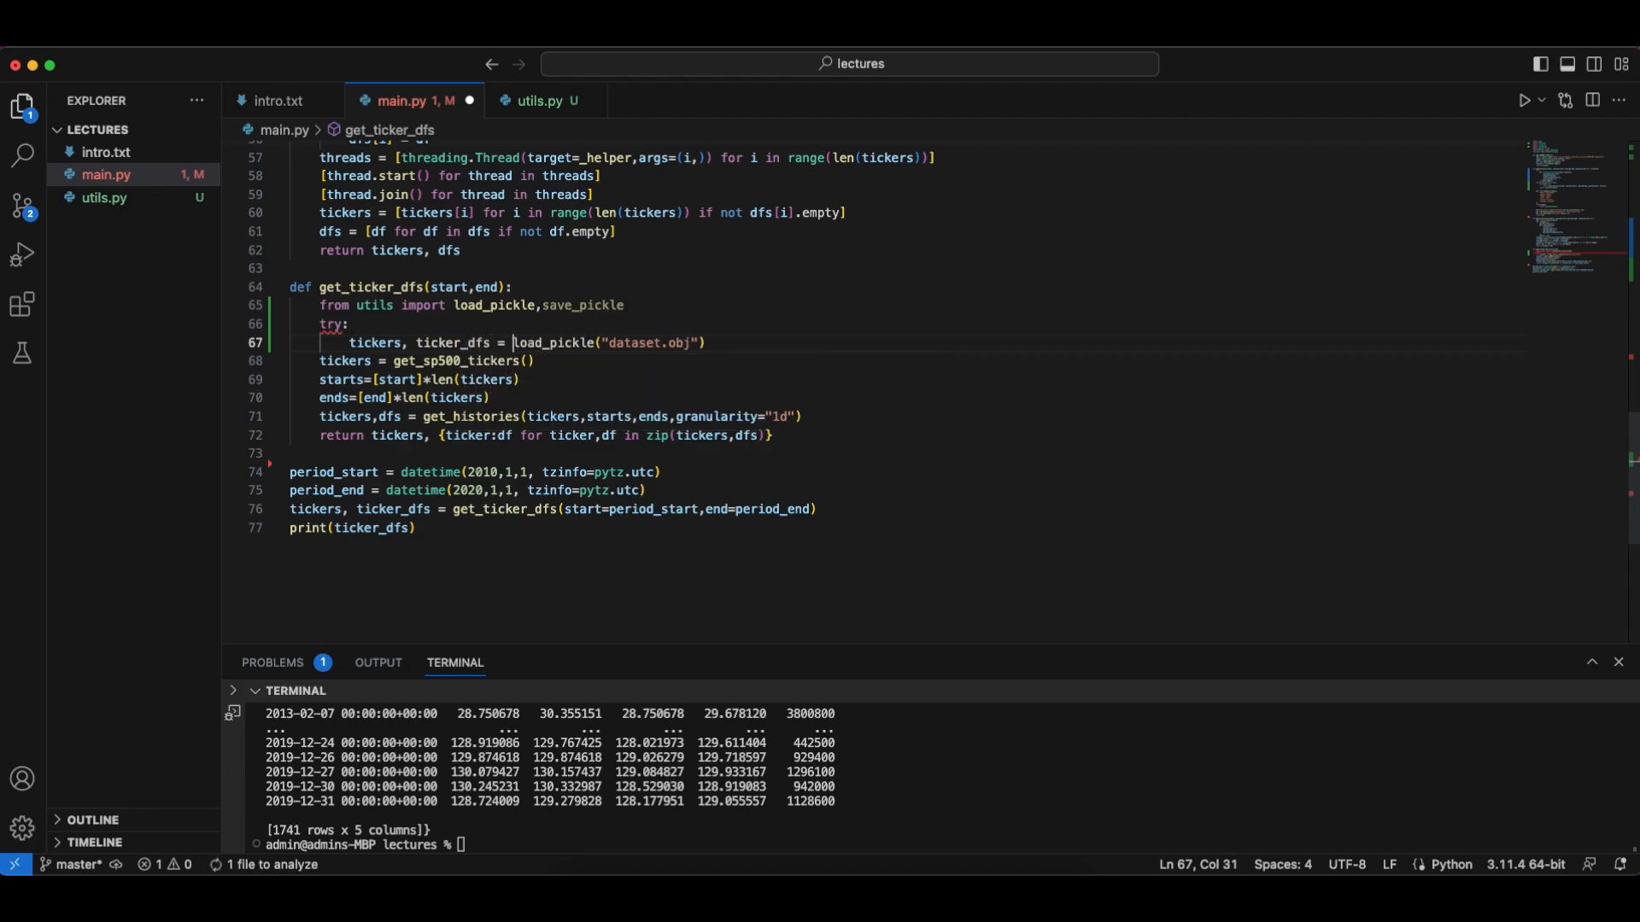
text(except)
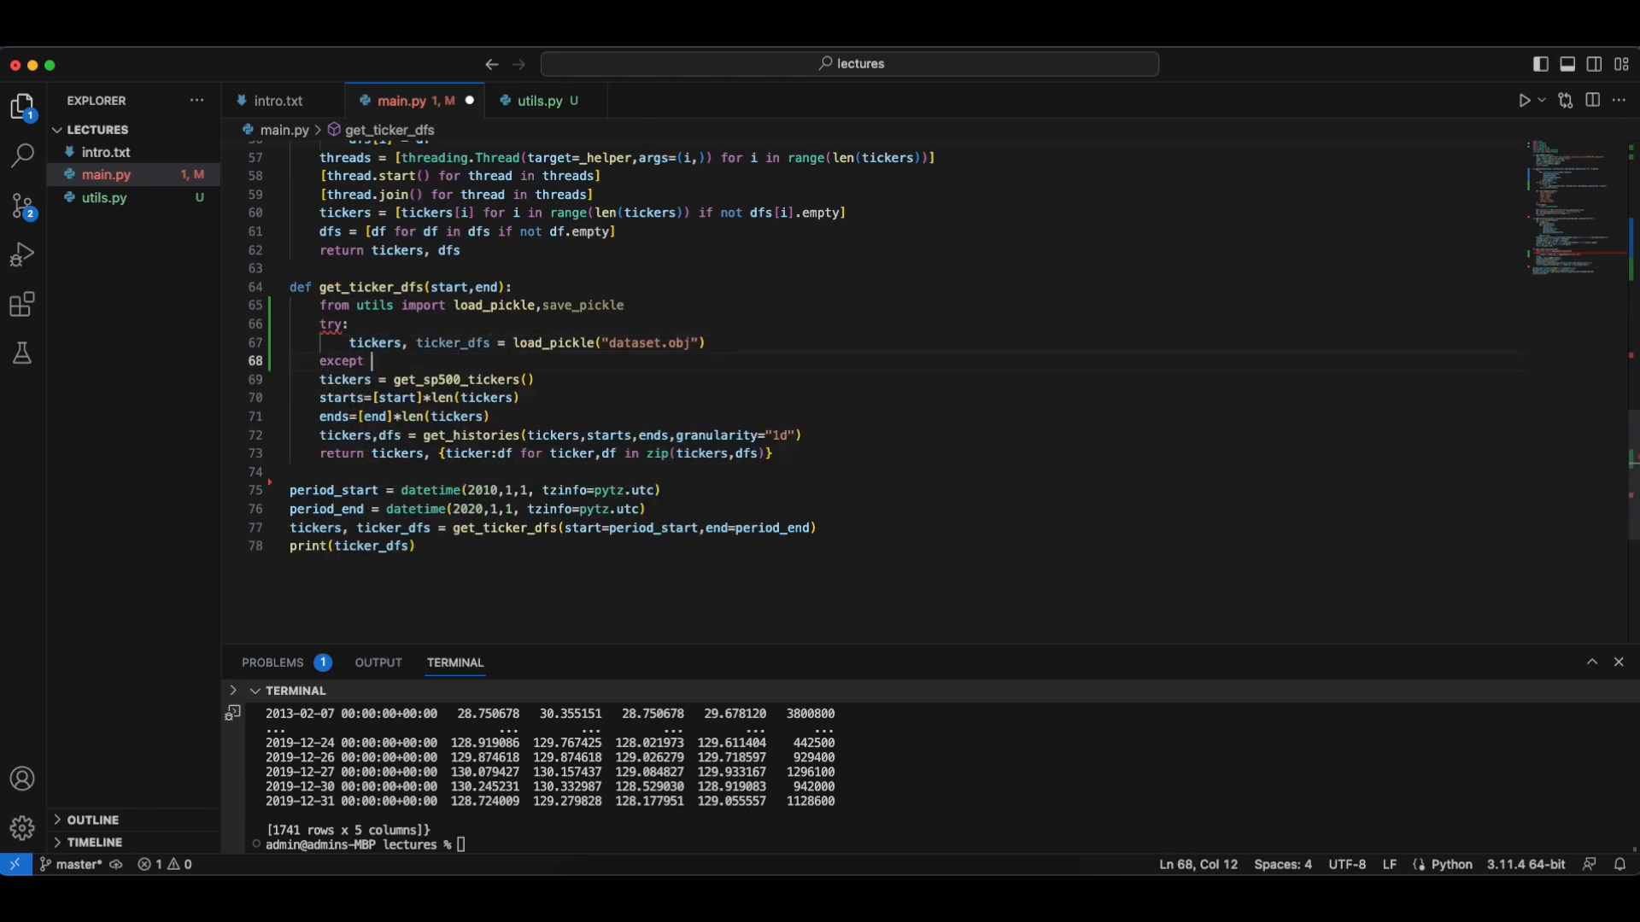
text(Exception as err:)
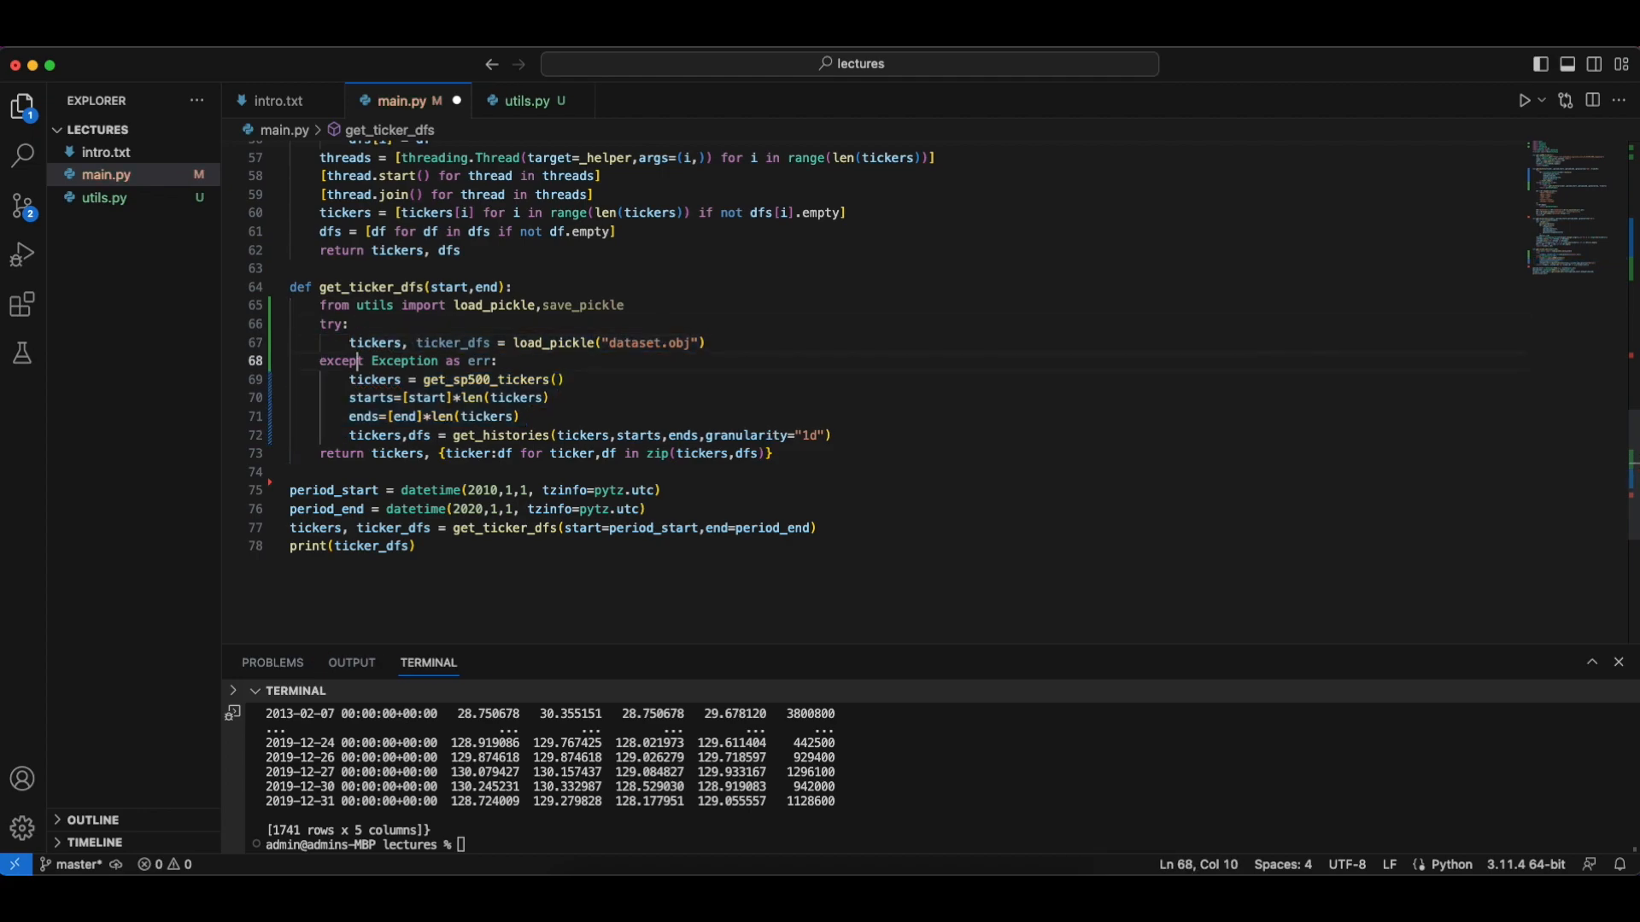
- Assign ticker_dfs after get_histories, return tickers, ticker_dfs, and call save_pickle("dataset.obj")
click(831, 435)
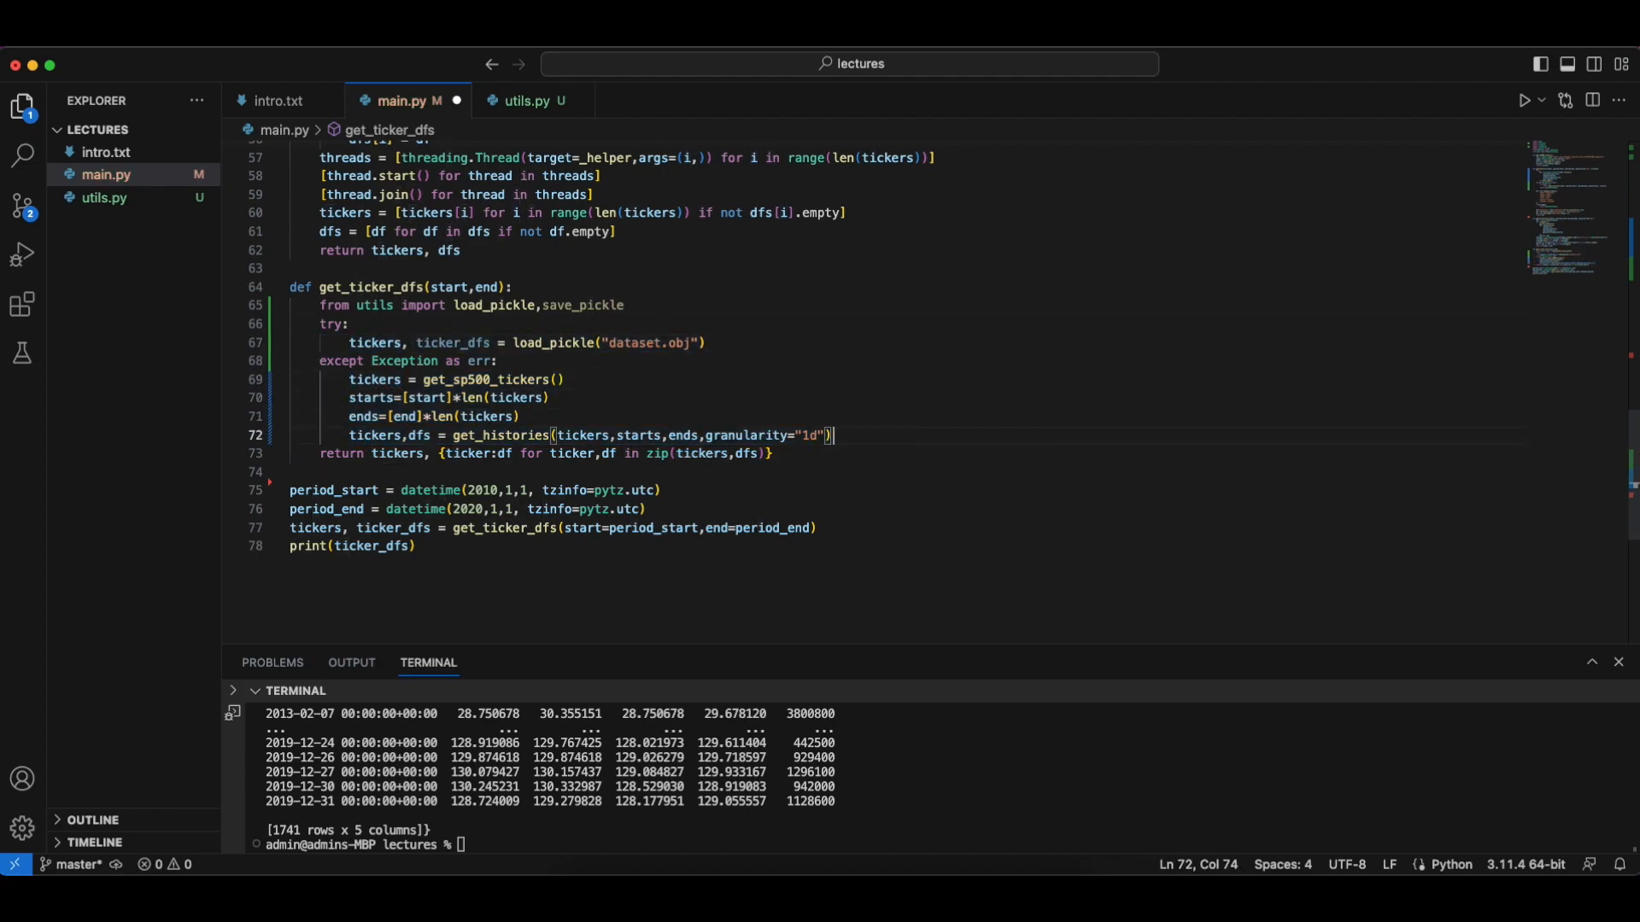
key(enter)
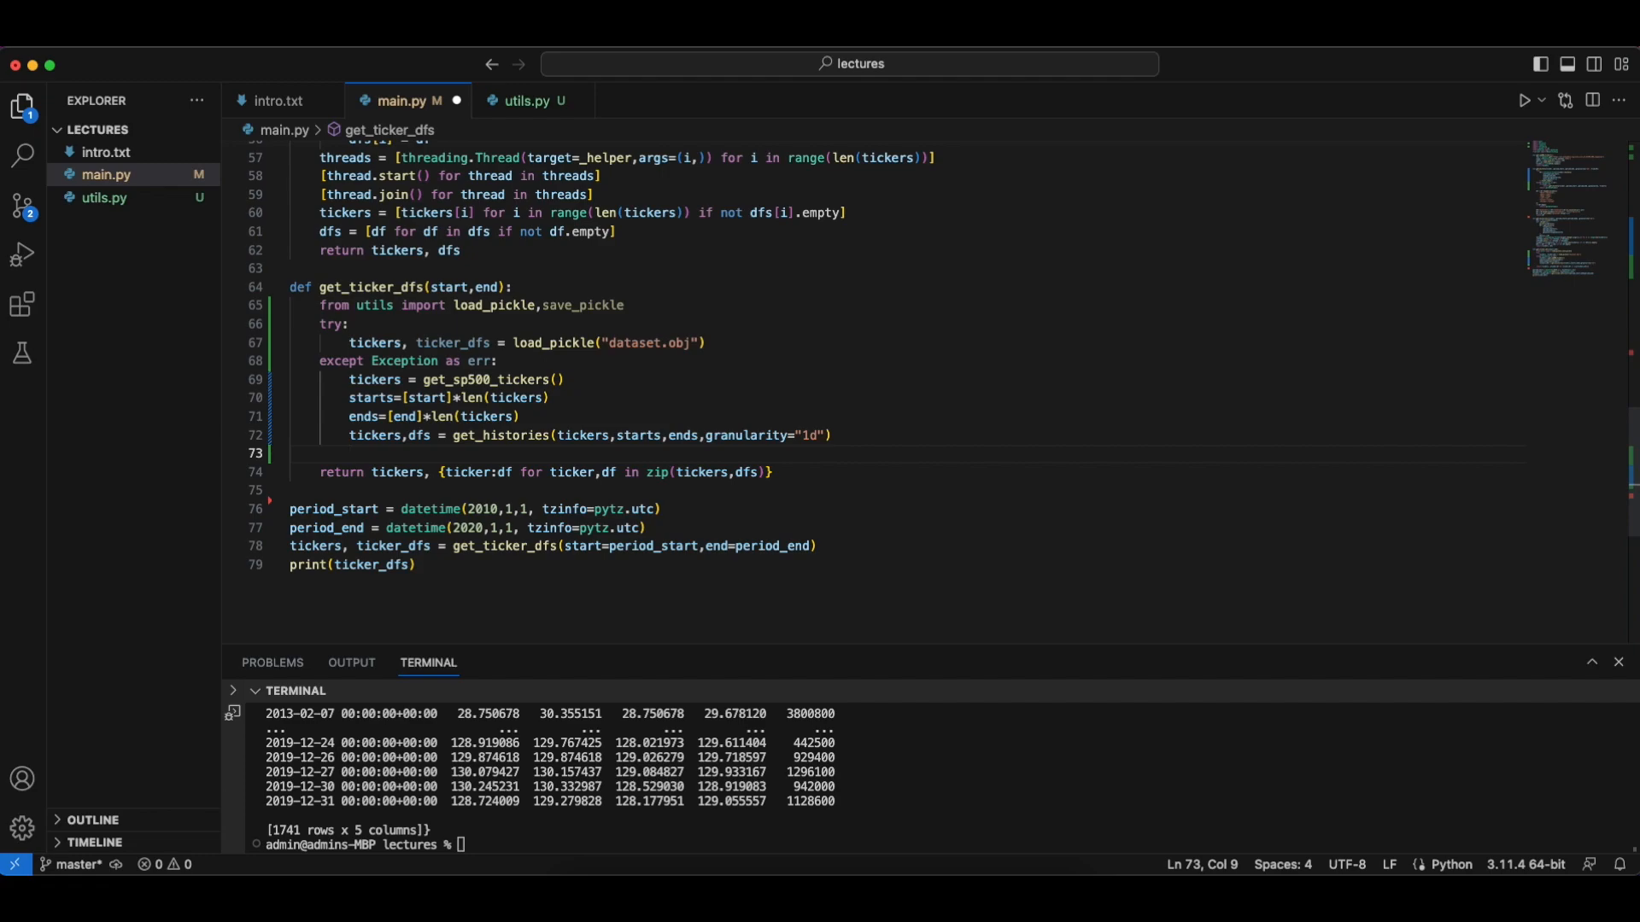
double_click(397, 472)
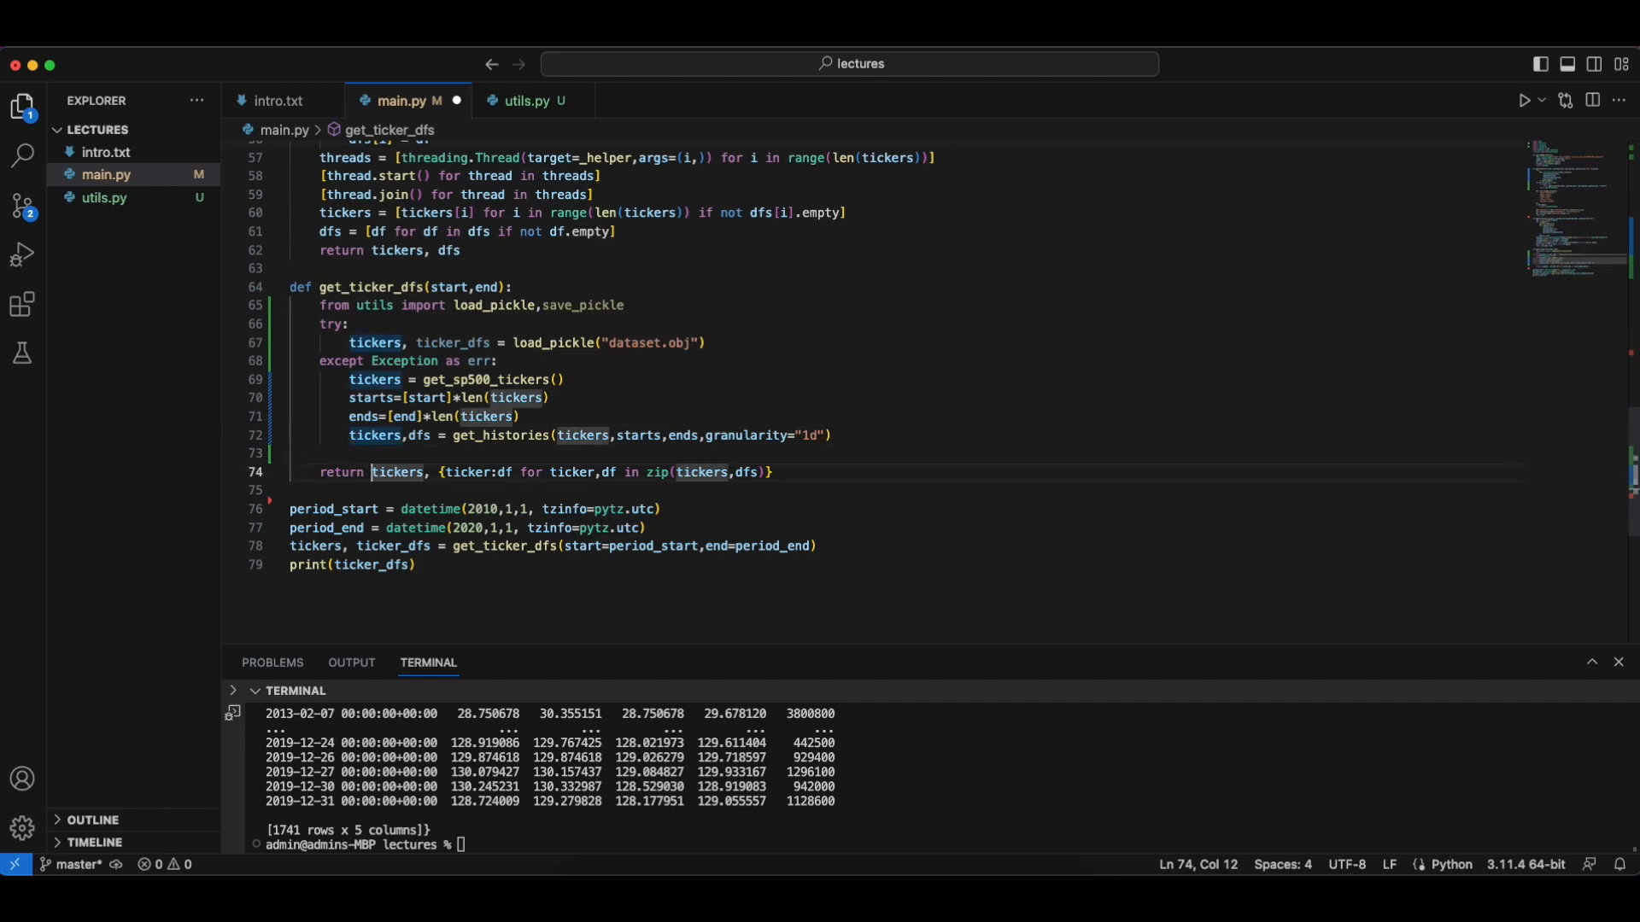
text(ticker_dfs = {ticker:df for ticker,df in zip(tickers,dfs)
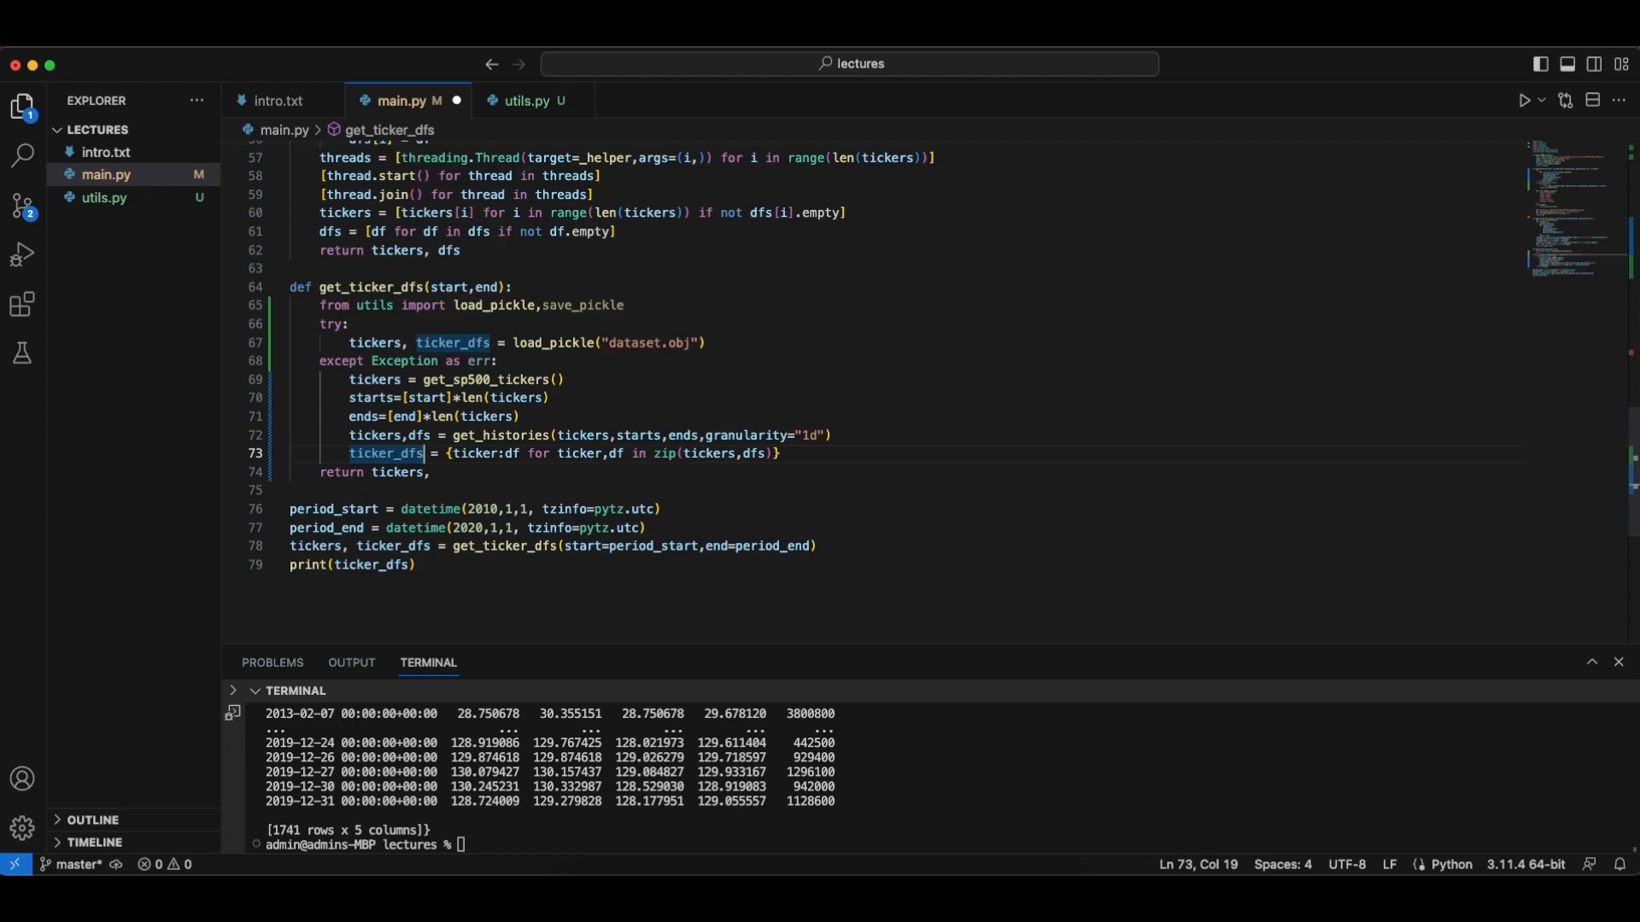
click(400, 472)
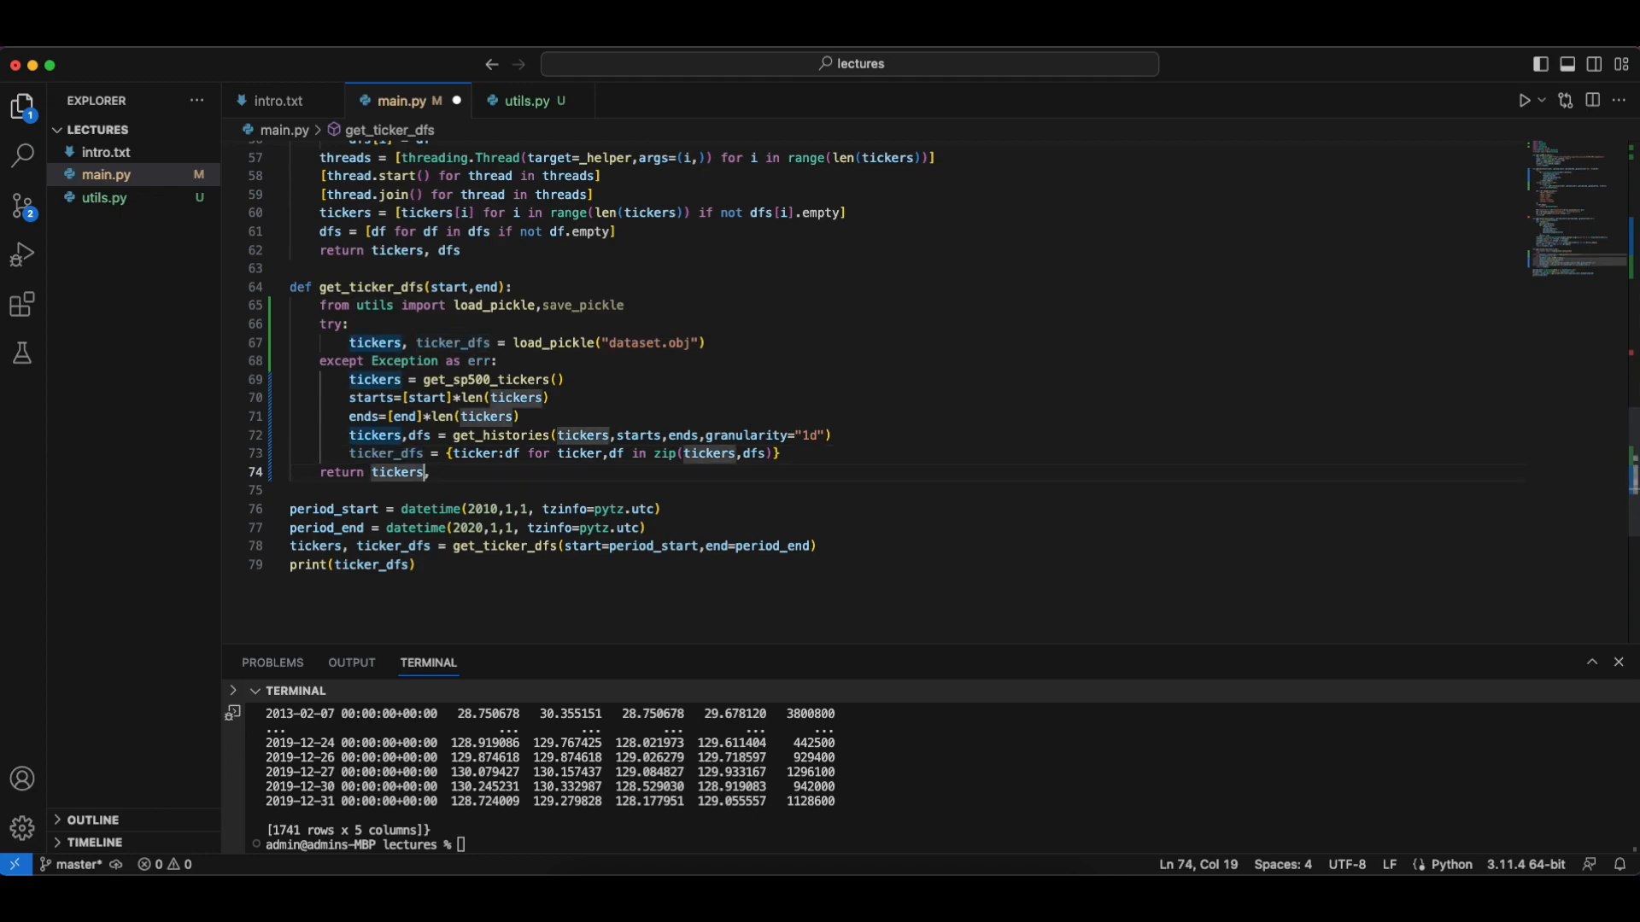
text(ticker_dfs)
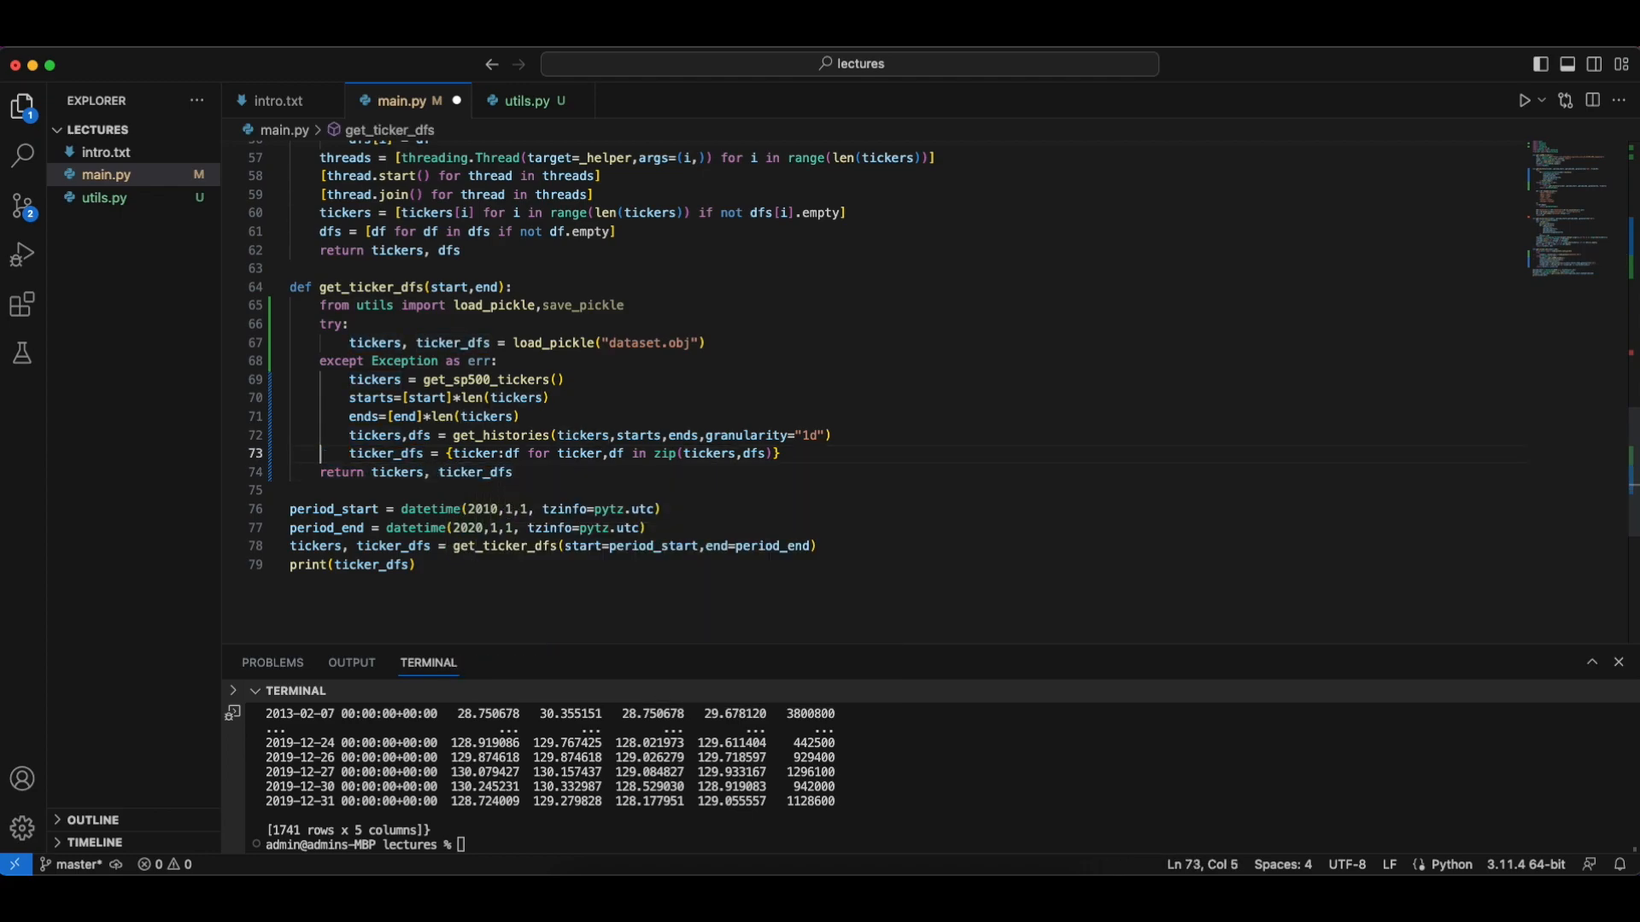
text(save_pickle()
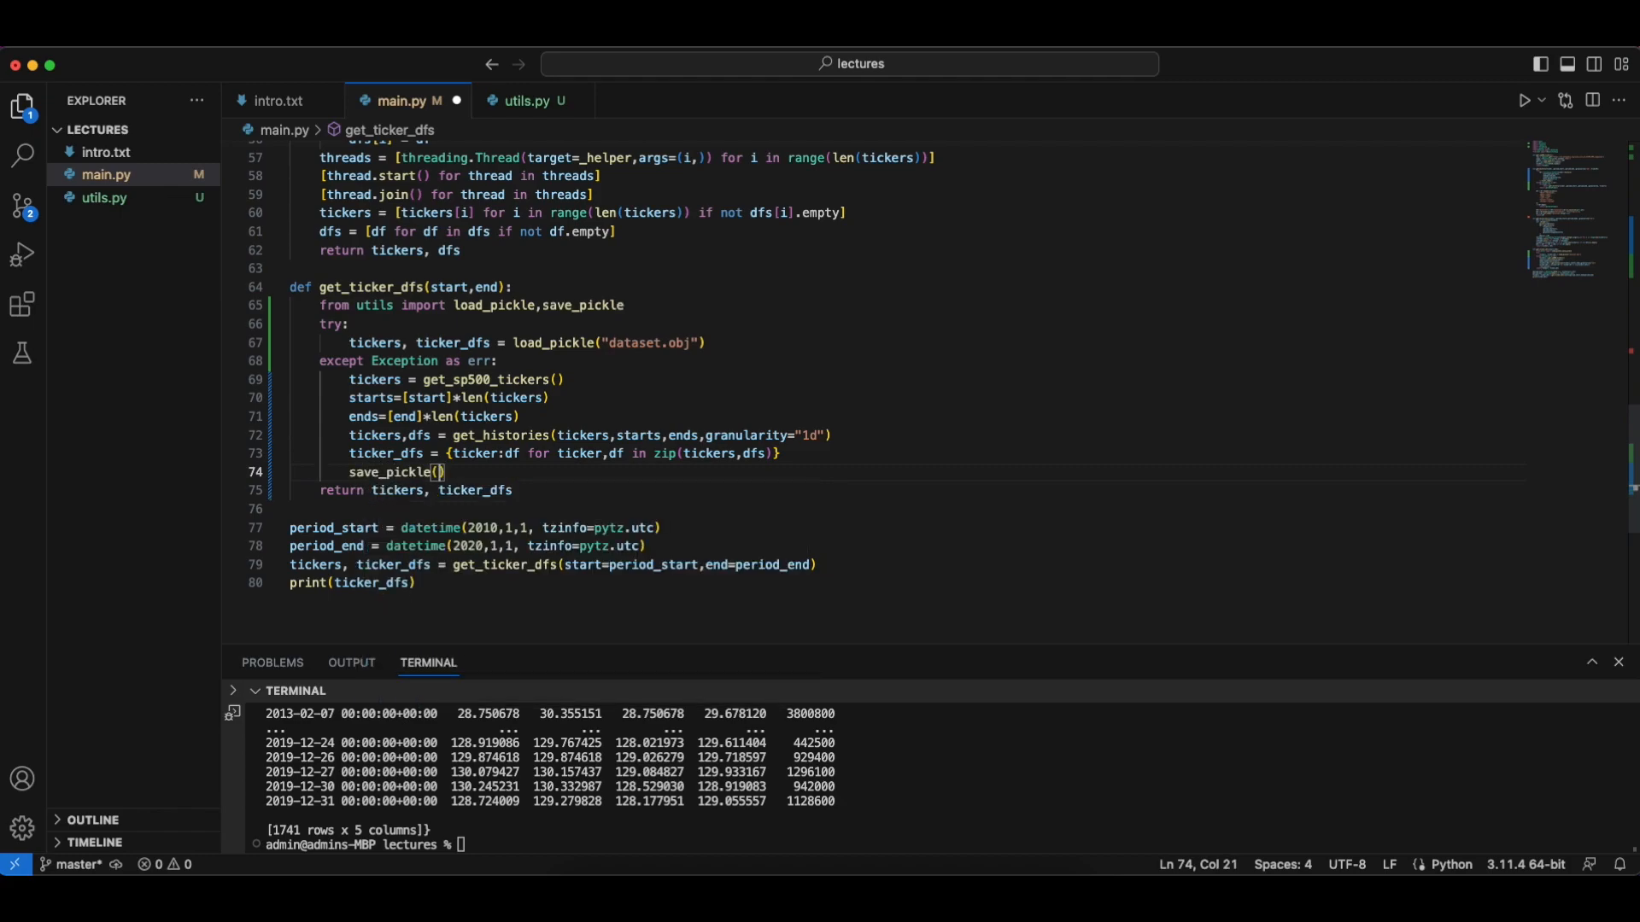
text("dataset.obh")
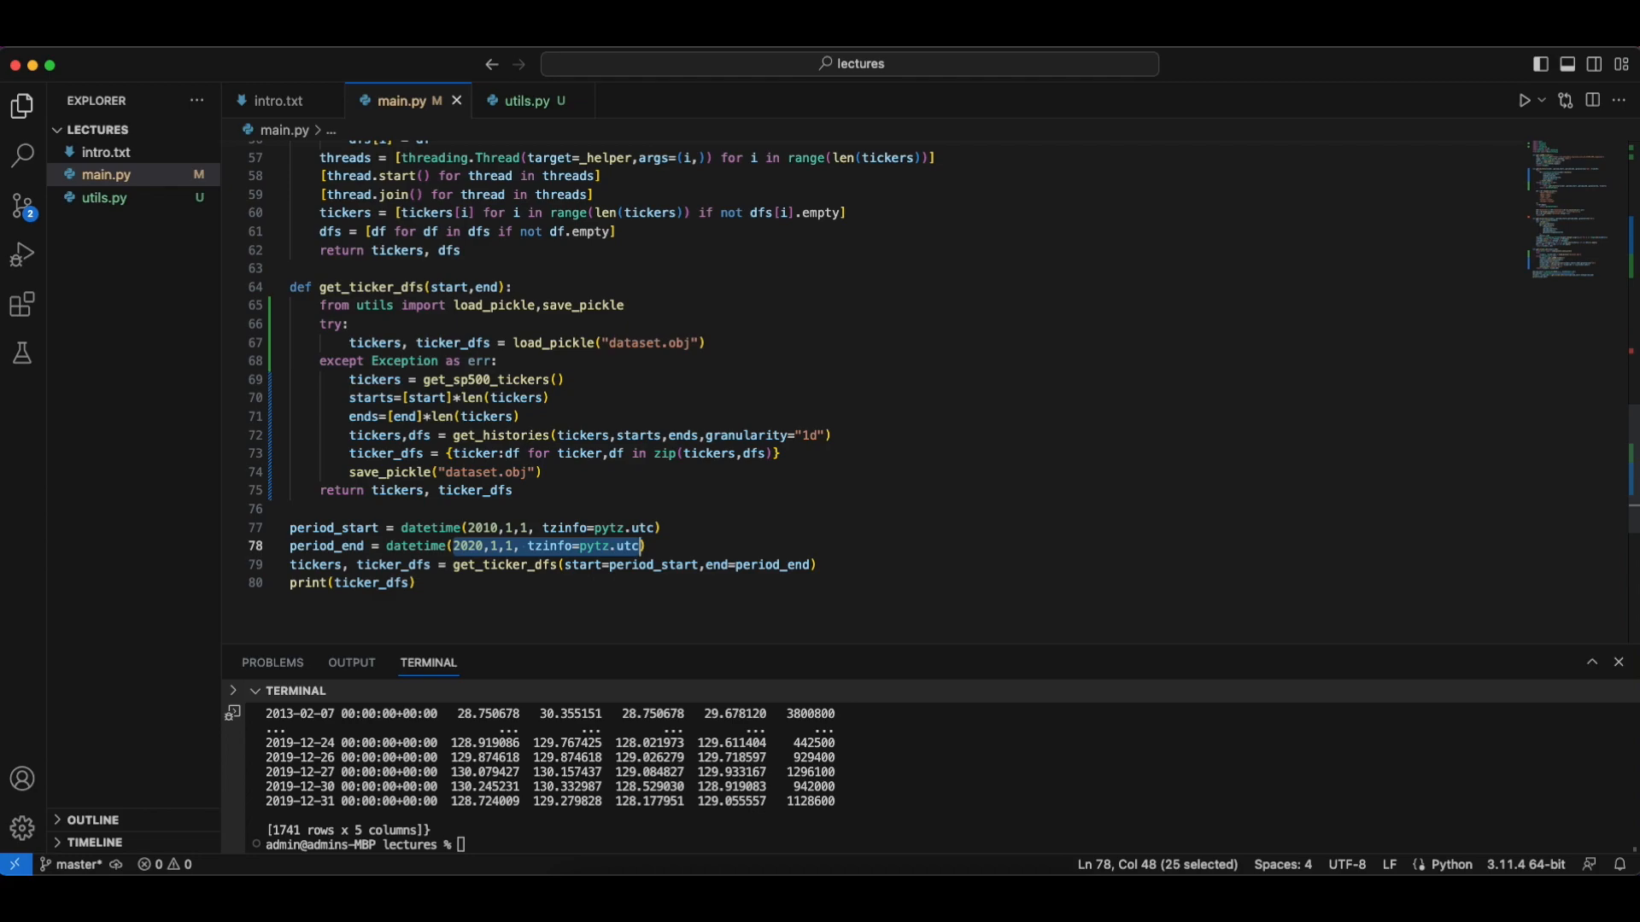
- Fix the save_pickle file name and set period_end to datetime.now(pytz.utc)
text(datetime(da)
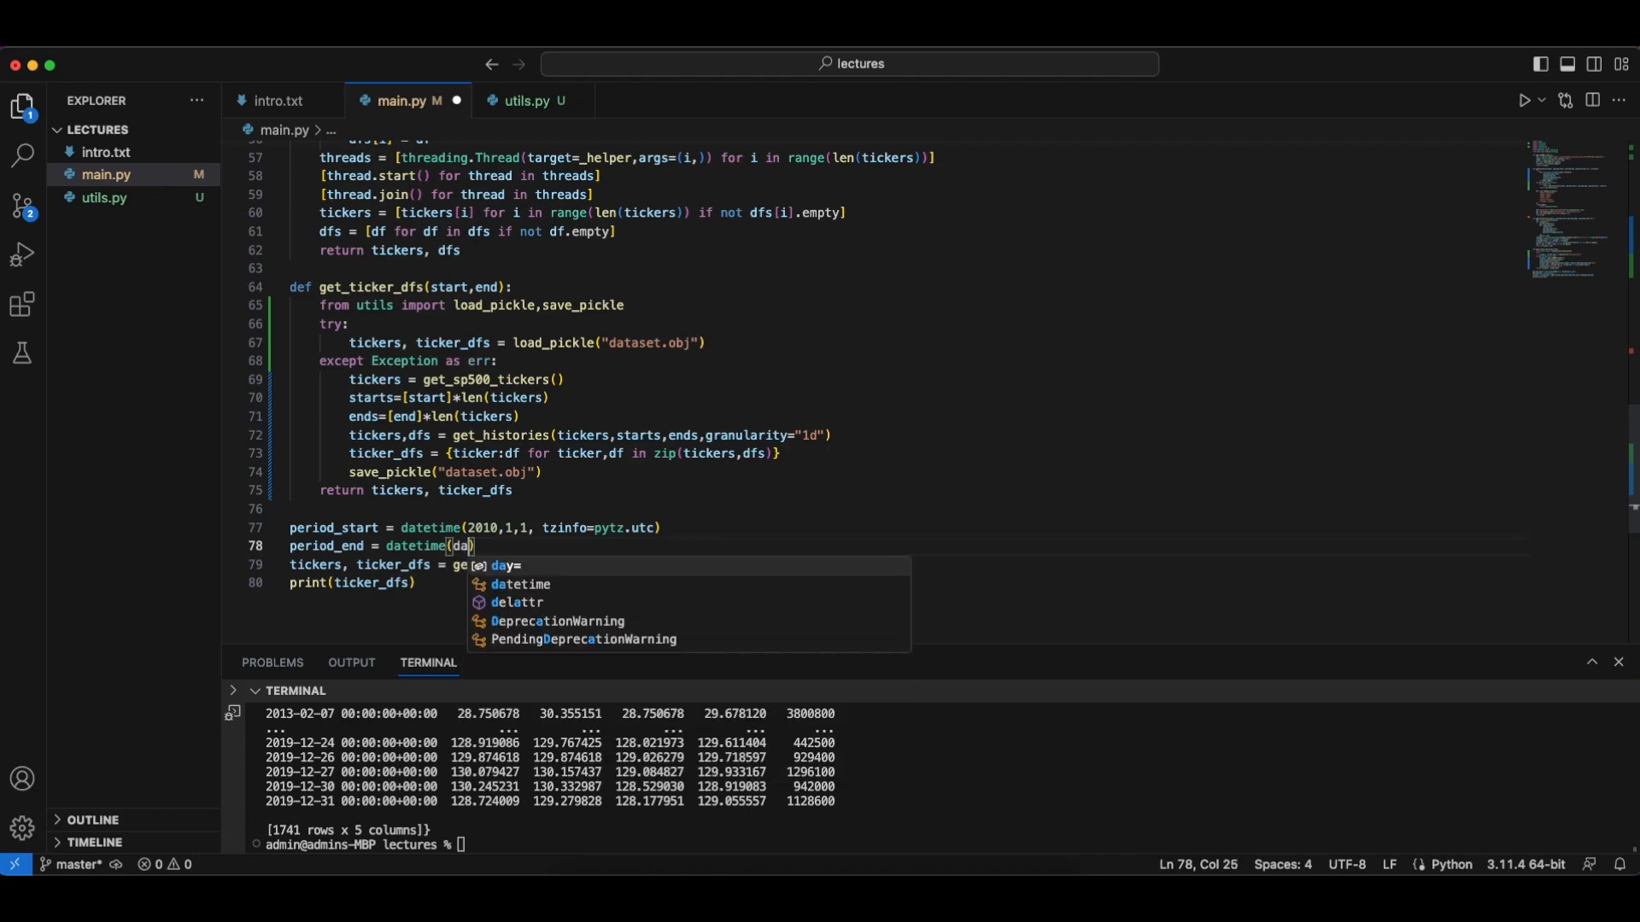
text(pytz.)
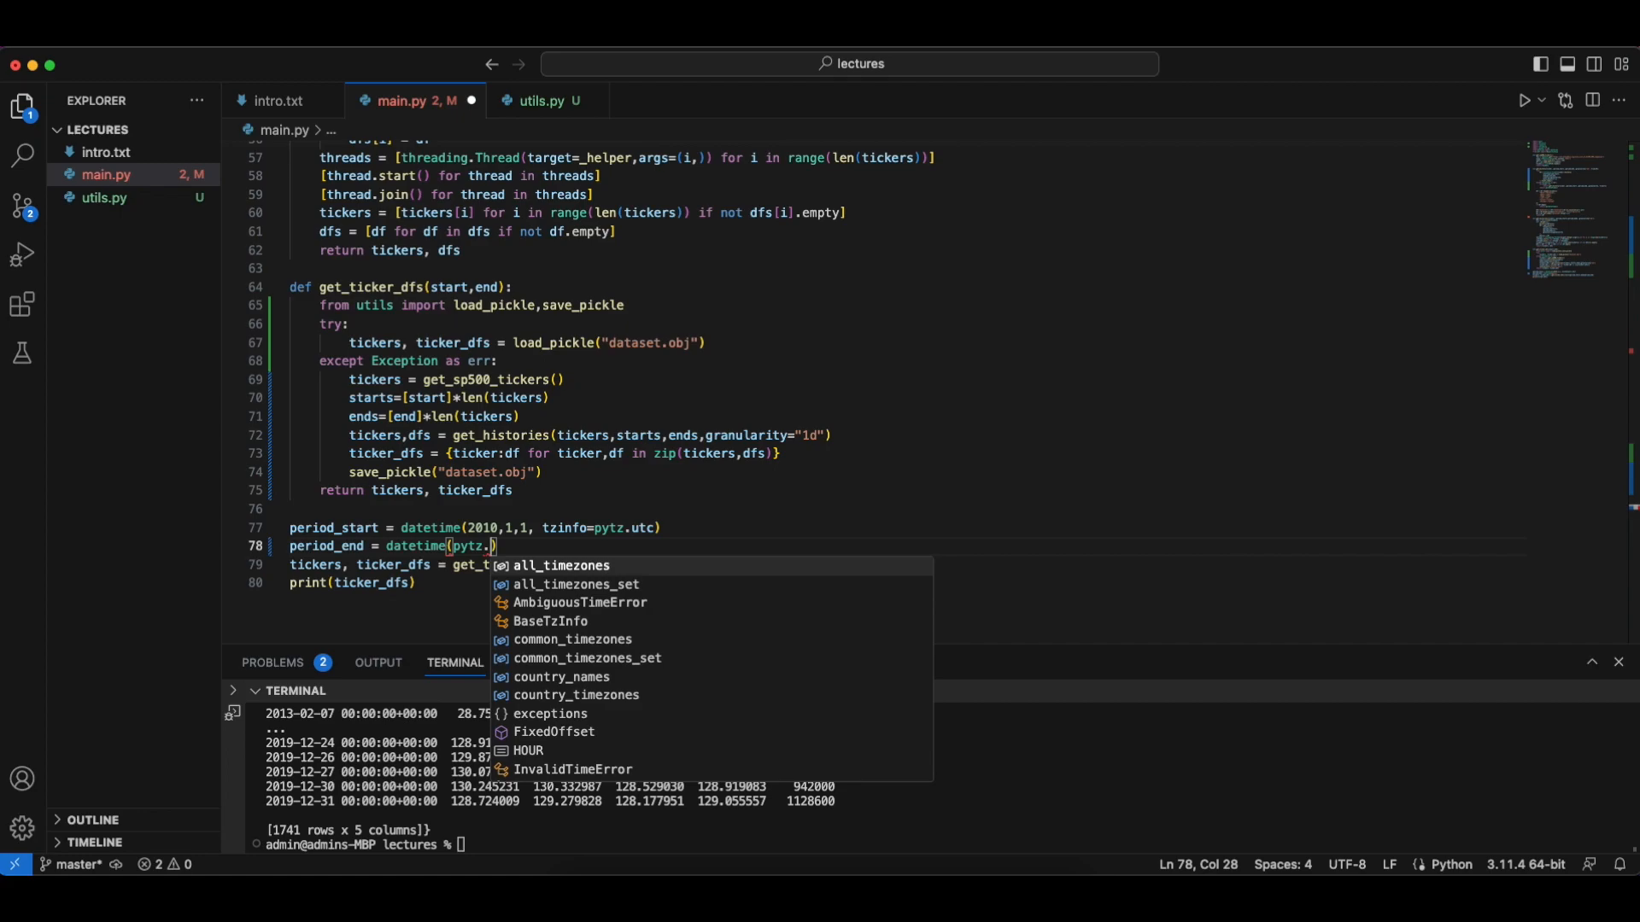
text(.now)
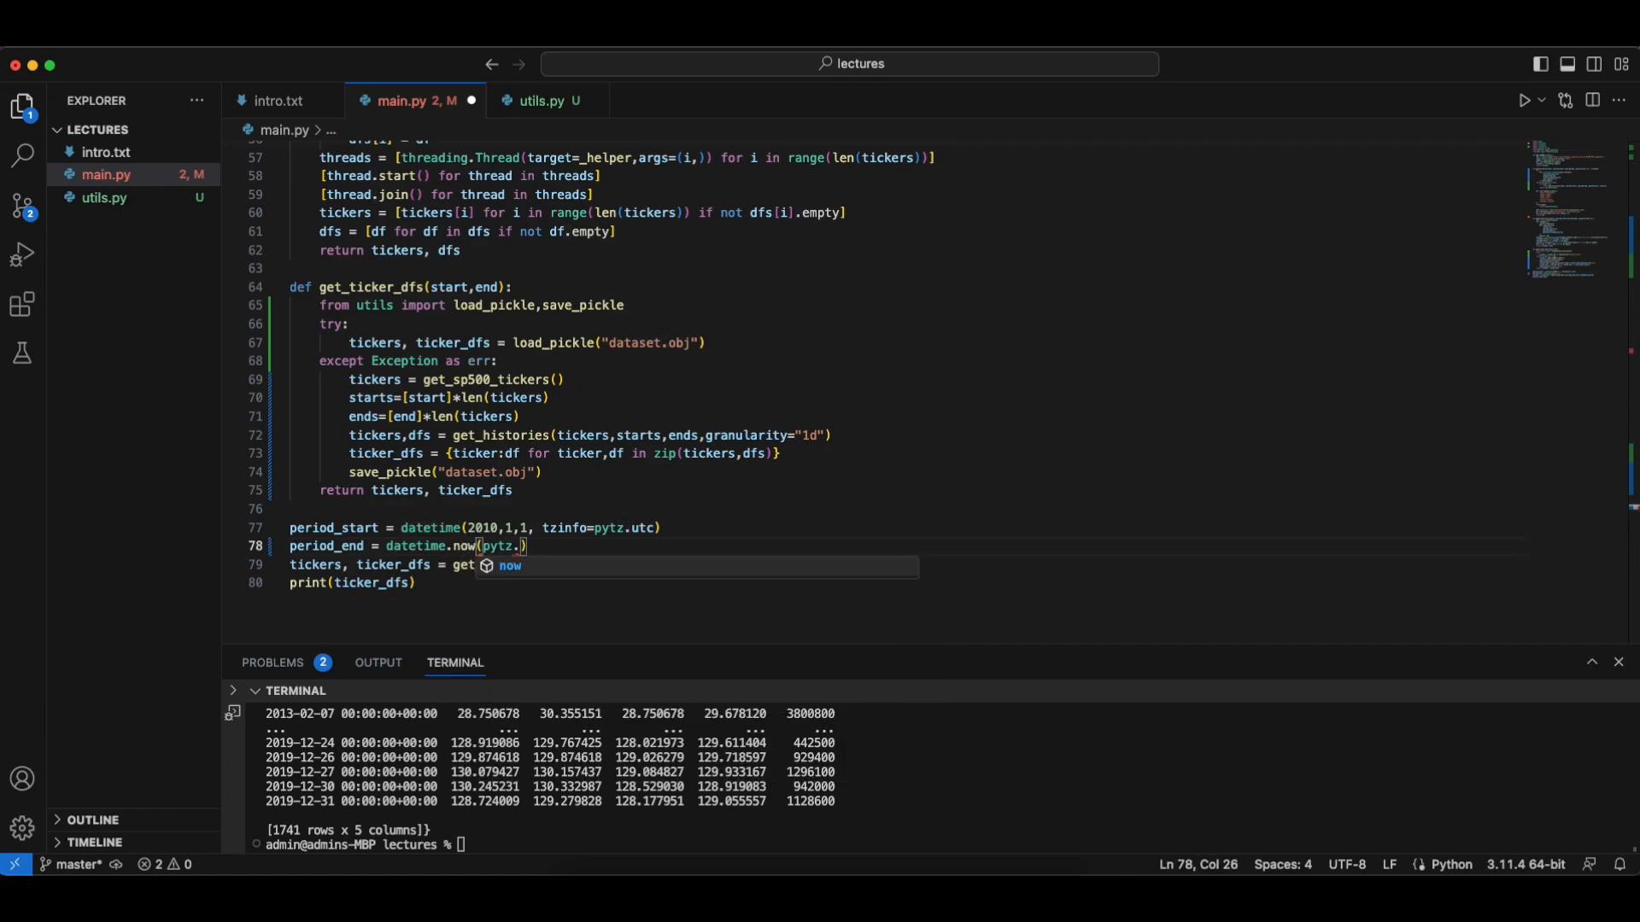
text(utc)
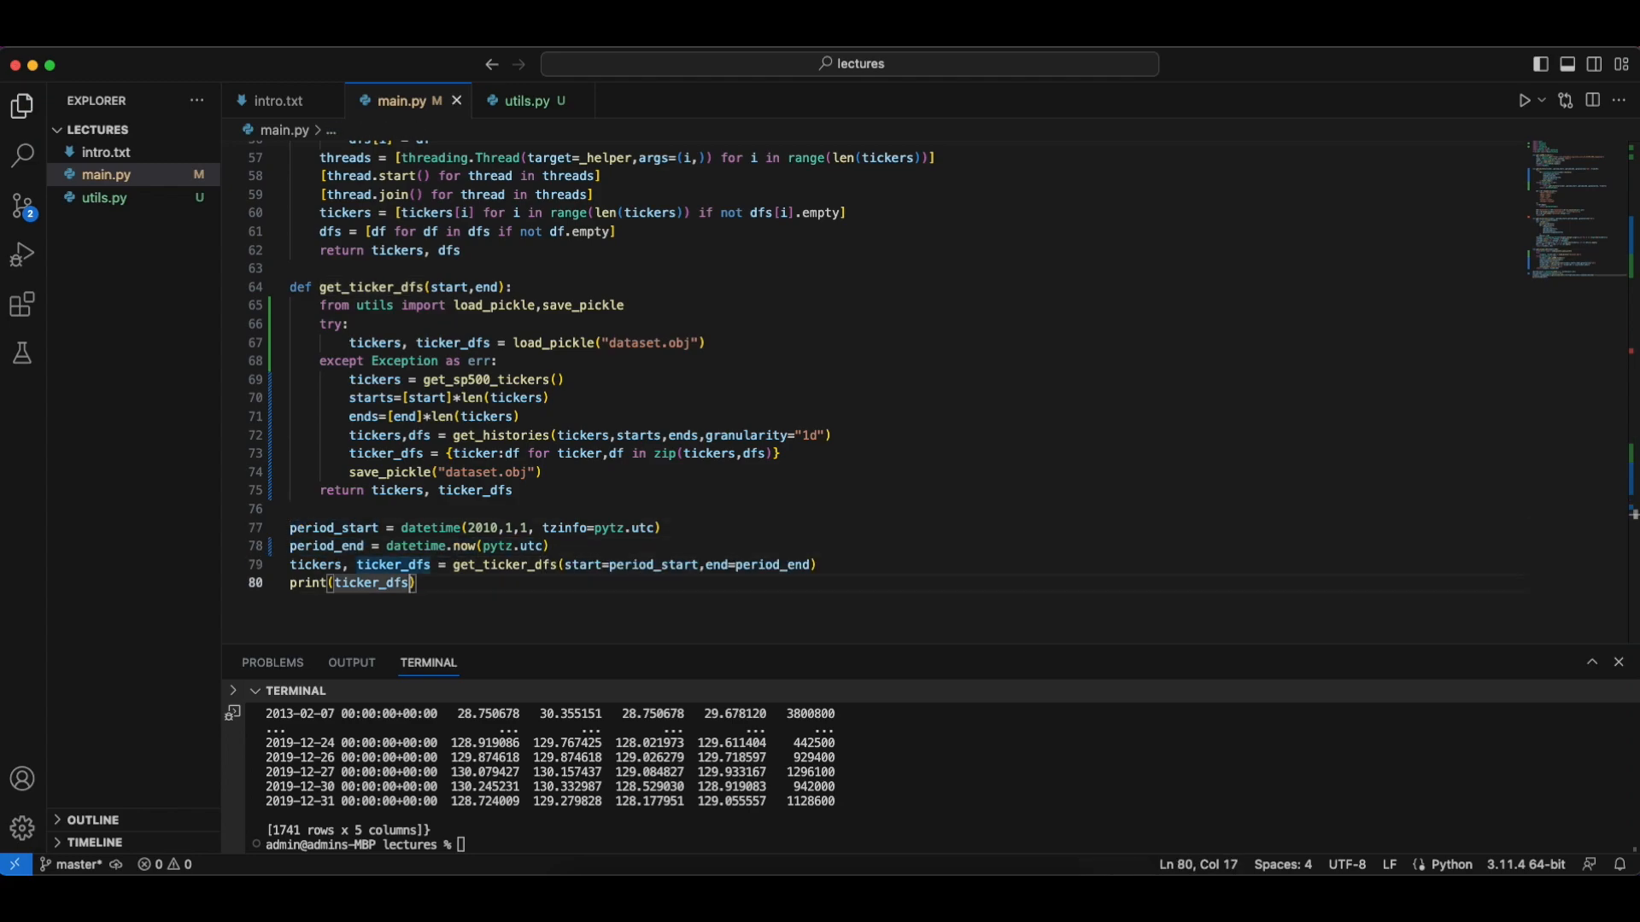
mouse_move(1506, 551)
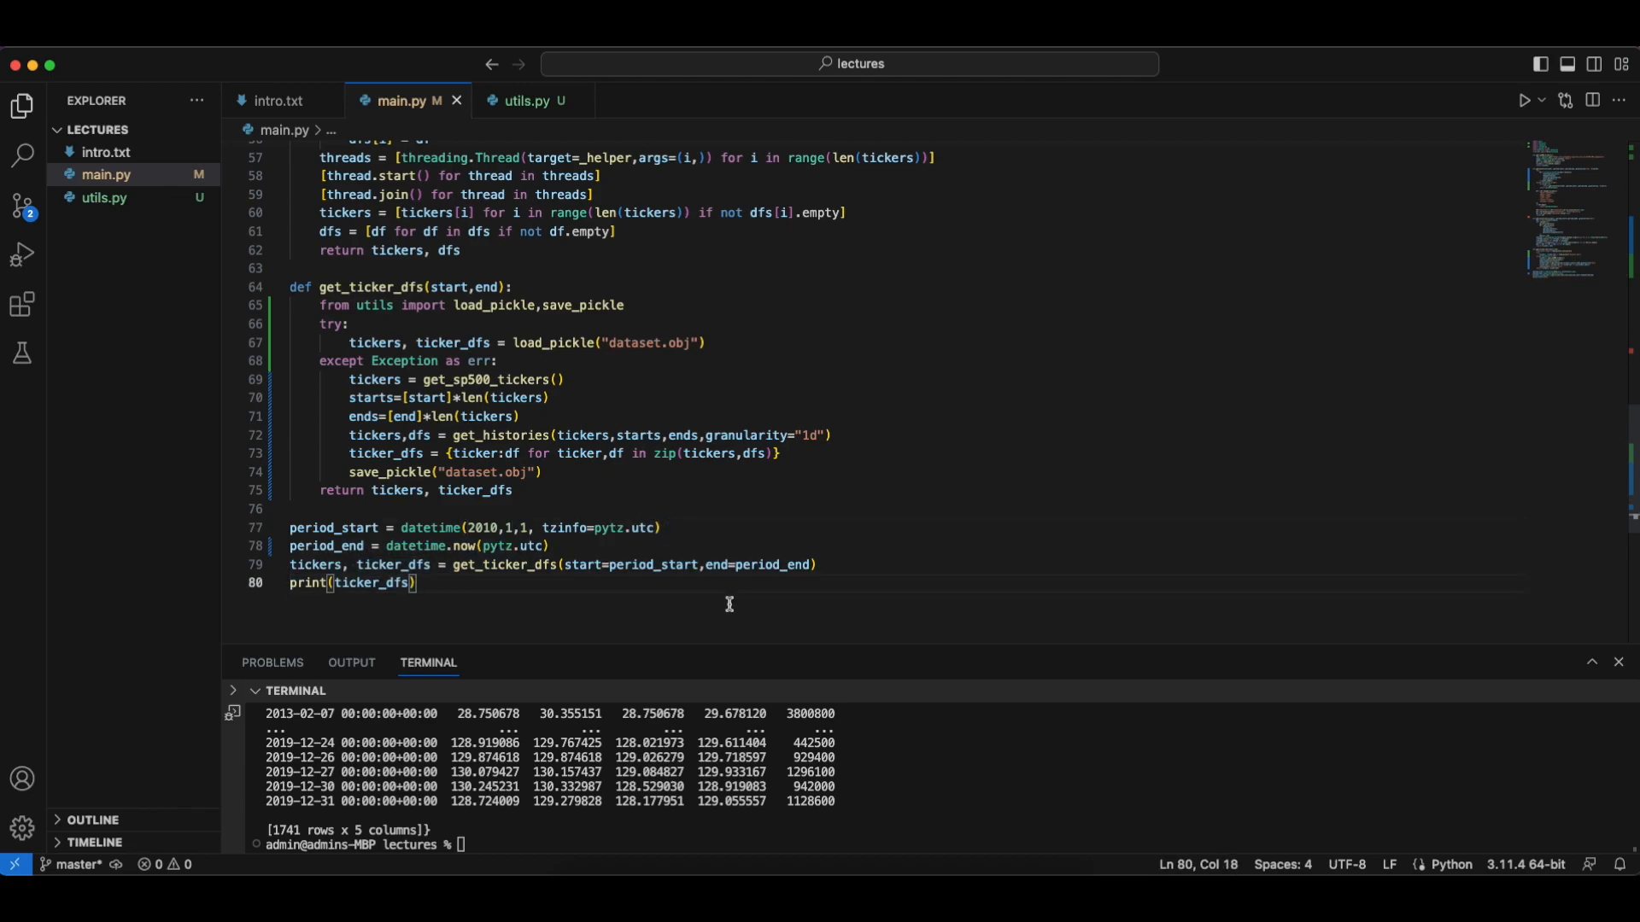
- After the missing 'obj' error, pass (tickers, ticker_dfs) as save_pickle's second argument
click(485, 306)
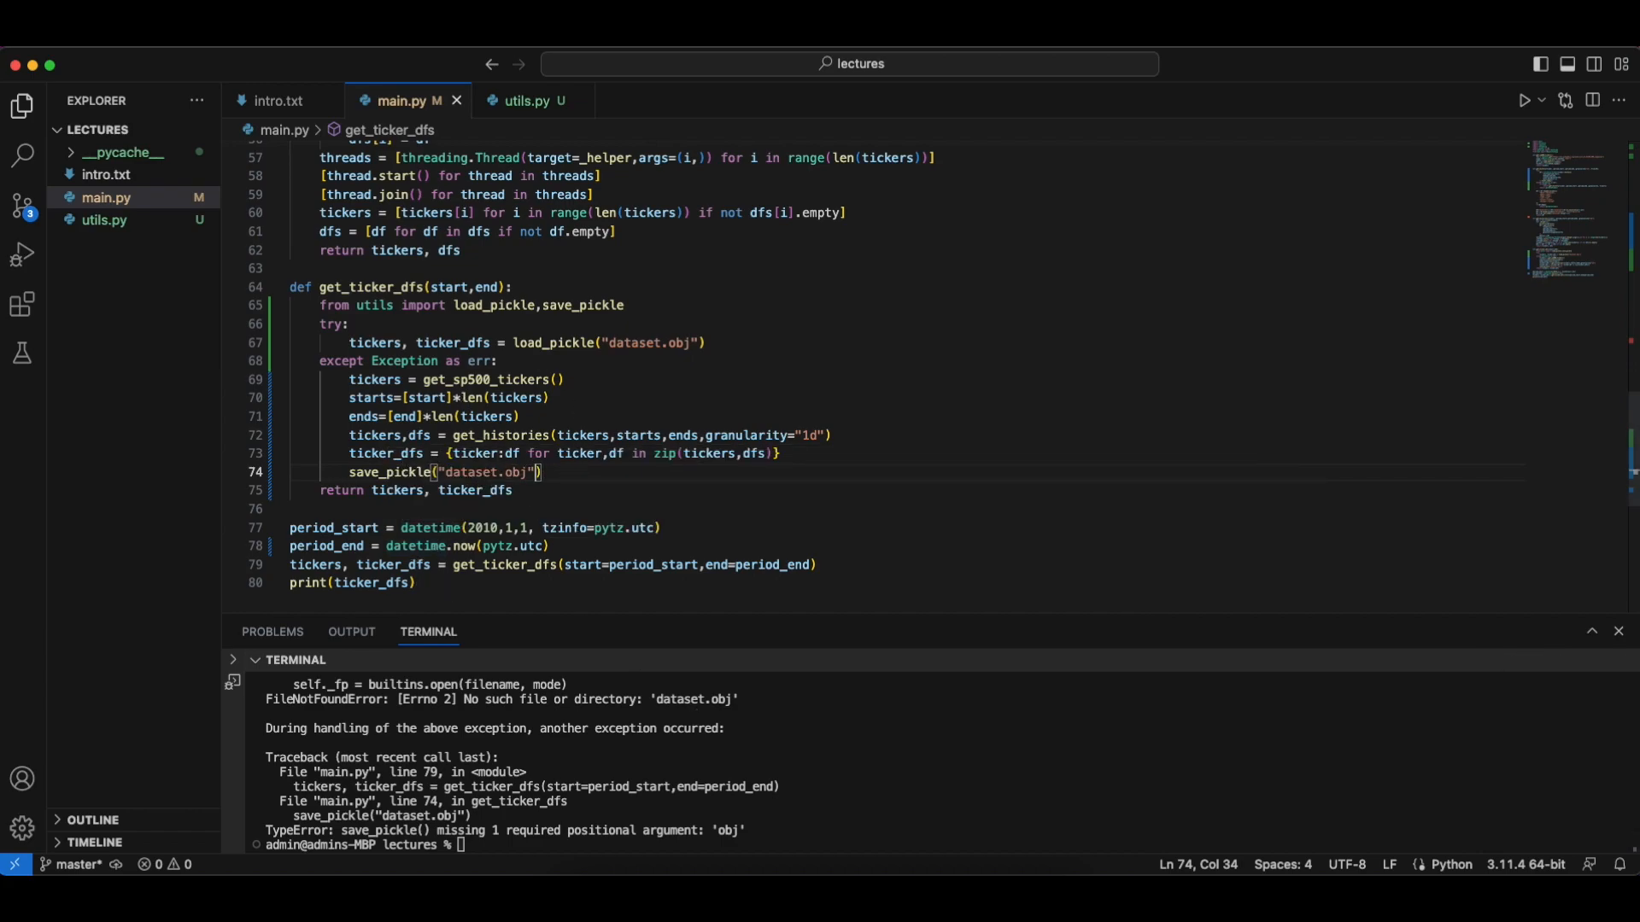
text(, {tickers,ticker_dfs)
click(517, 845)
text(python3.8 main.py)
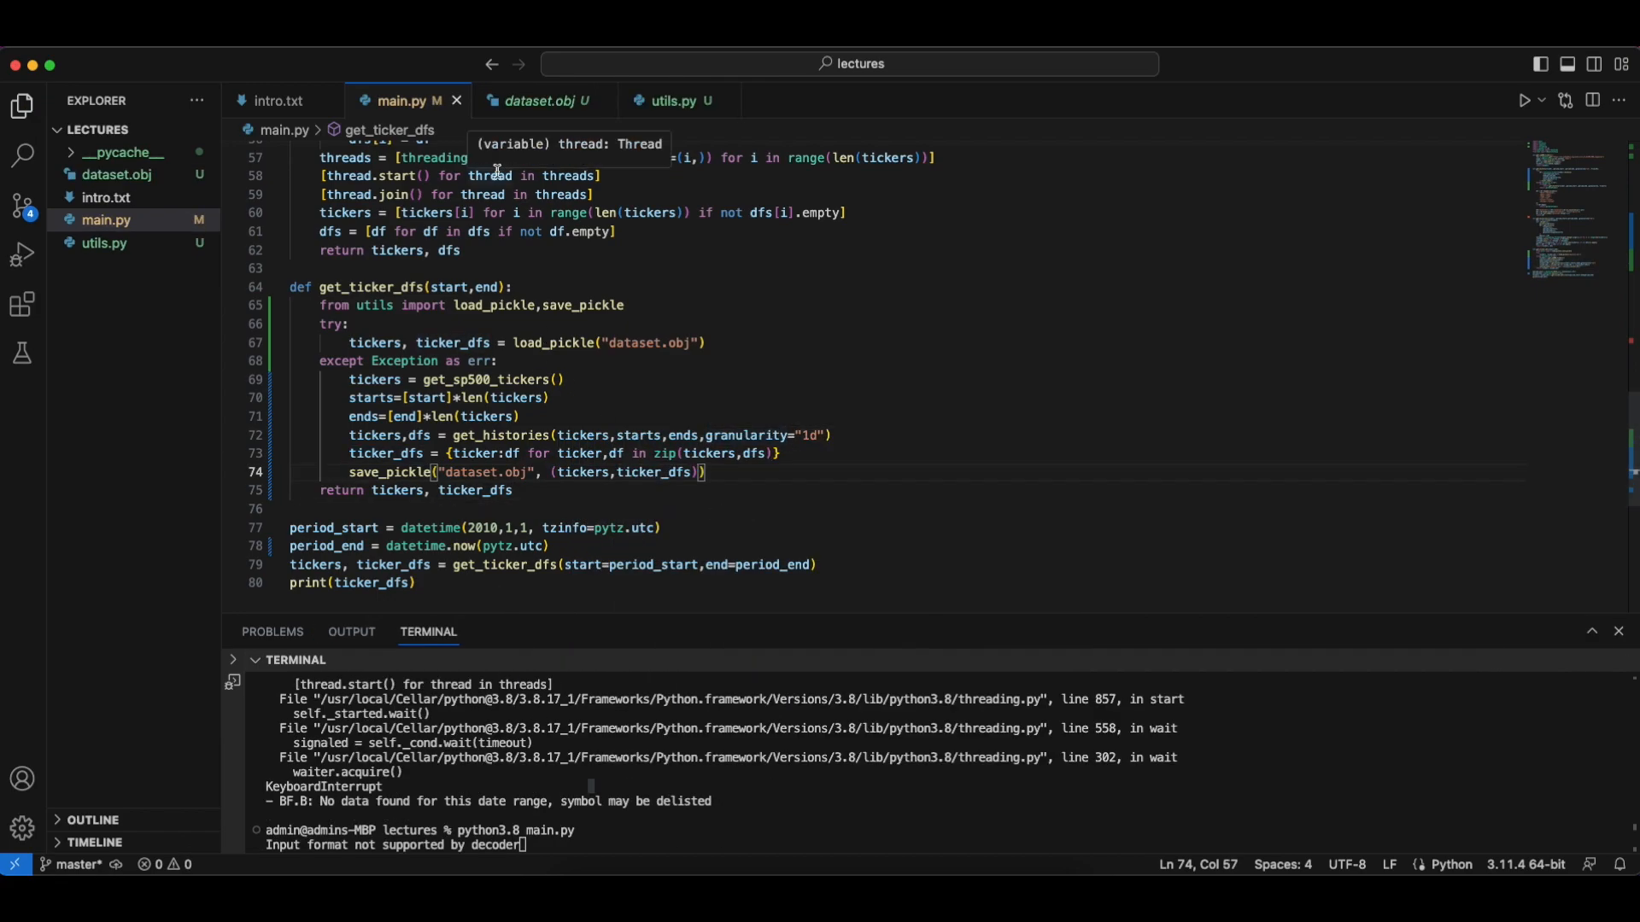
click(674, 101)
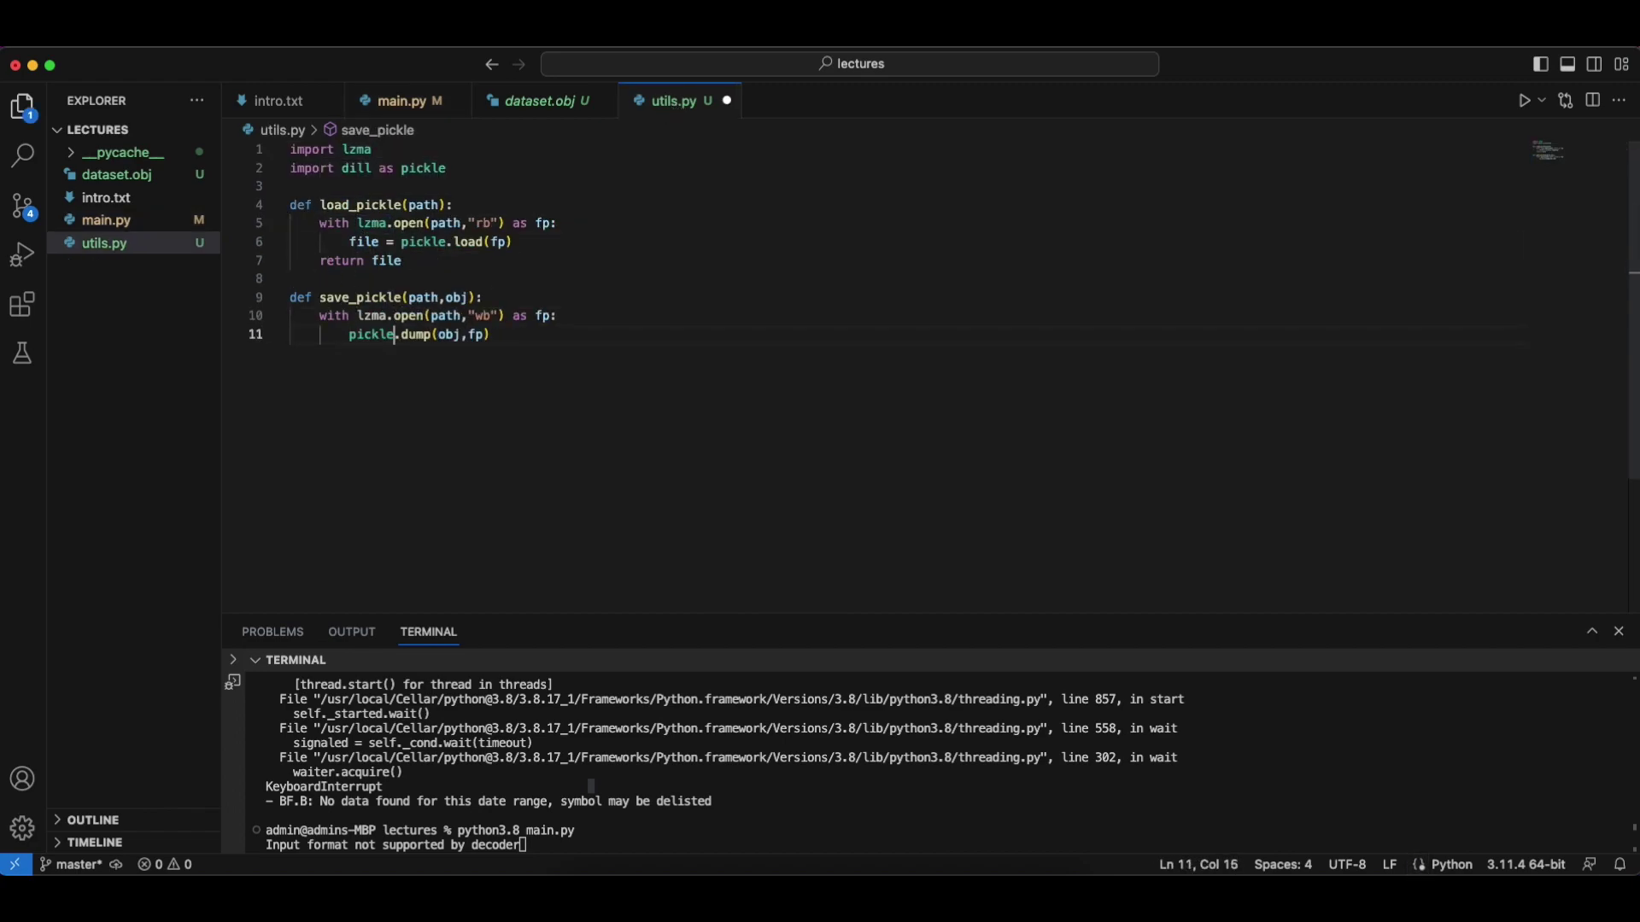
- Delete the corrupt dataset.obj from the lectures folder, moving it to the trash
click(401, 100)
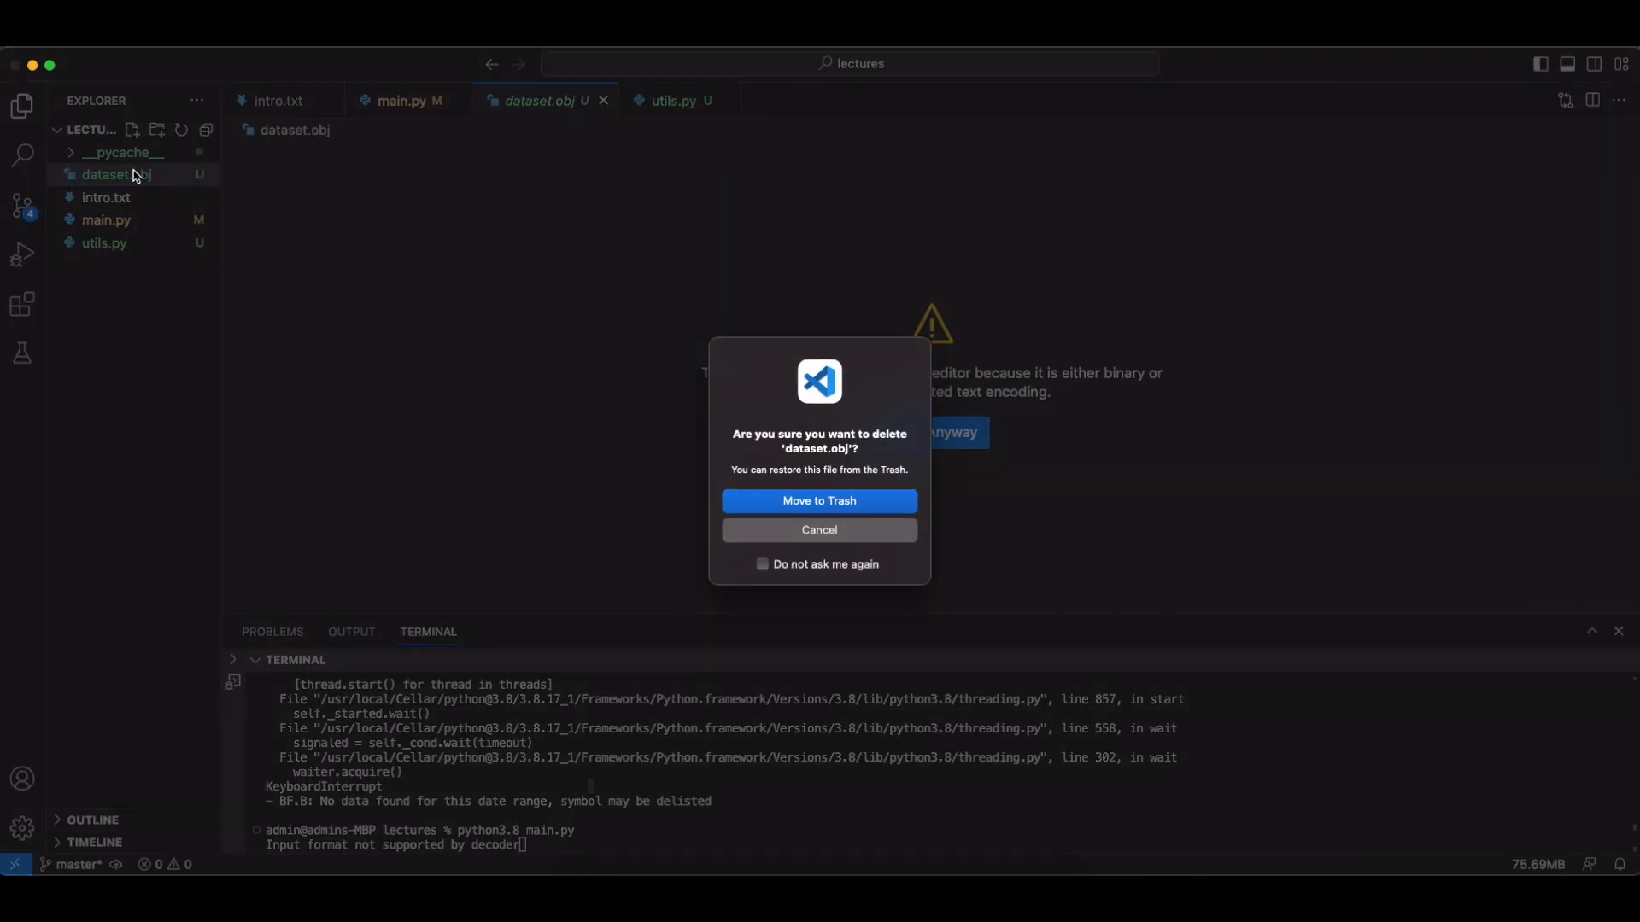
click(819, 501)
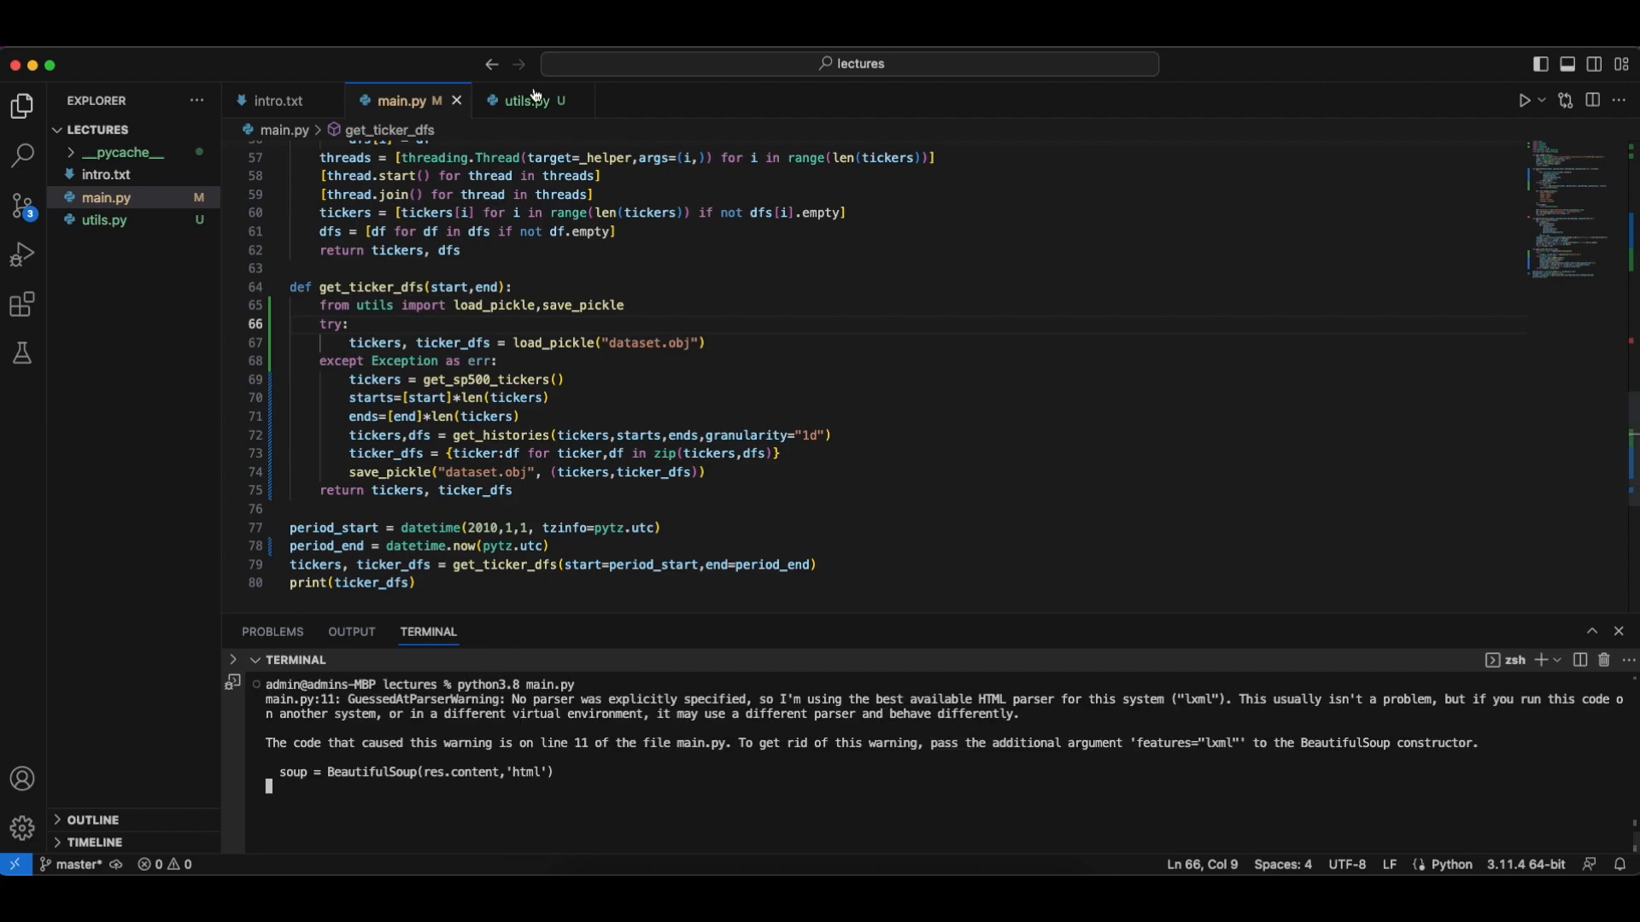
- Review load_pickle in utils.py, then return to main.py while the S&P 500 download runs
click(528, 100)
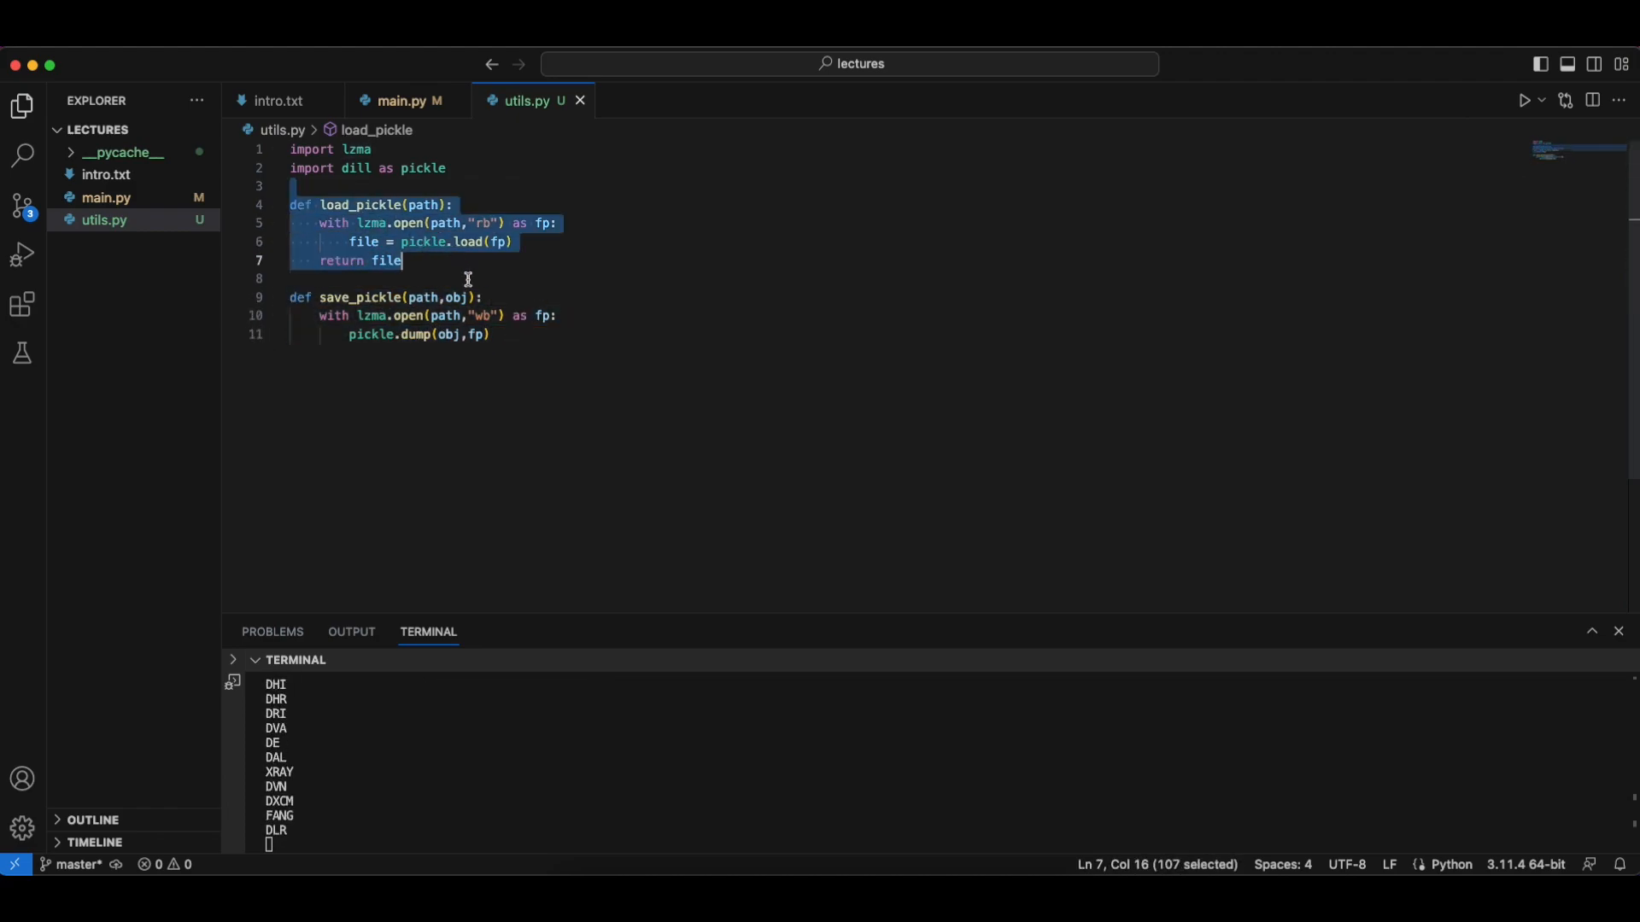
click(399, 101)
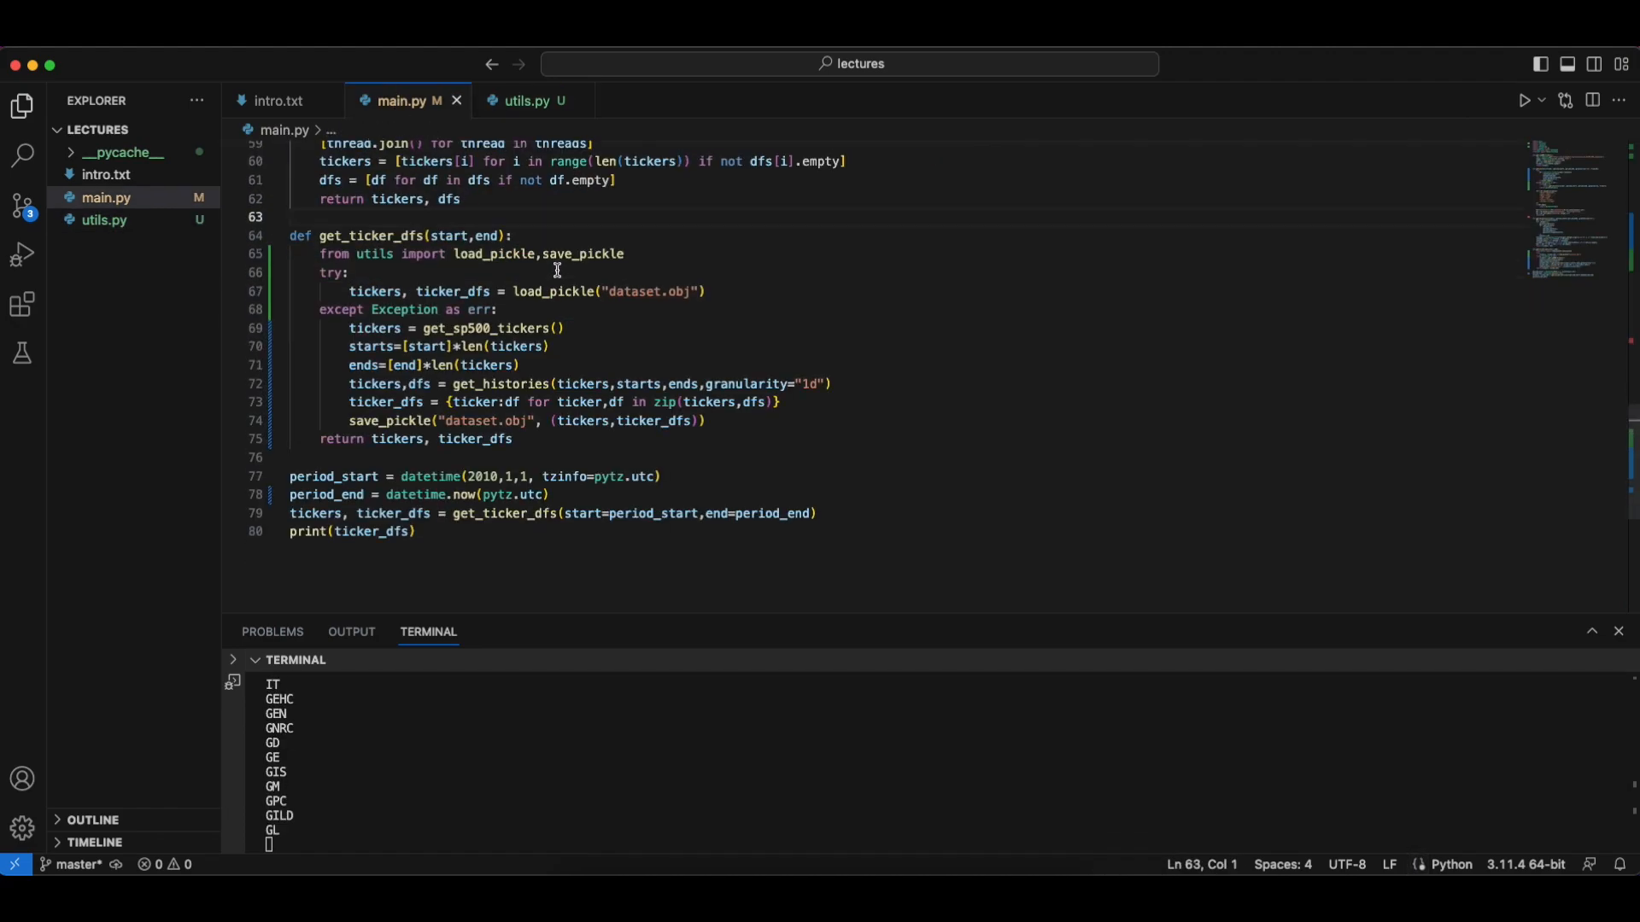
scroll(down, 3)
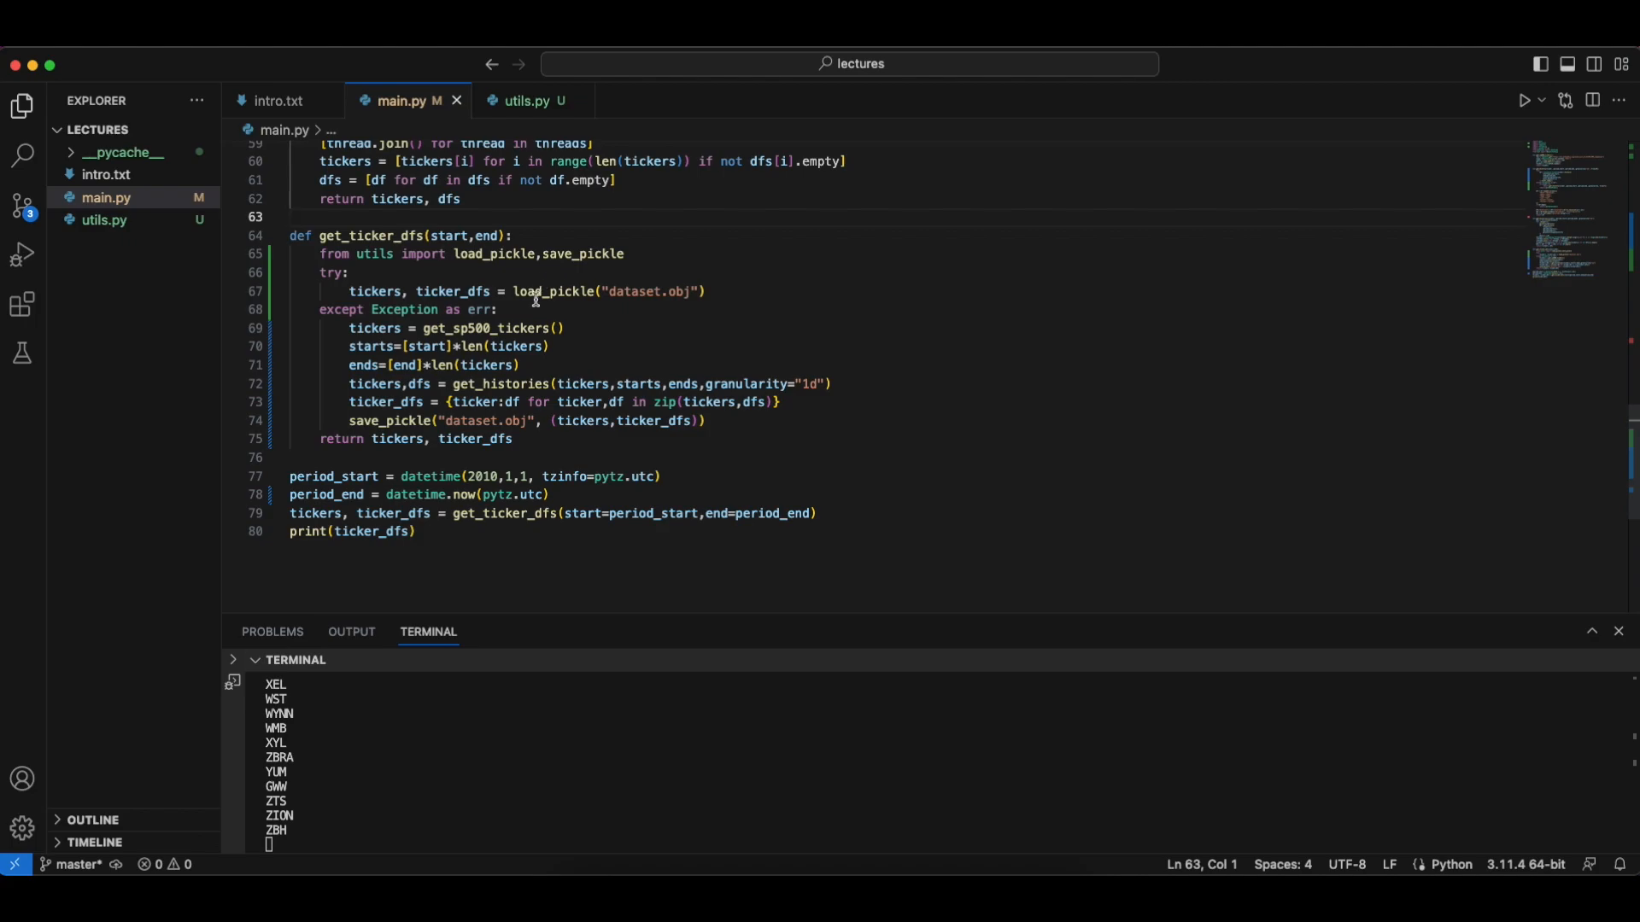
mouse_move(134, 234)
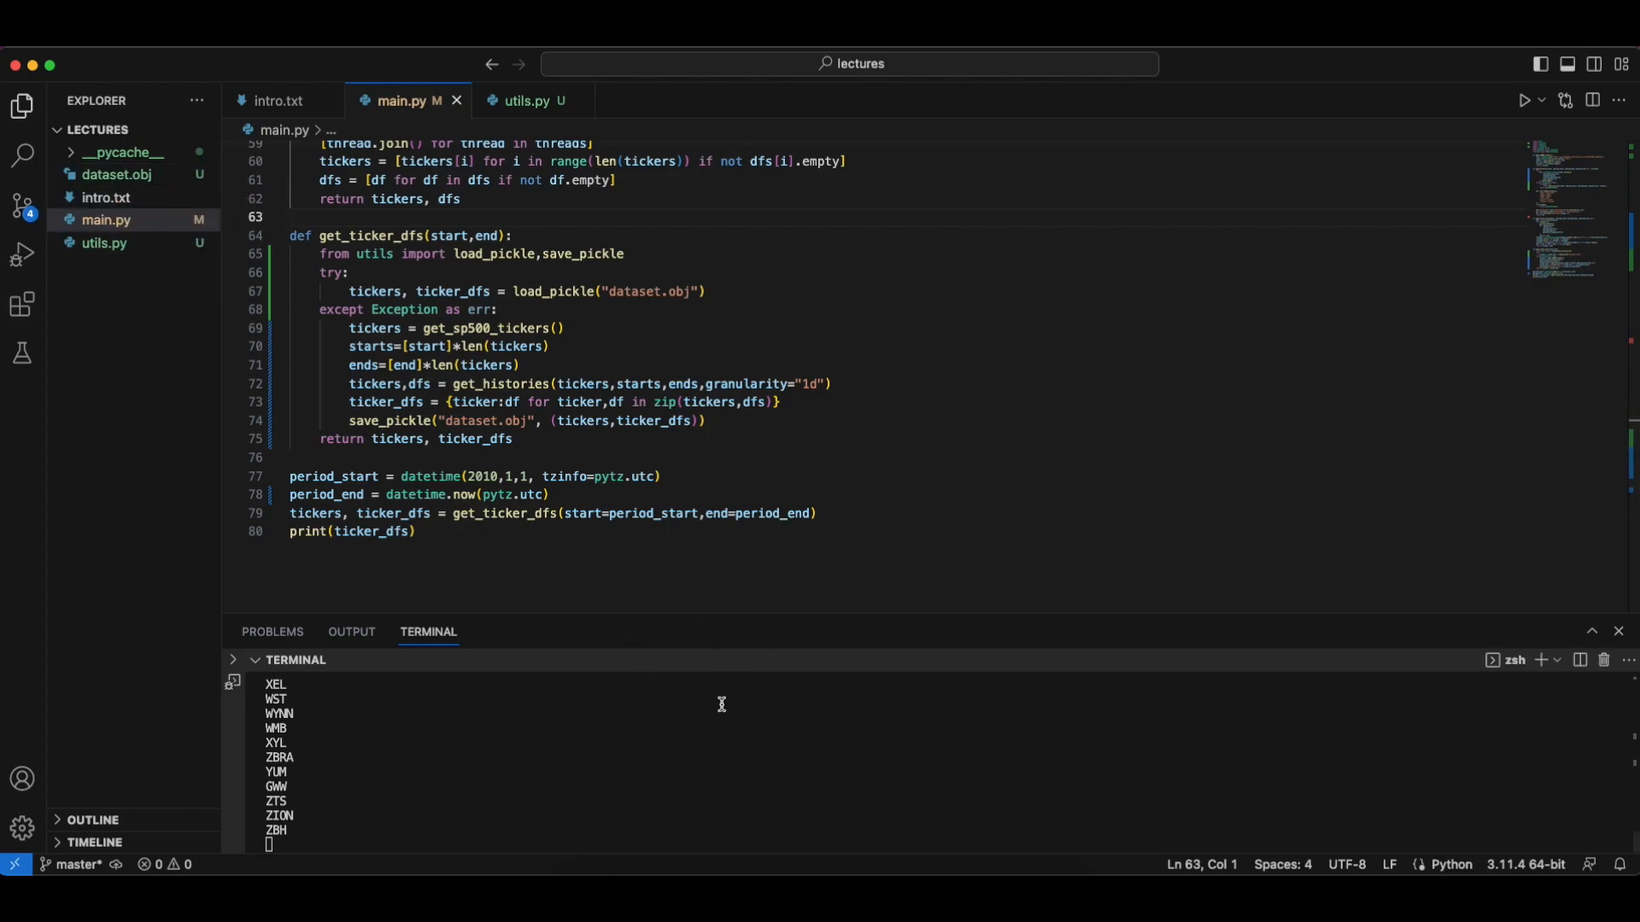
mouse_move(709, 754)
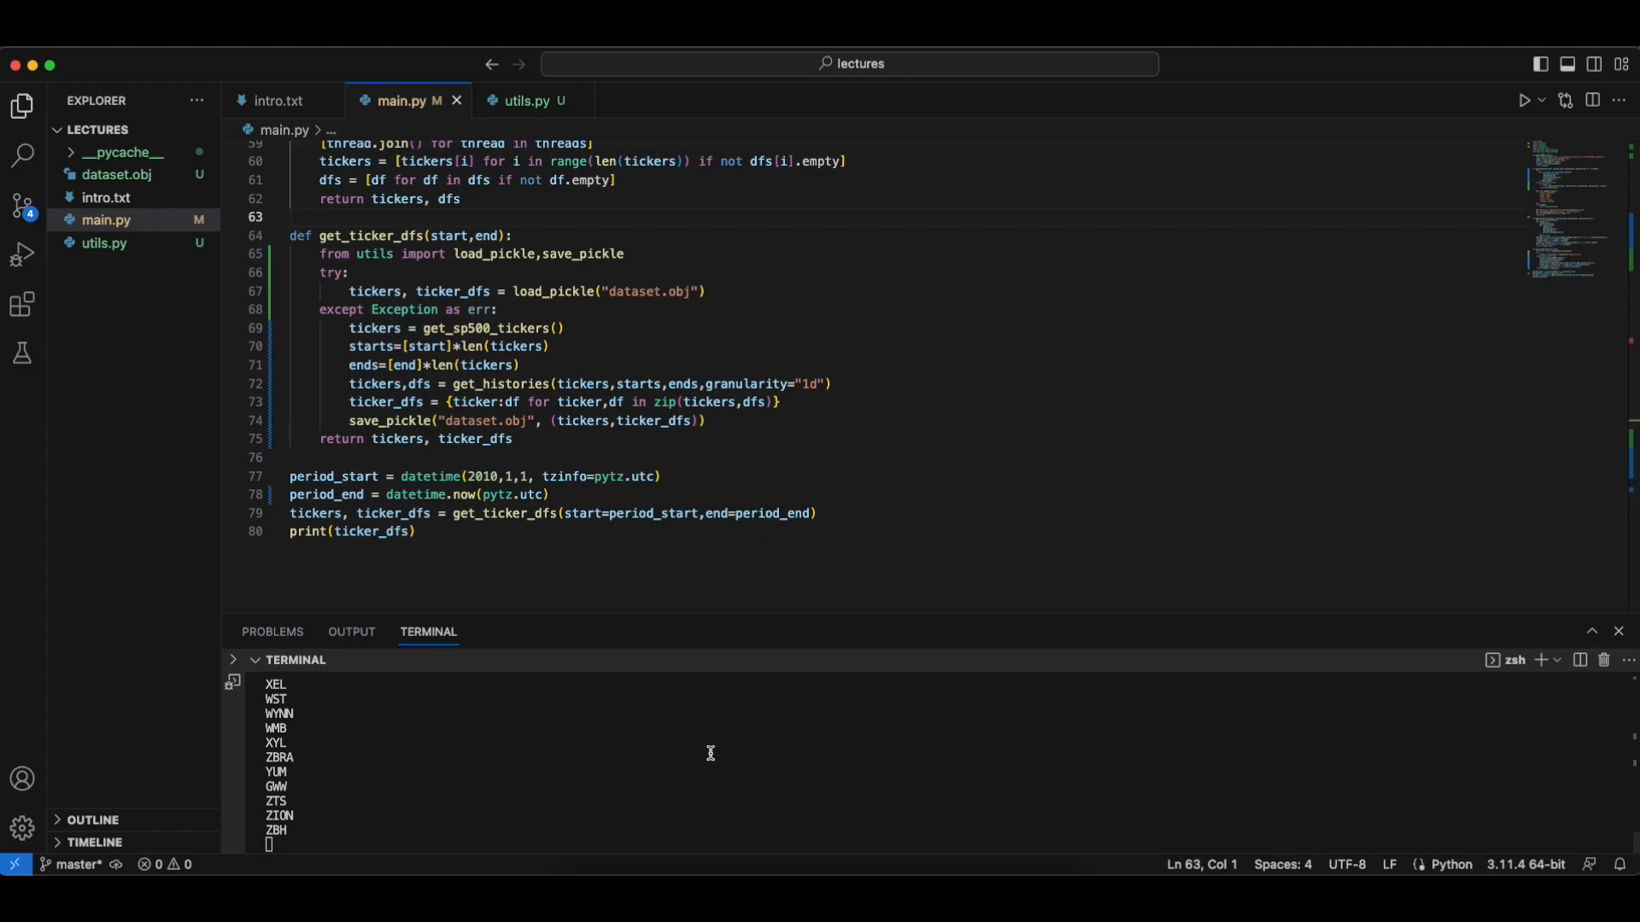
- Inspect the print call and get_ticker_dfs return line while rerunning main.py to print 2662-row dataframes
click(521, 438)
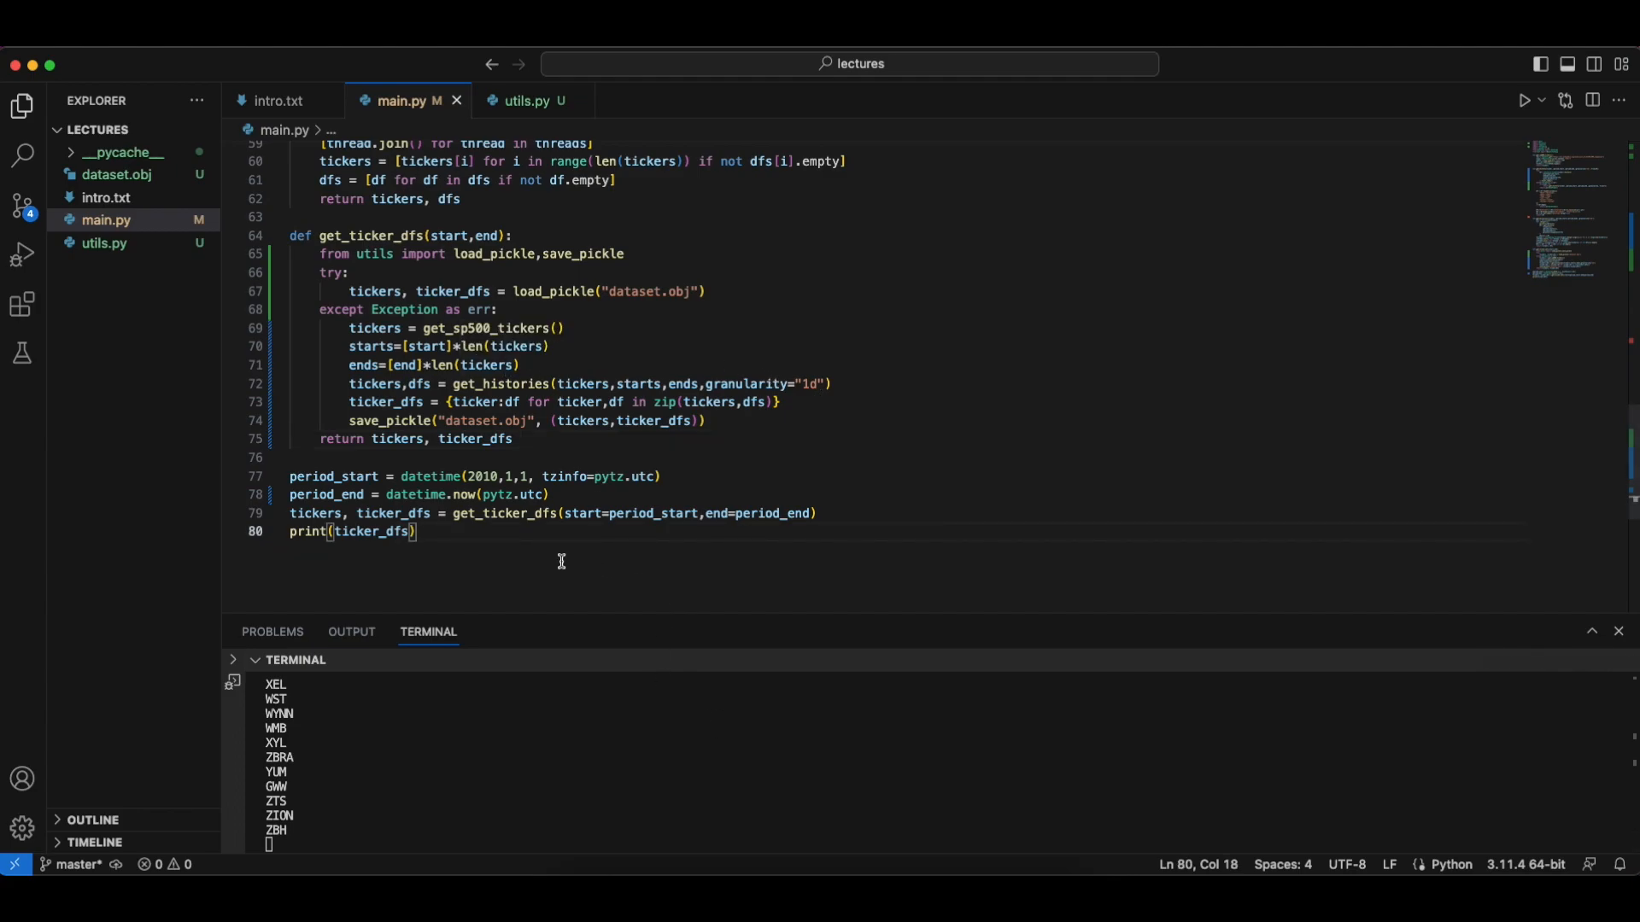
mouse_move(556, 493)
text(python3.8 main.py)
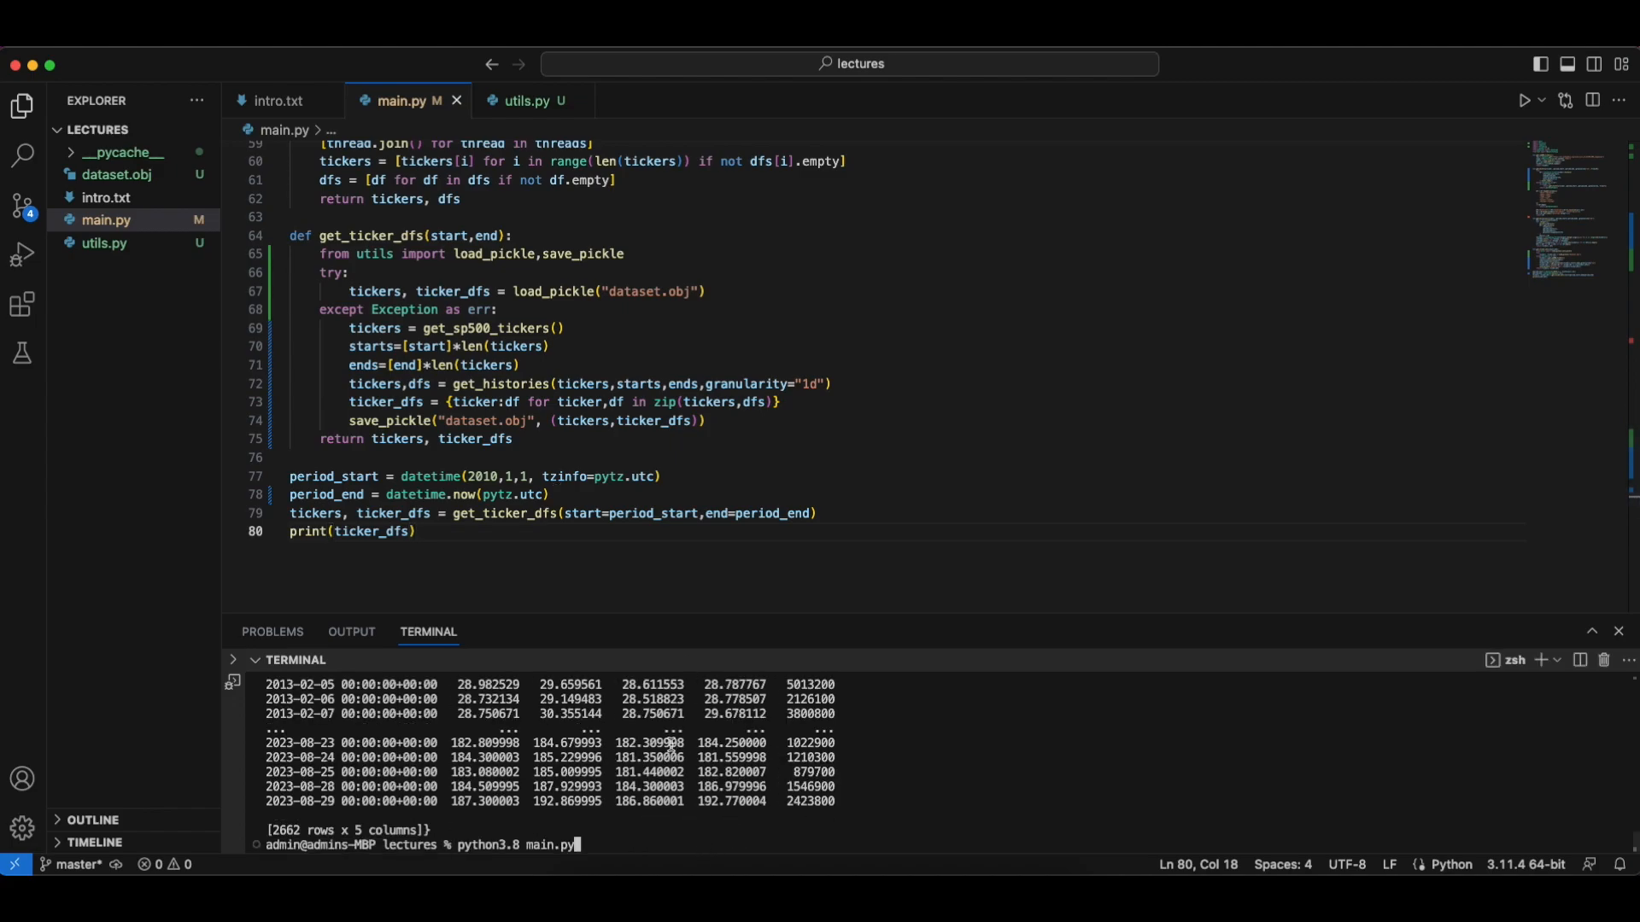
click(706, 291)
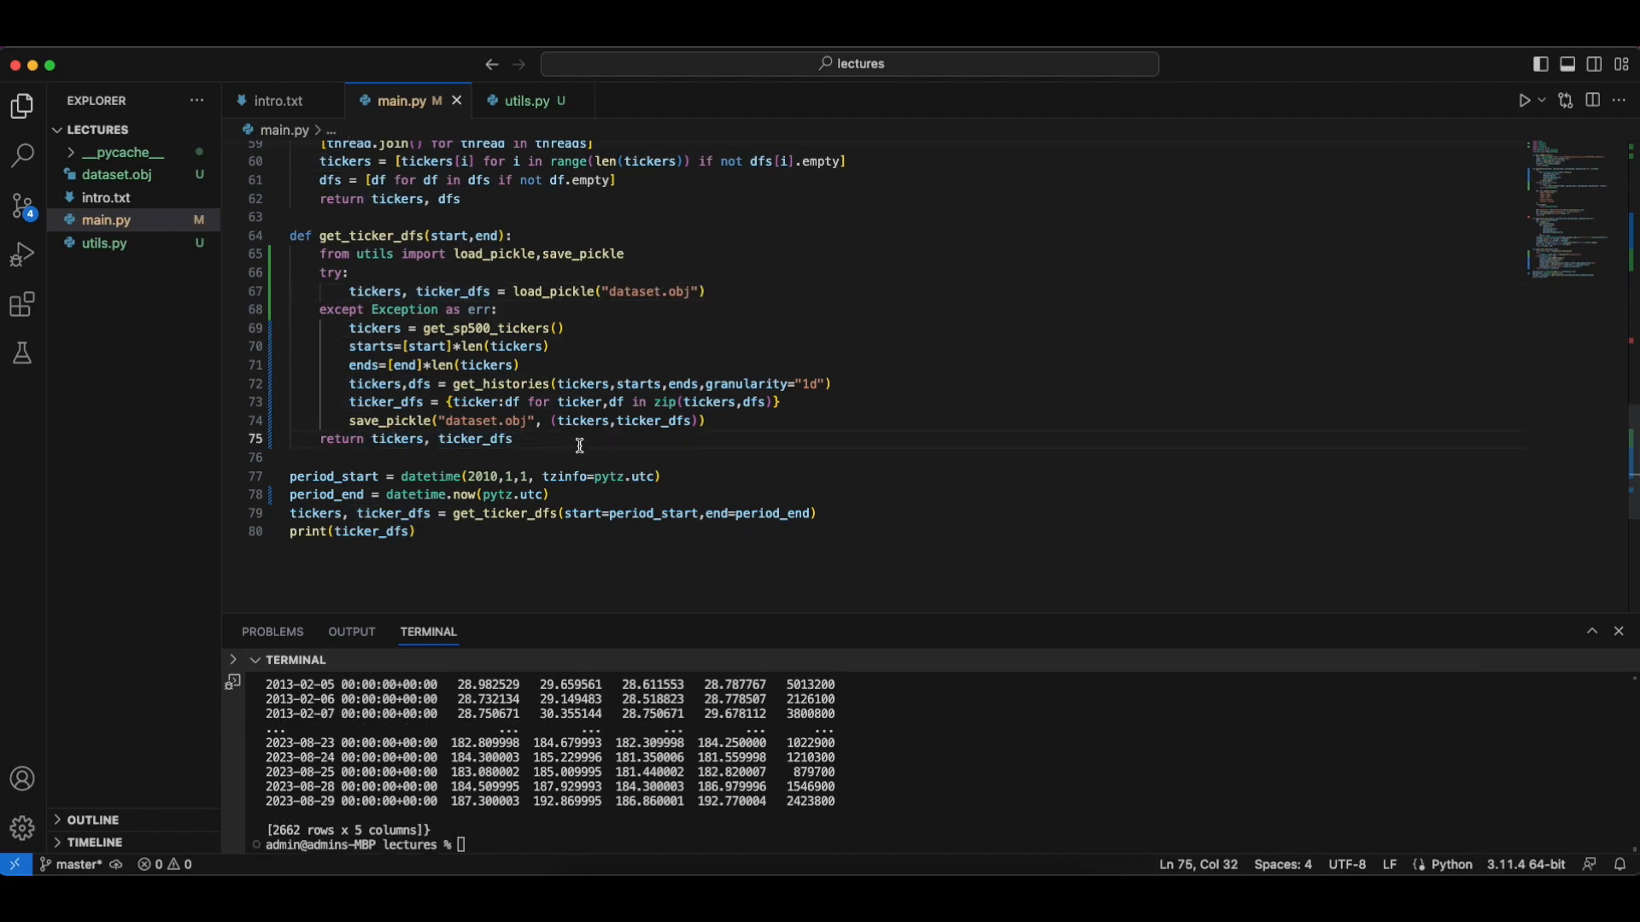
mouse_move(610, 635)
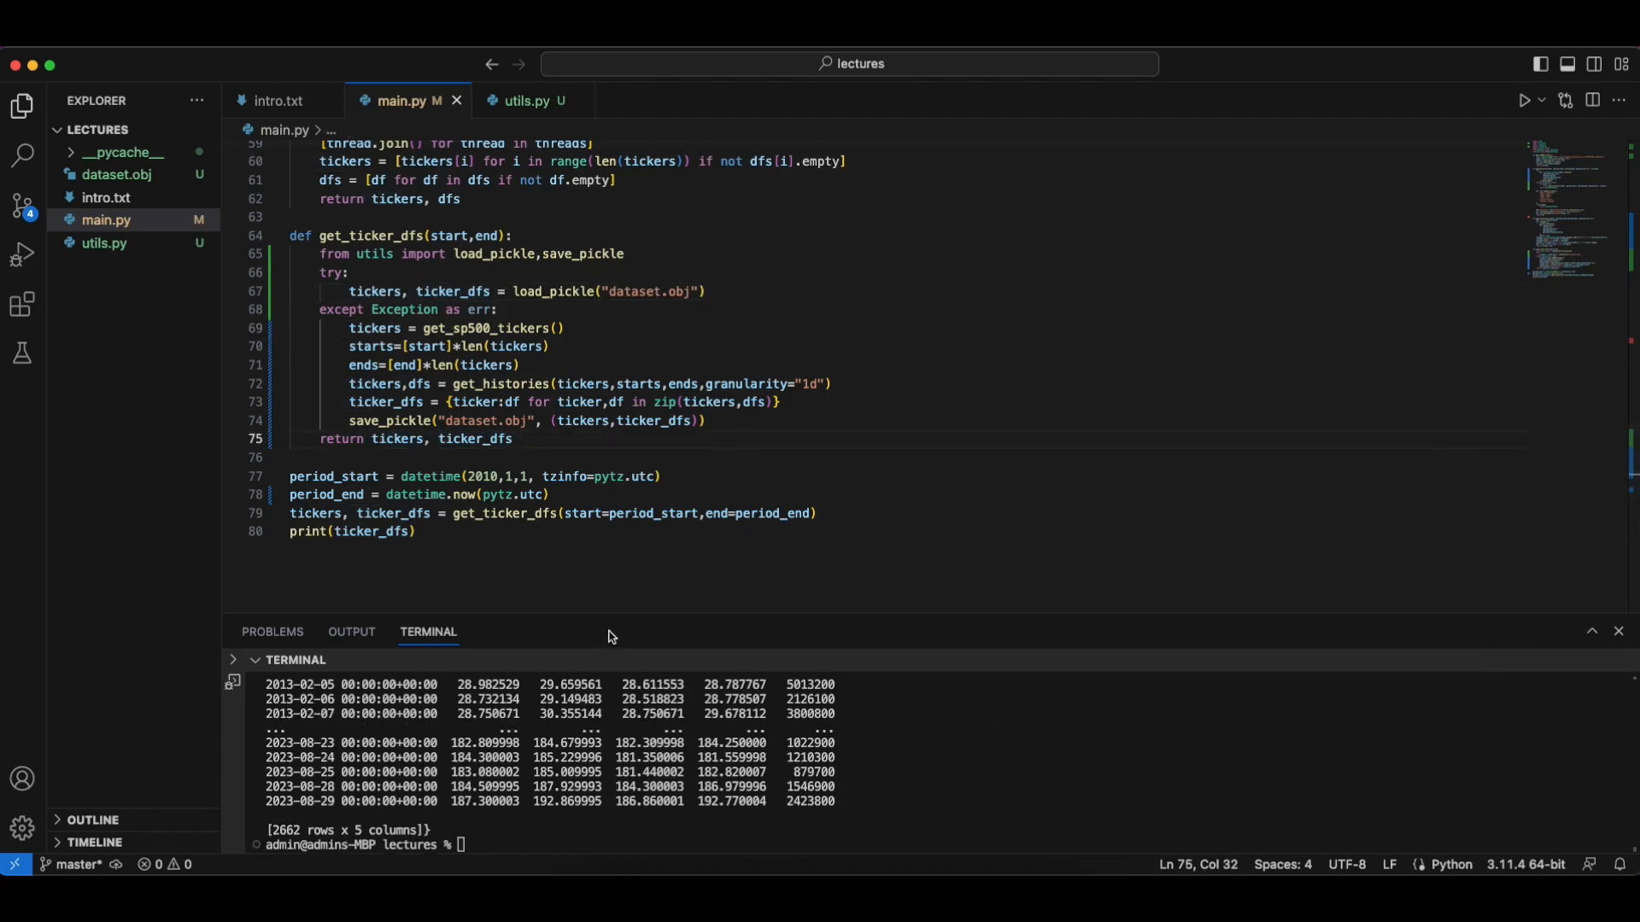